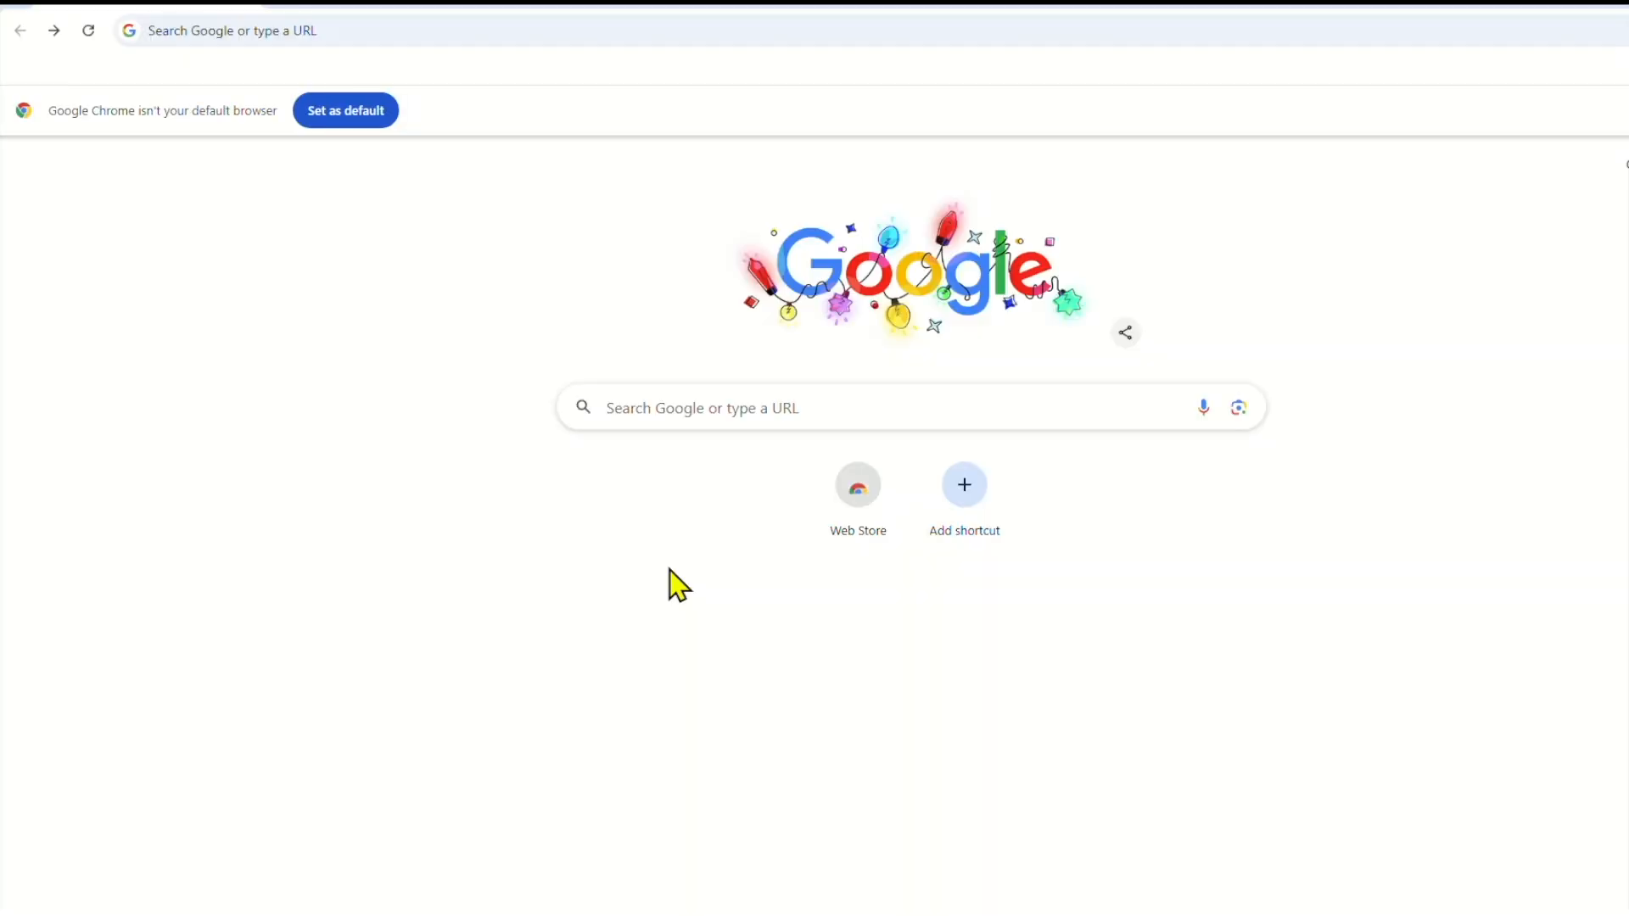
# Search Google for "raven slingshot" to bring up the Slingshot portal results.
pyautogui.click(734, 407)
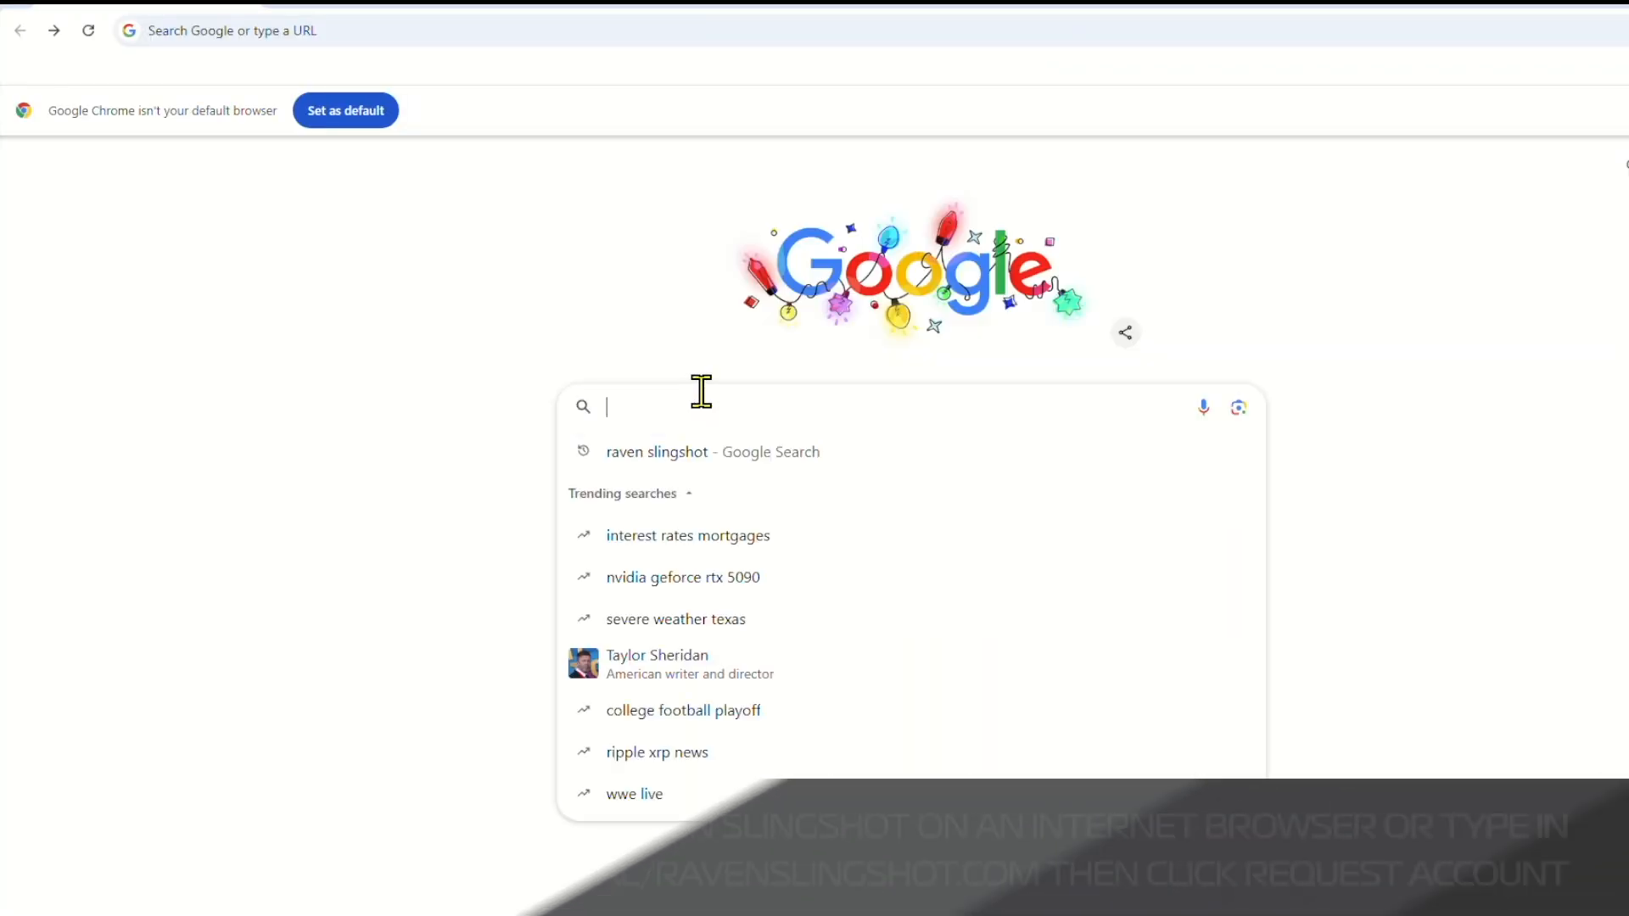
pyautogui.write('raven slingshot')
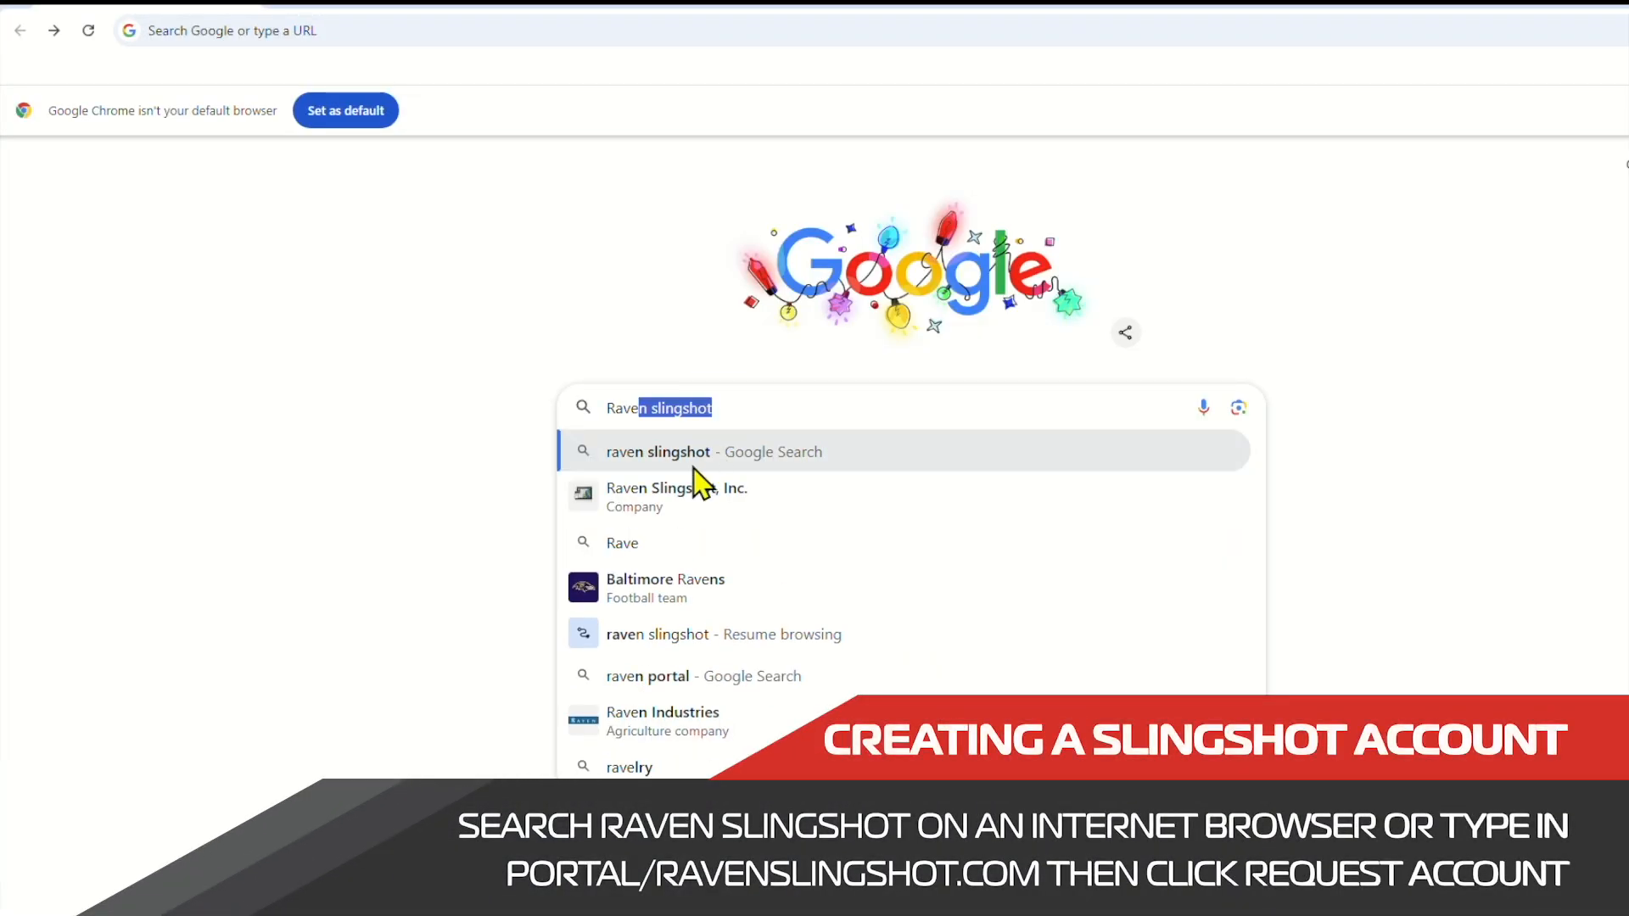
pyautogui.click(659, 452)
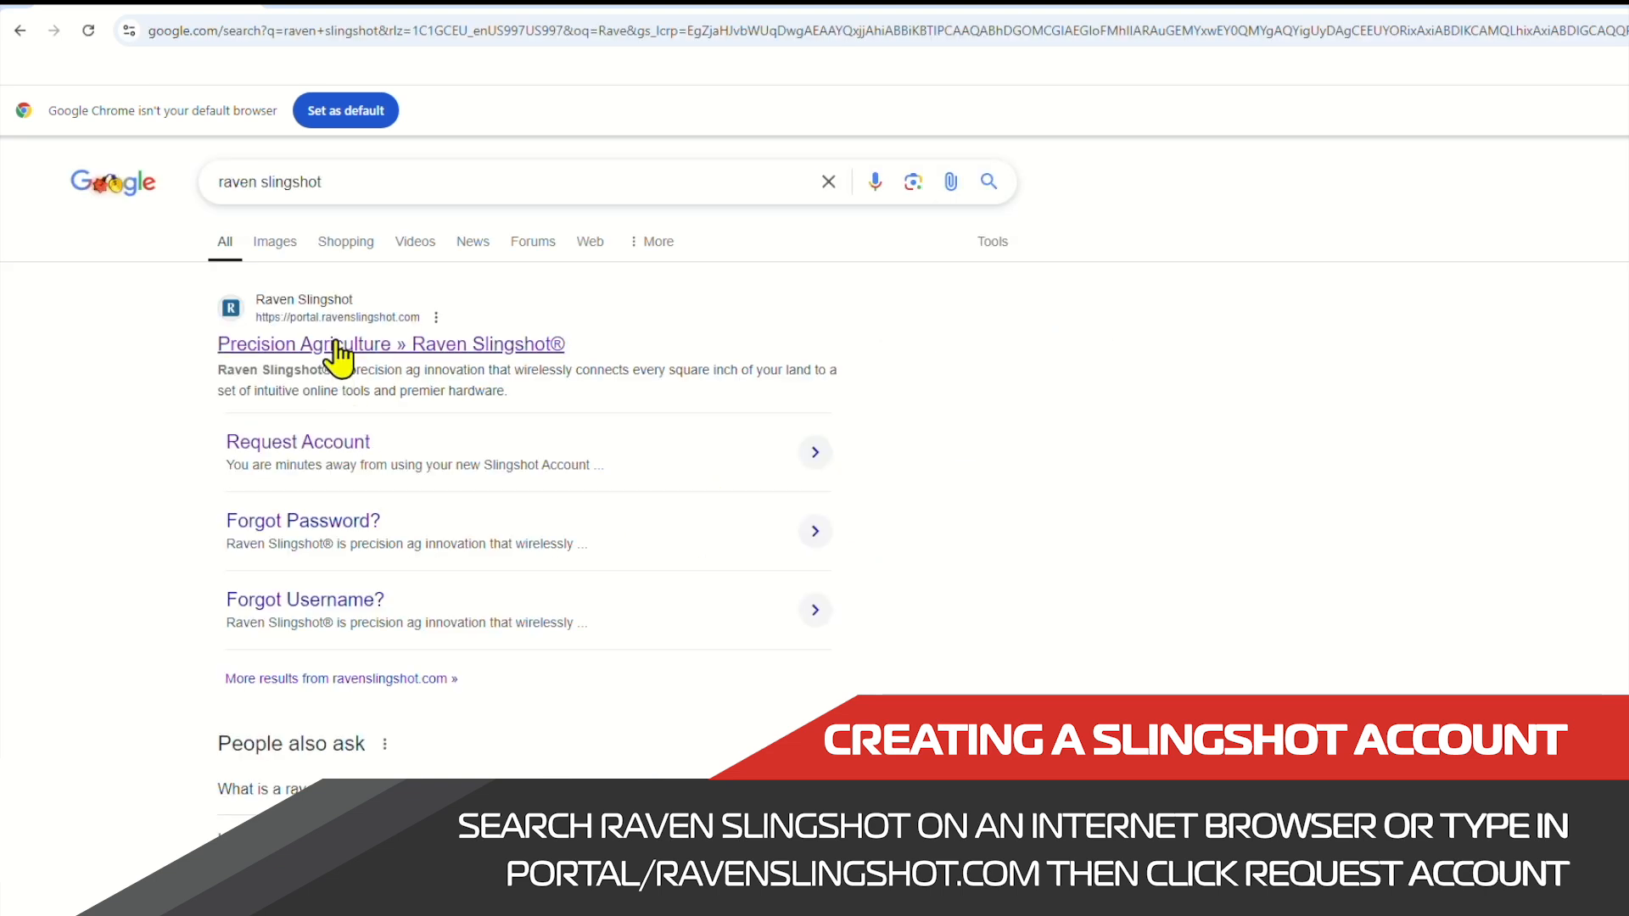
# Start a Slingshot account request from the portal login page with first name John.
pyautogui.click(388, 343)
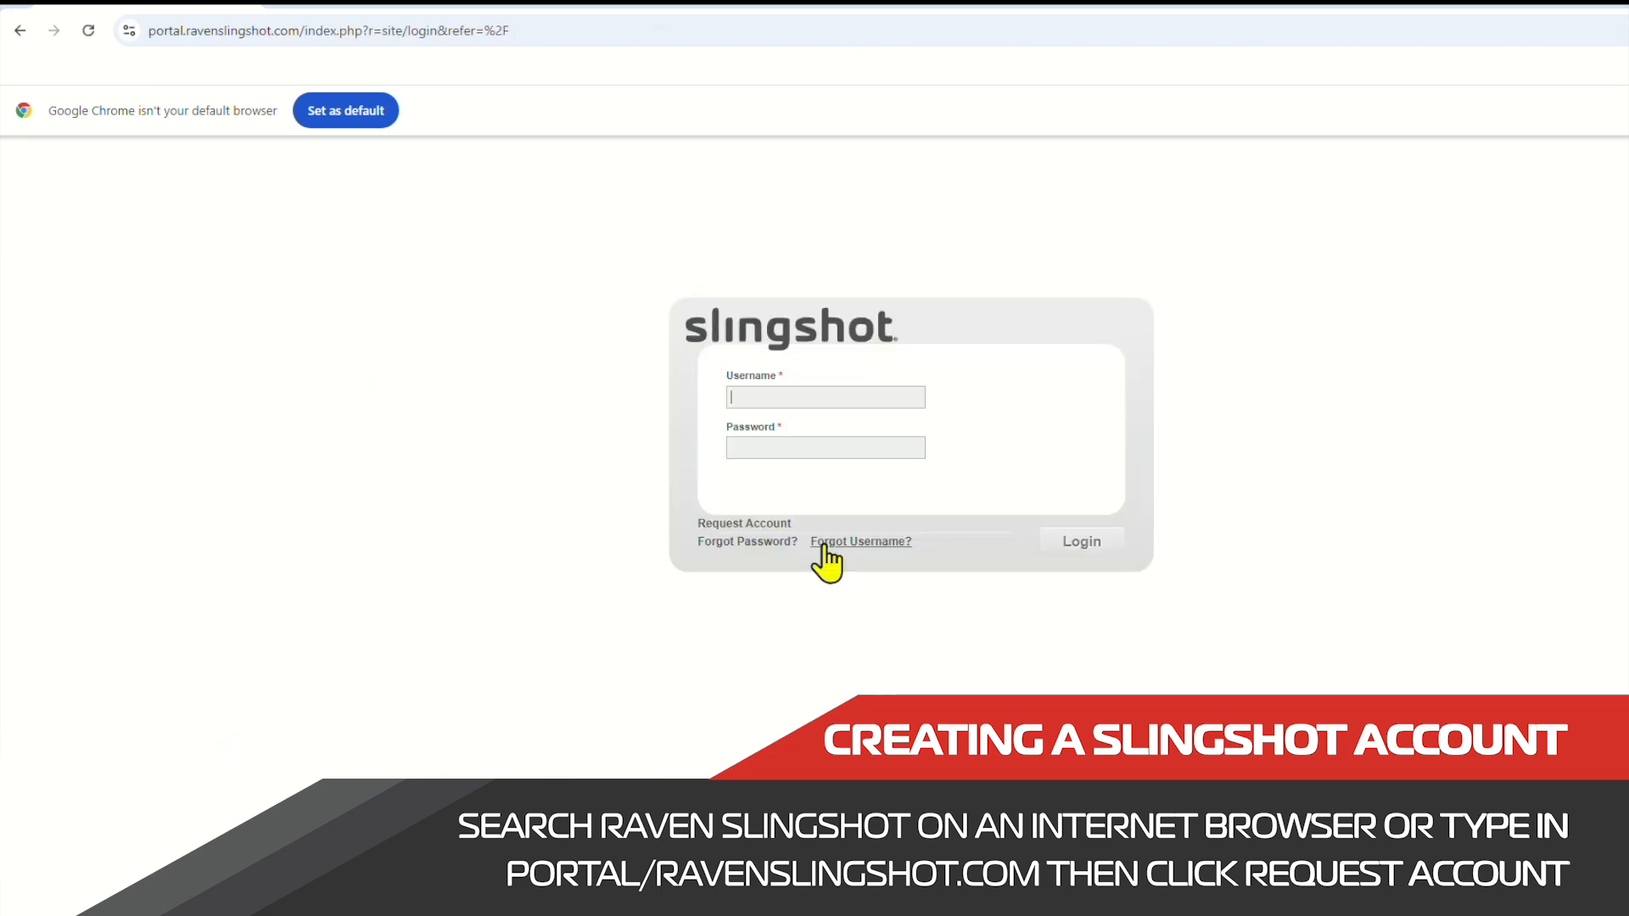
pyautogui.click(744, 523)
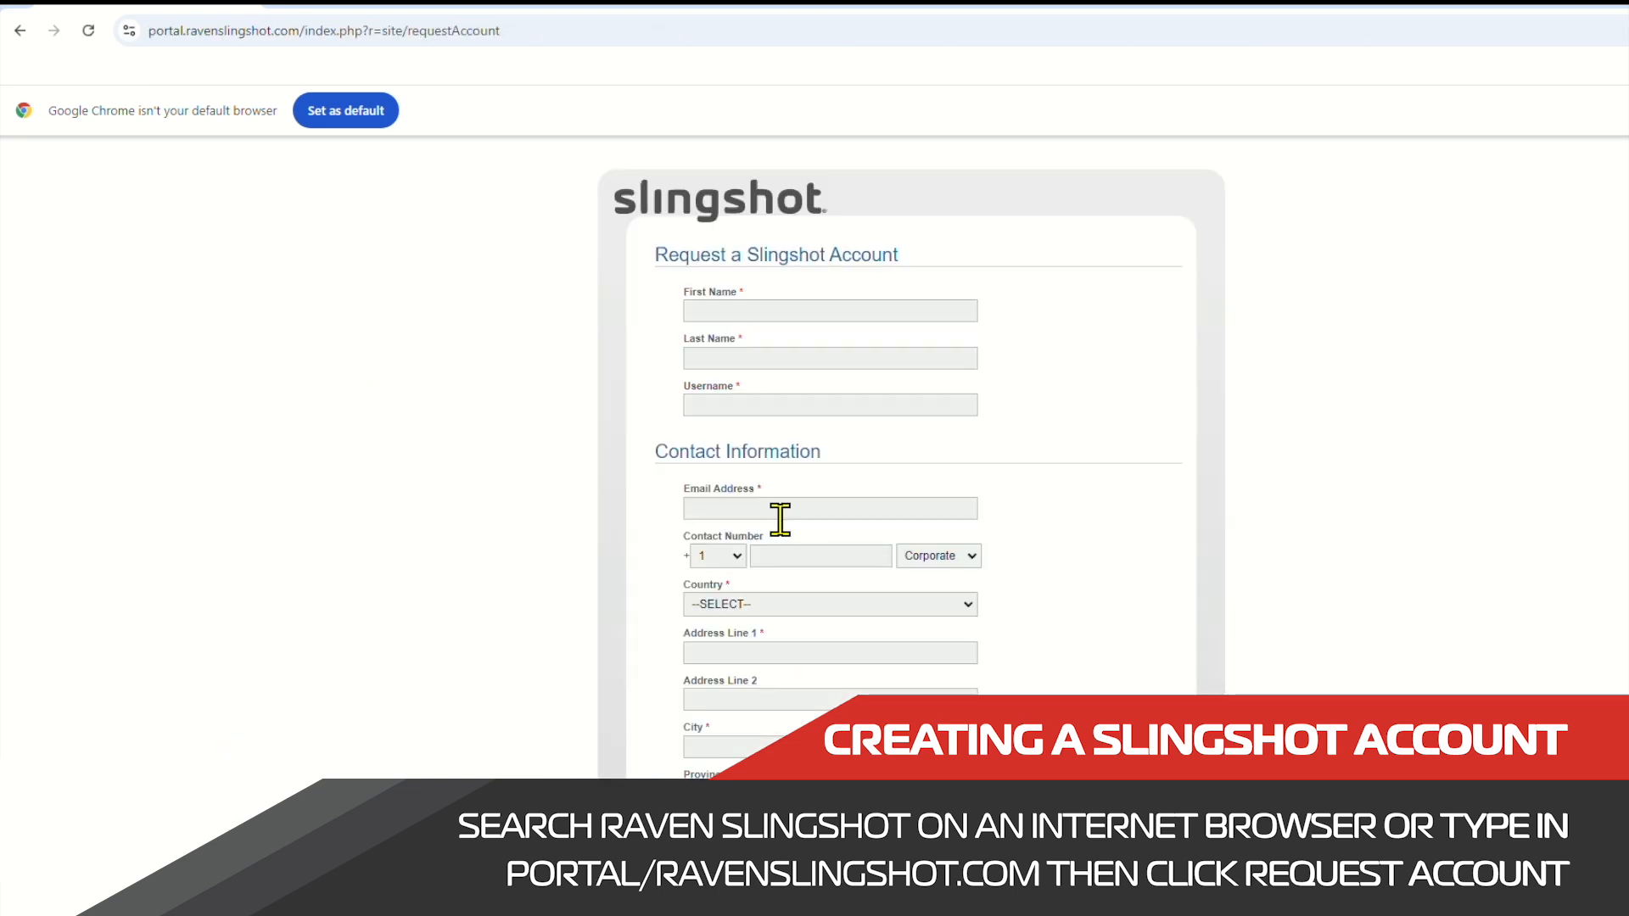
pyautogui.click(828, 311)
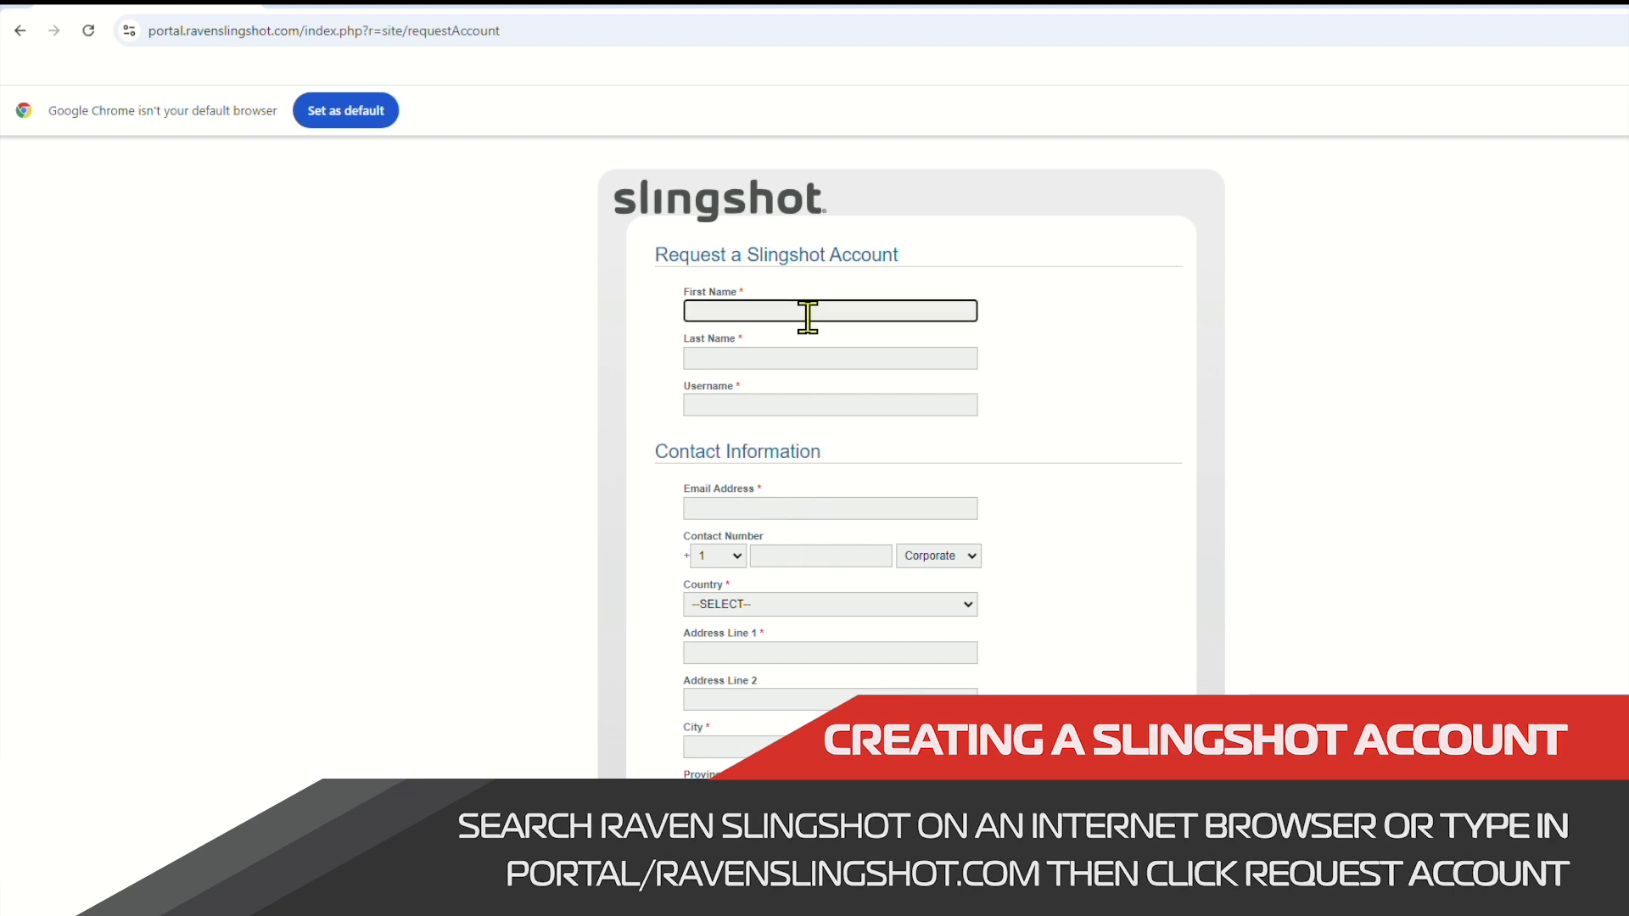
pyautogui.write('John')
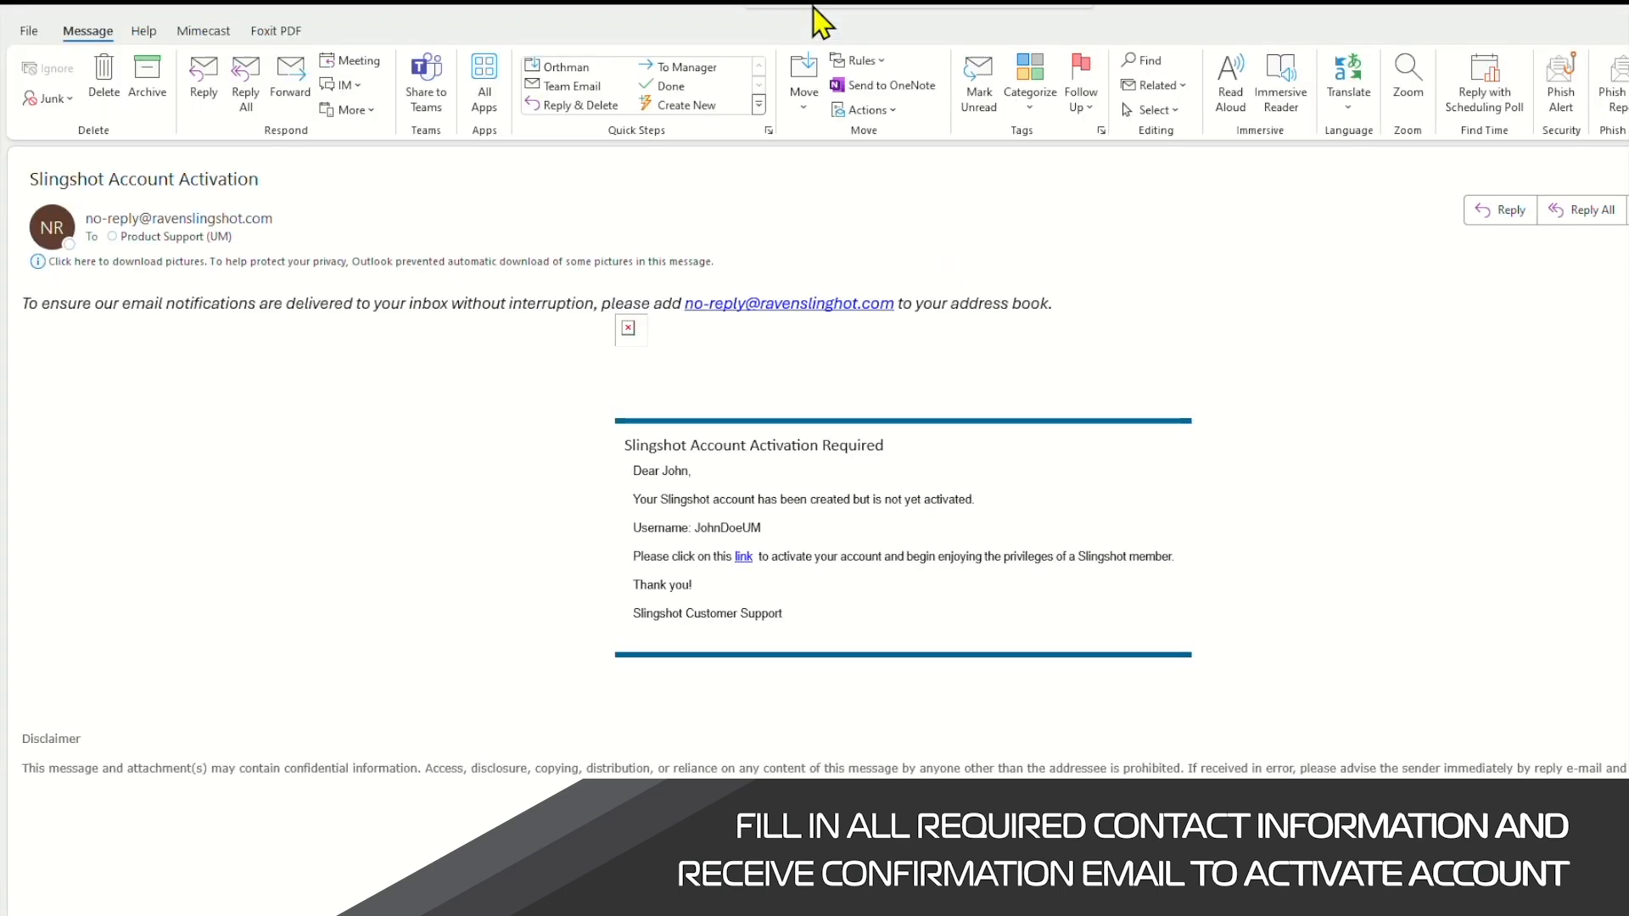
pyautogui.moveTo(743, 563)
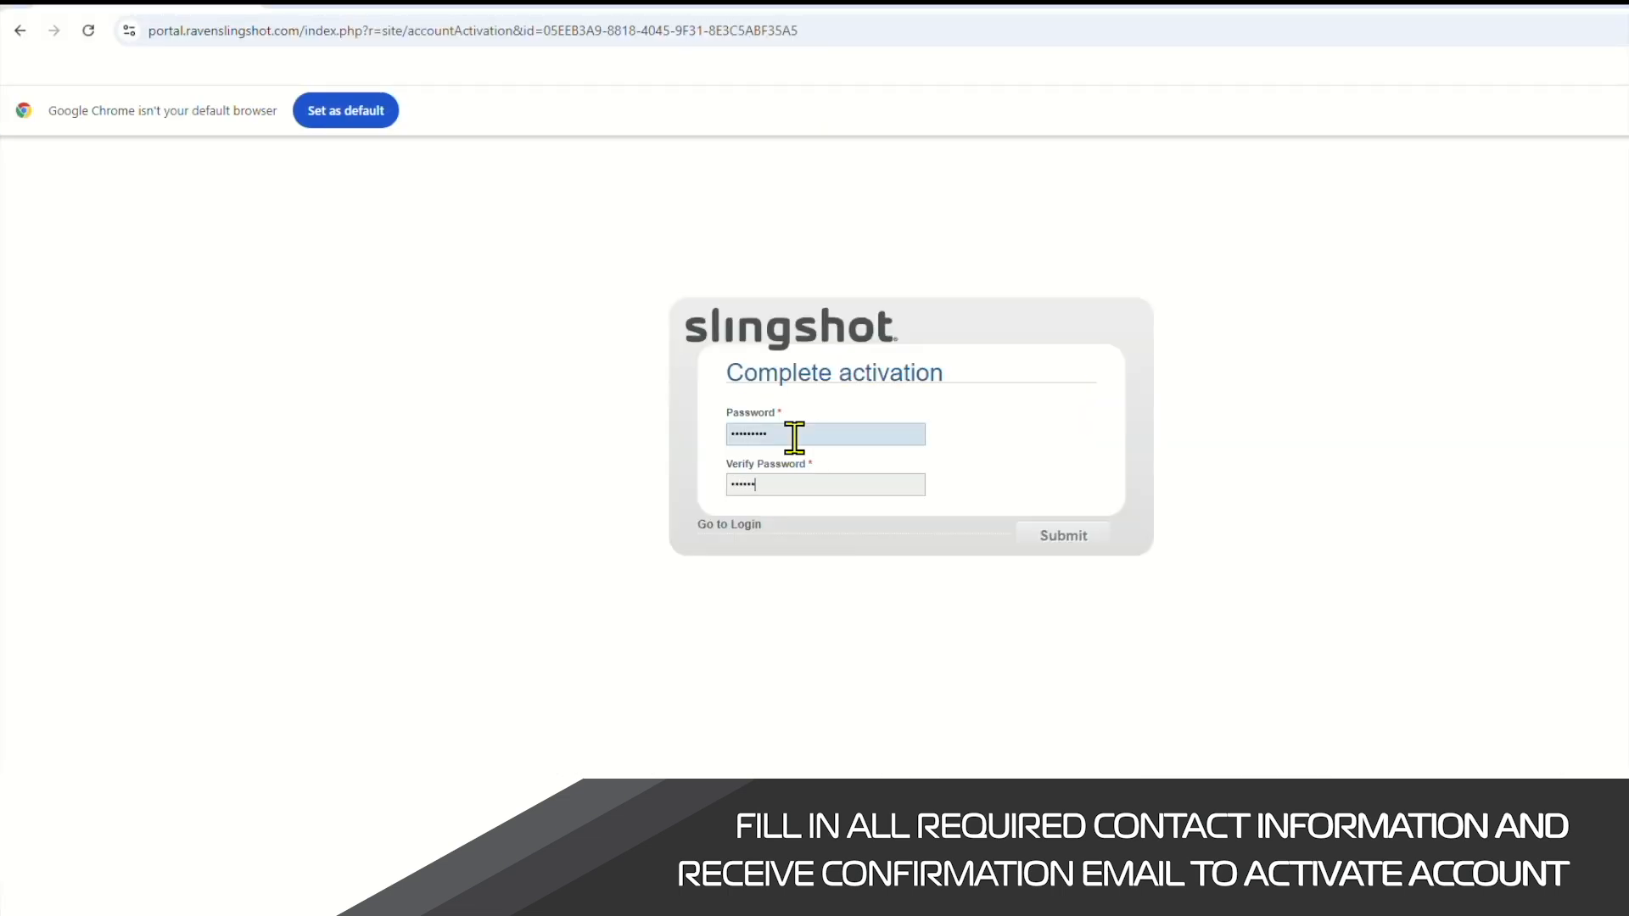
# Activate the account with its password, sign in as JohnDoe, and scroll through the EULA.
pyautogui.click(1062, 535)
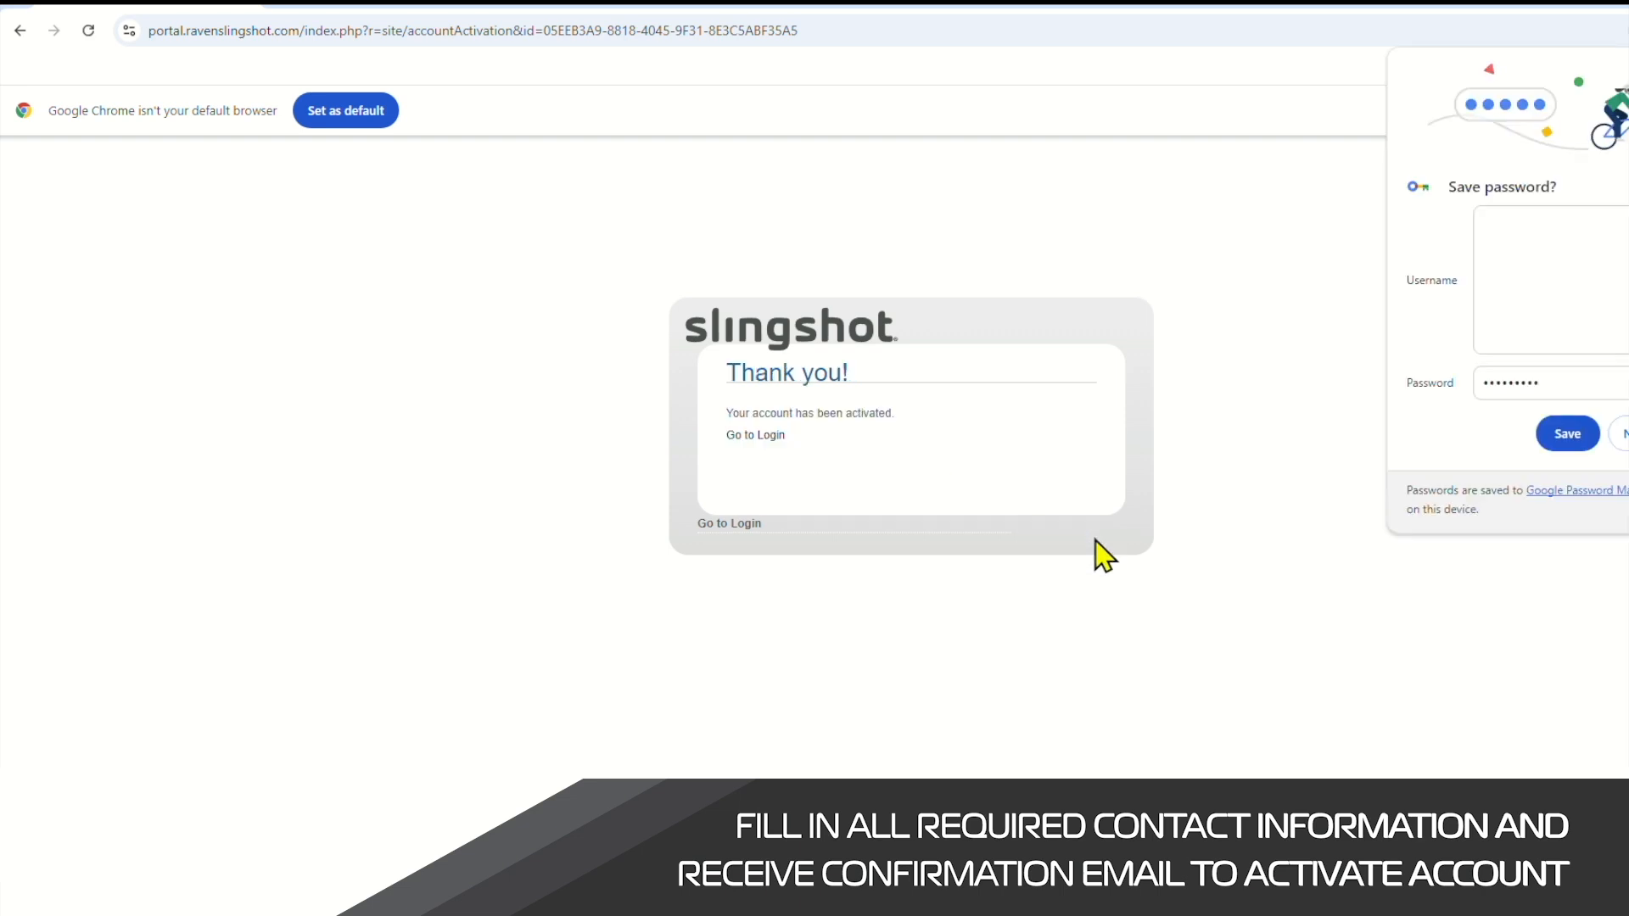
pyautogui.click(753, 434)
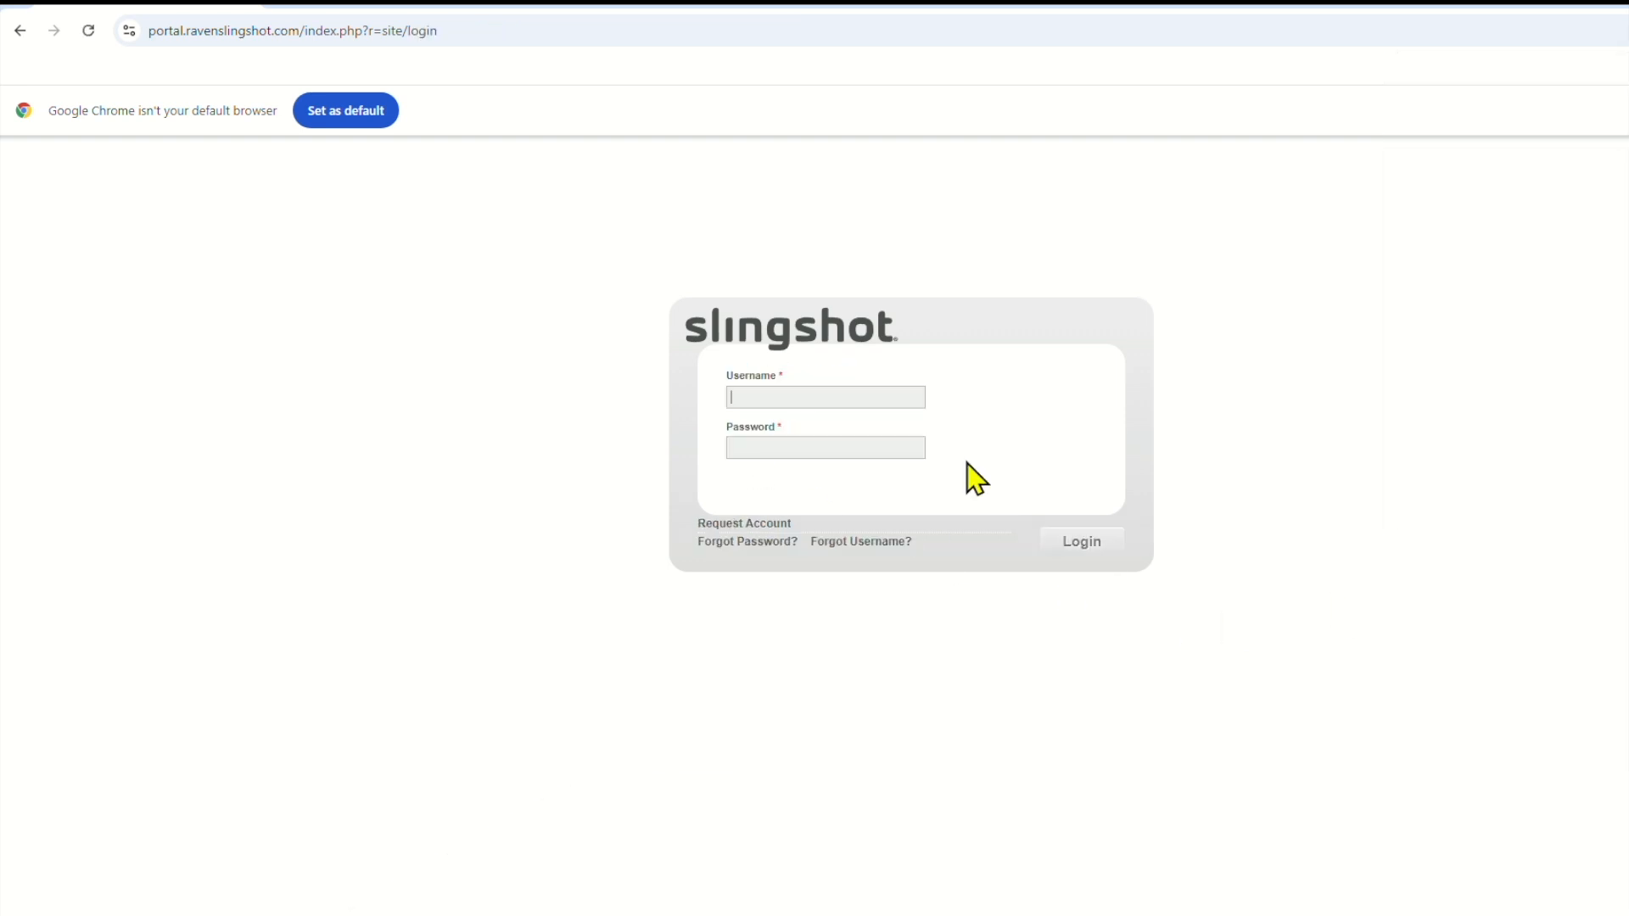
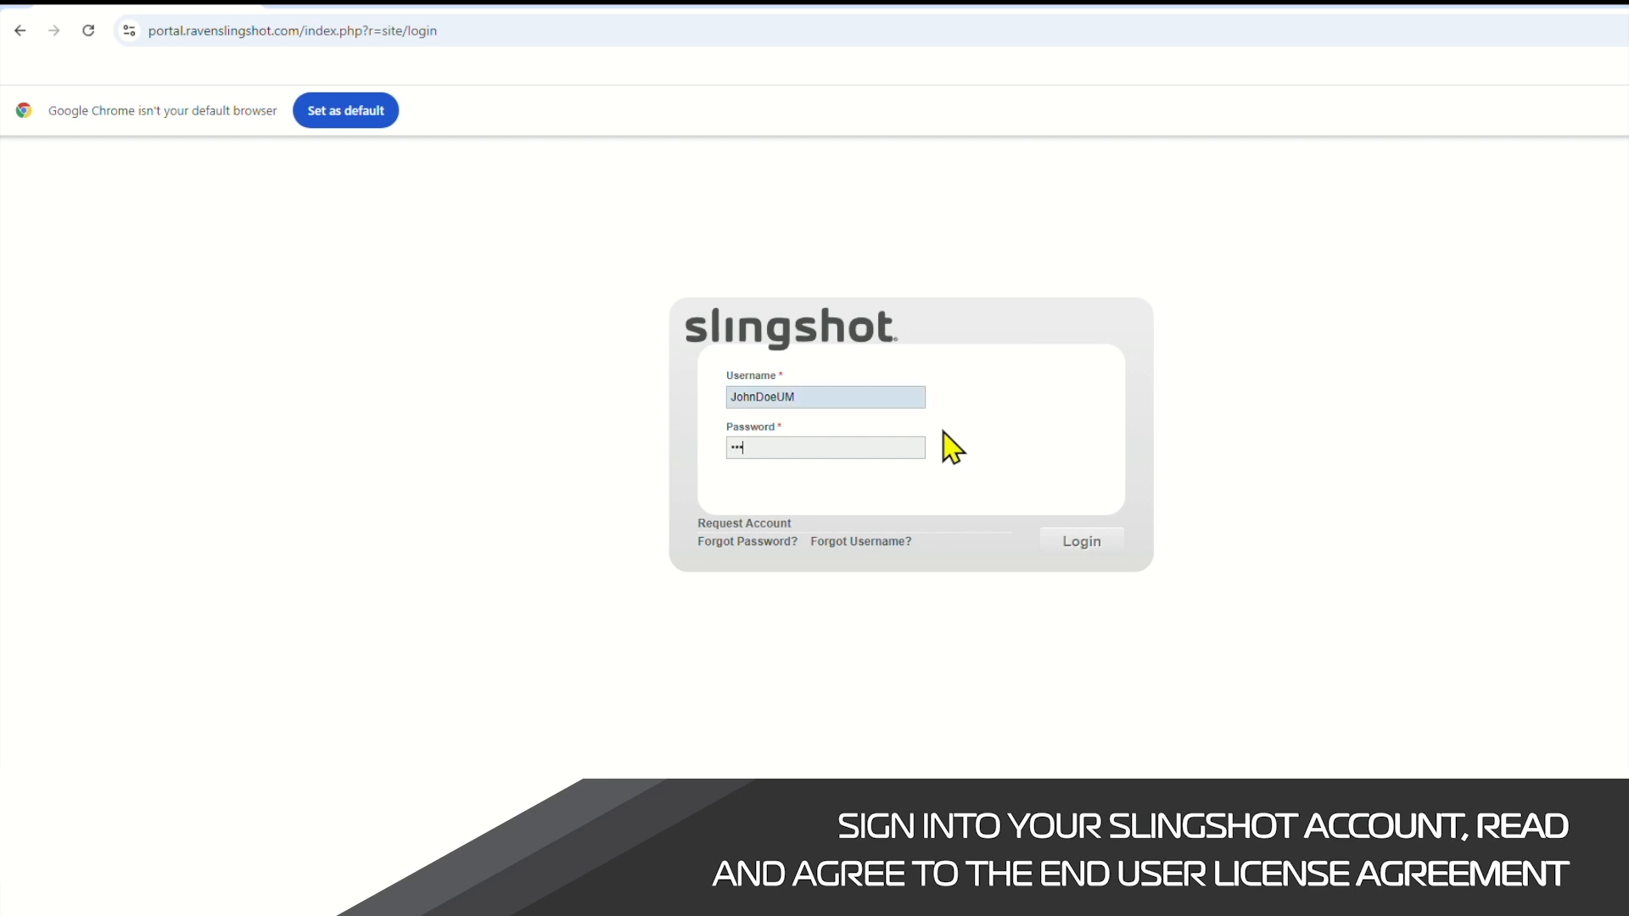
pyautogui.click(1081, 541)
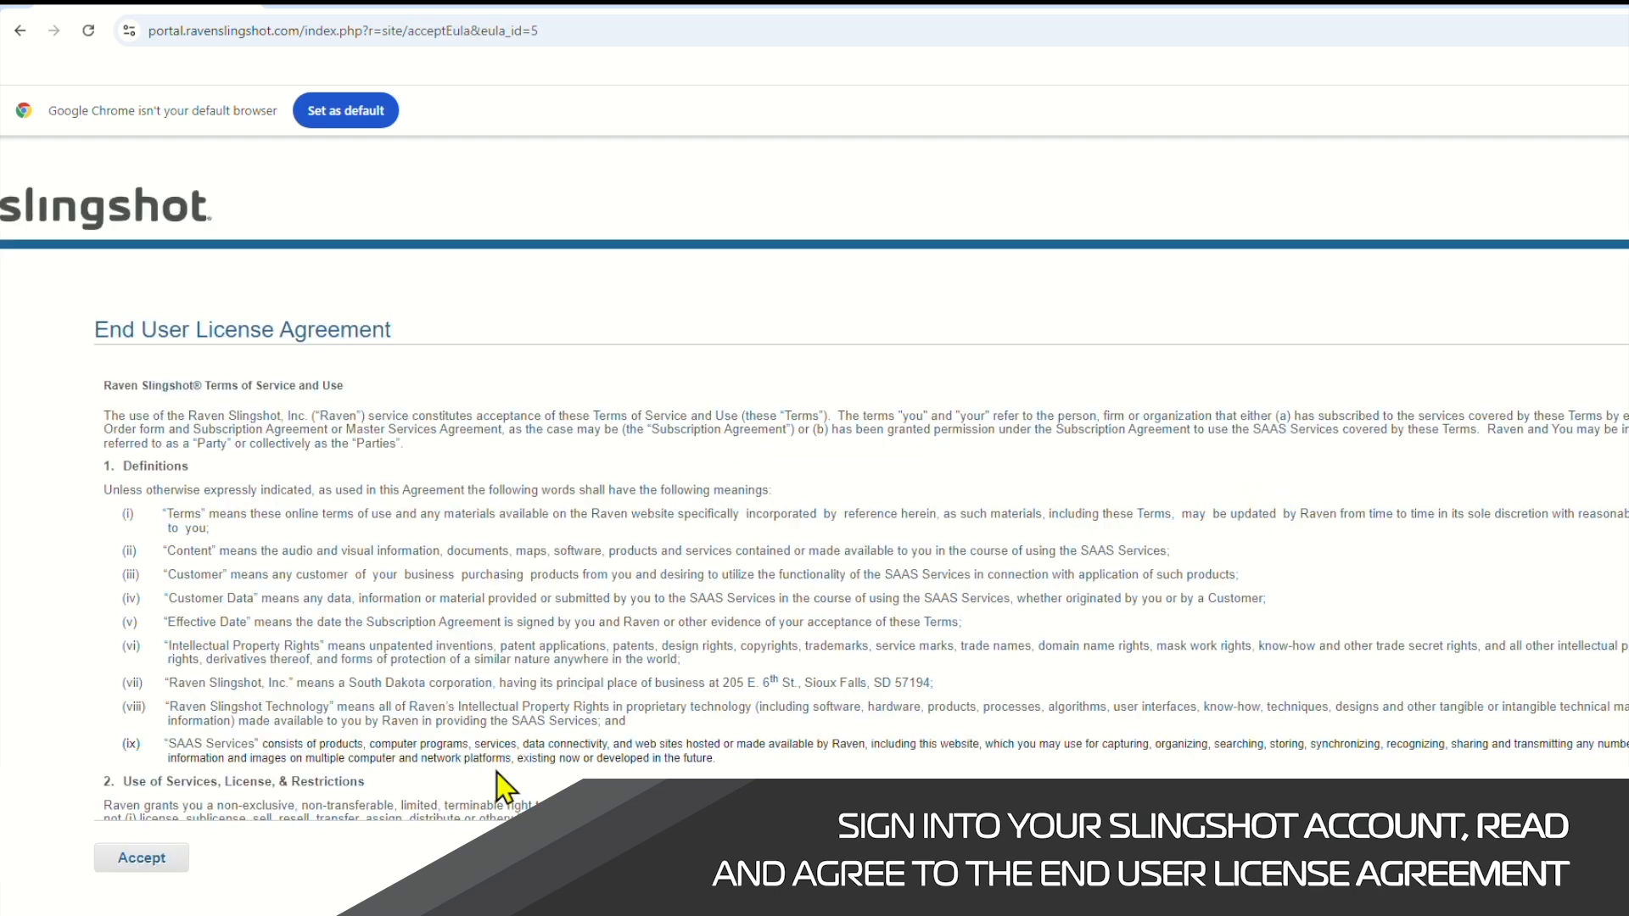
pyautogui.scroll(-3)
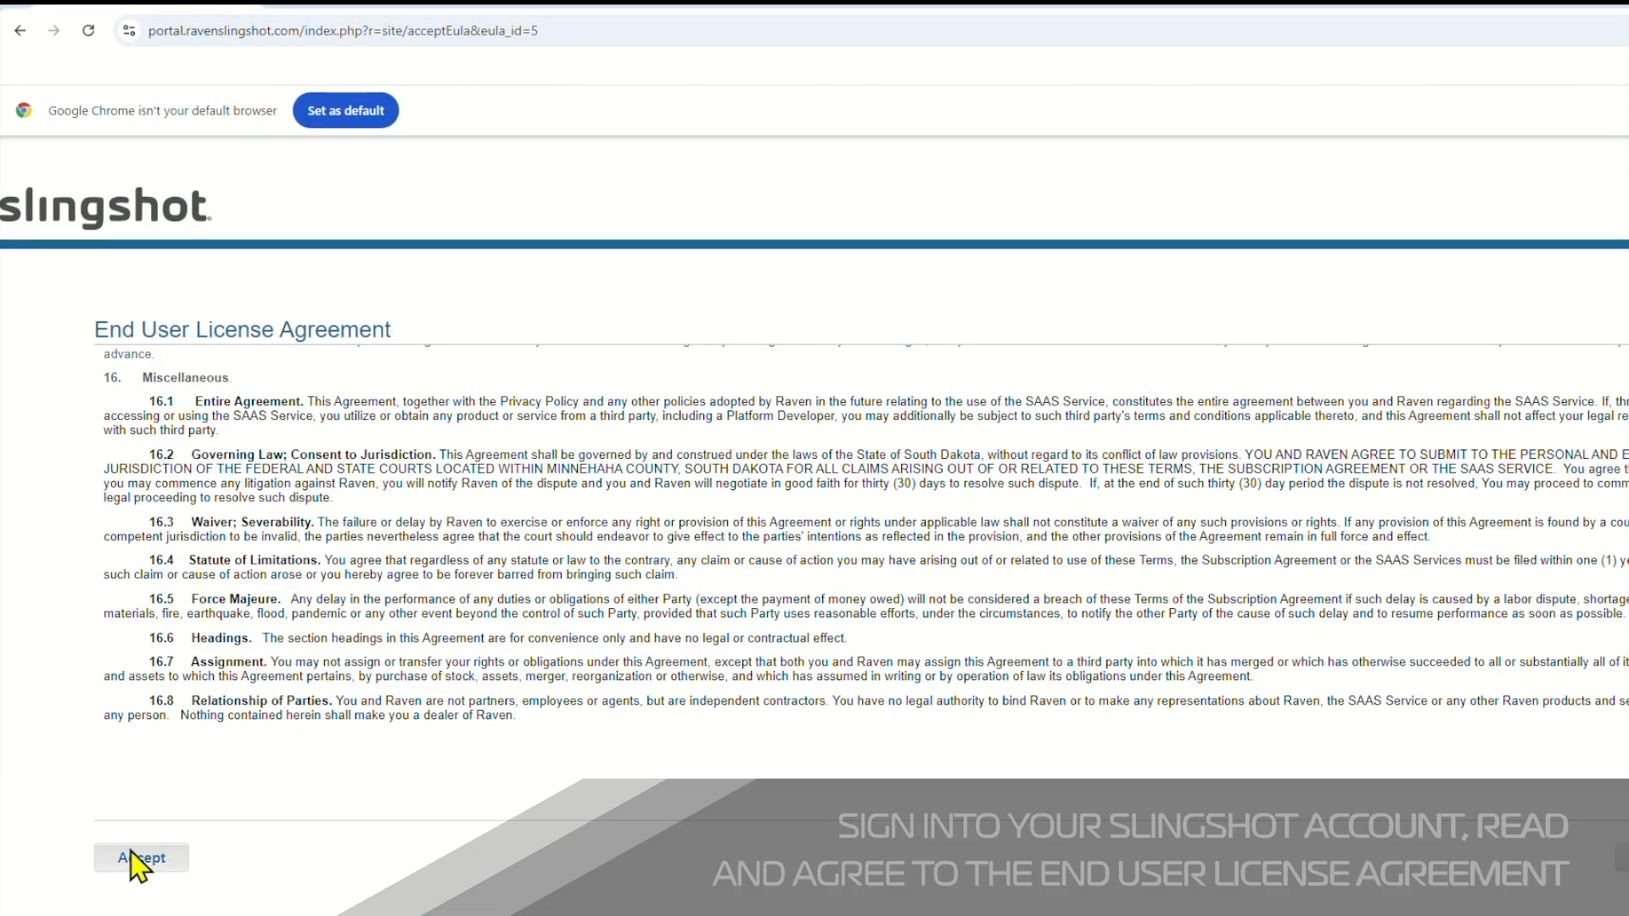
# Accept the EULA and go to API and Data Access Control under the SHARE menu.
pyautogui.click(141, 859)
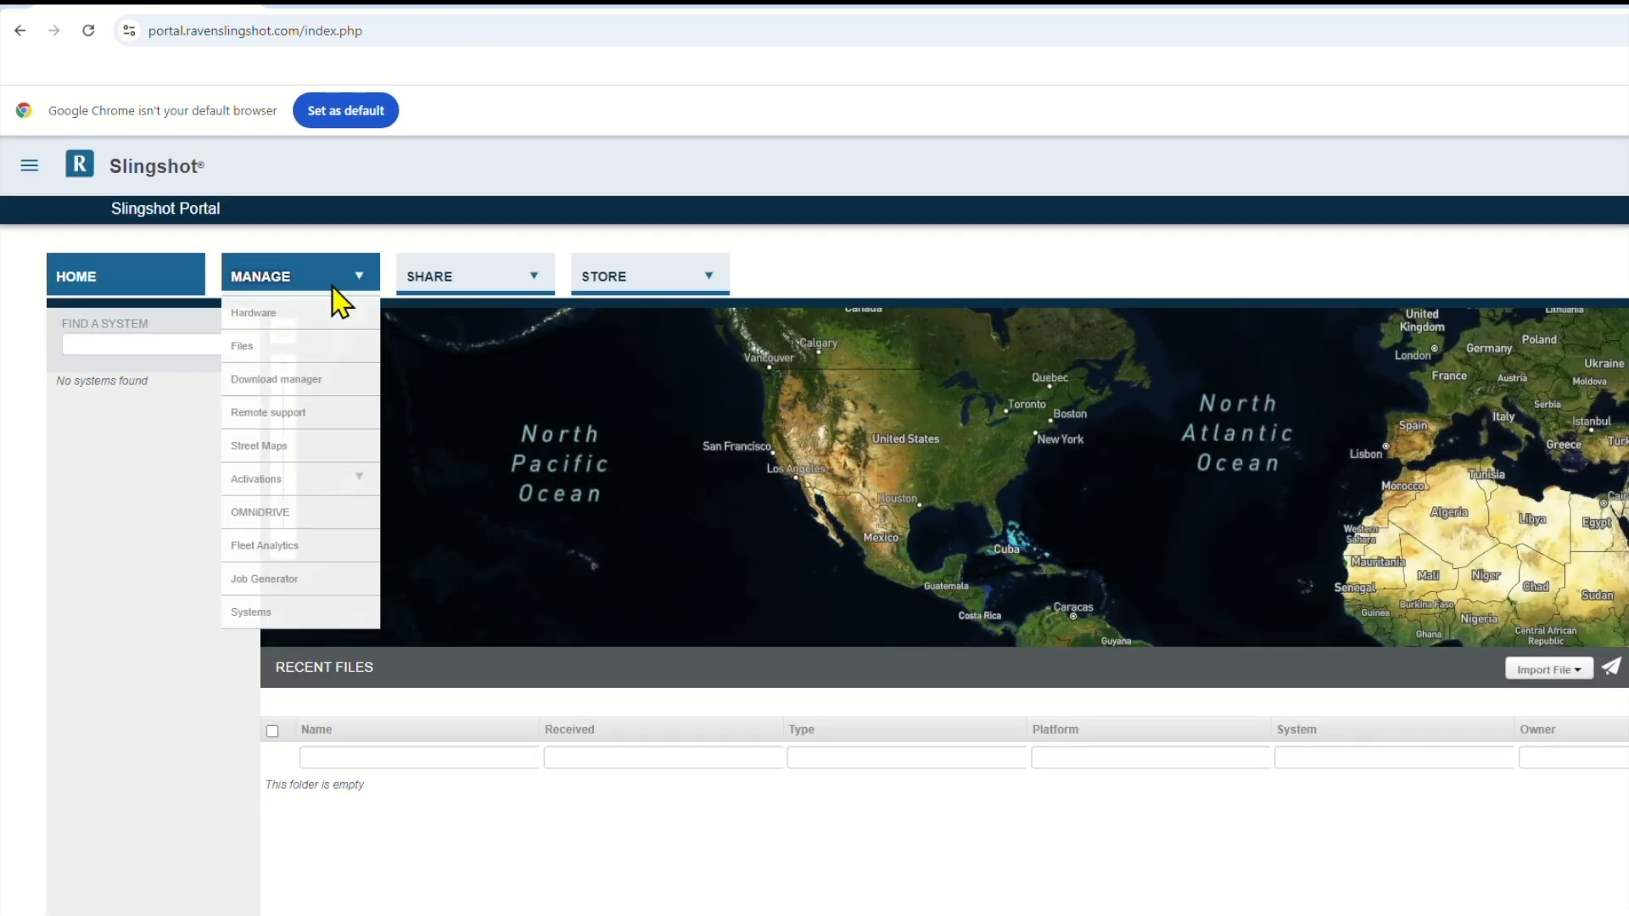
pyautogui.click(648, 273)
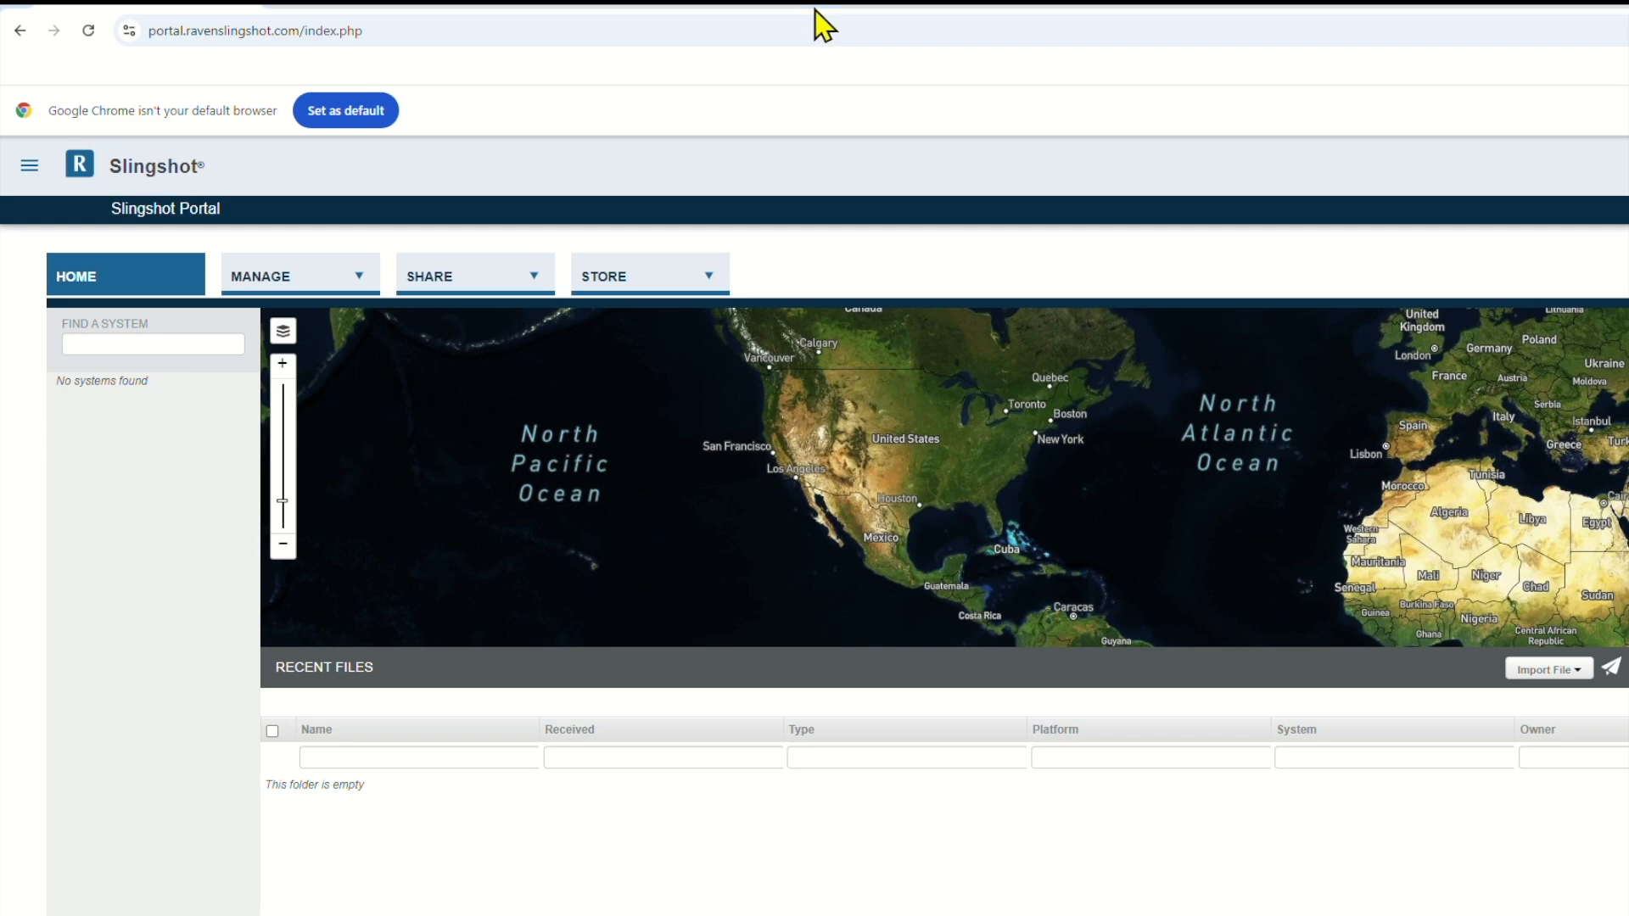
pyautogui.click(475, 274)
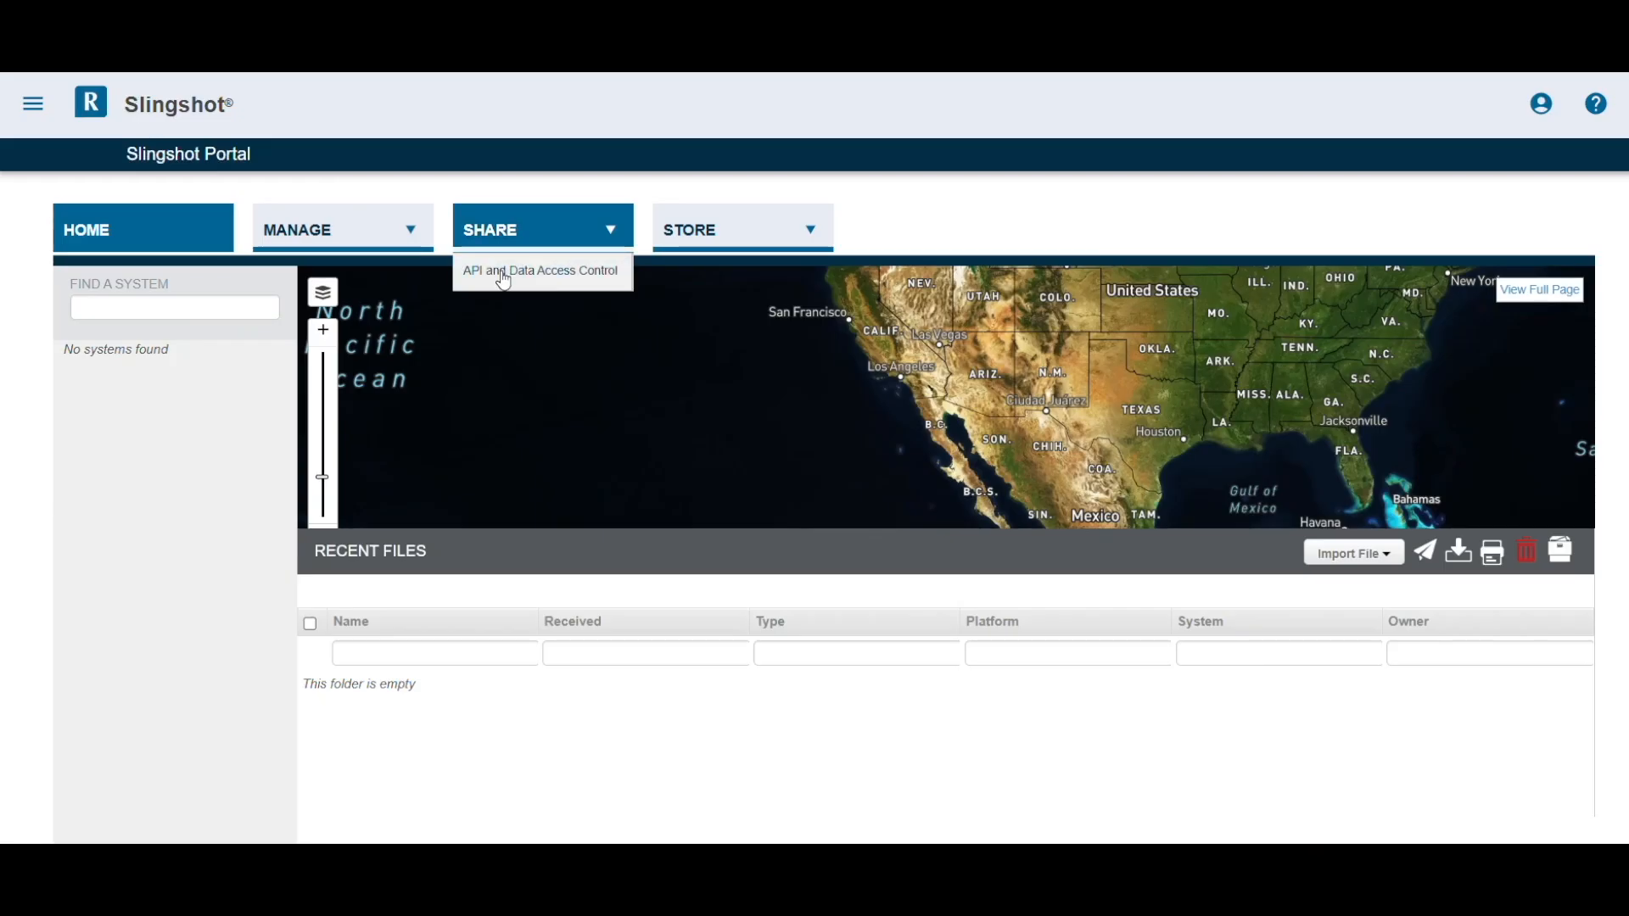
pyautogui.click(540, 270)
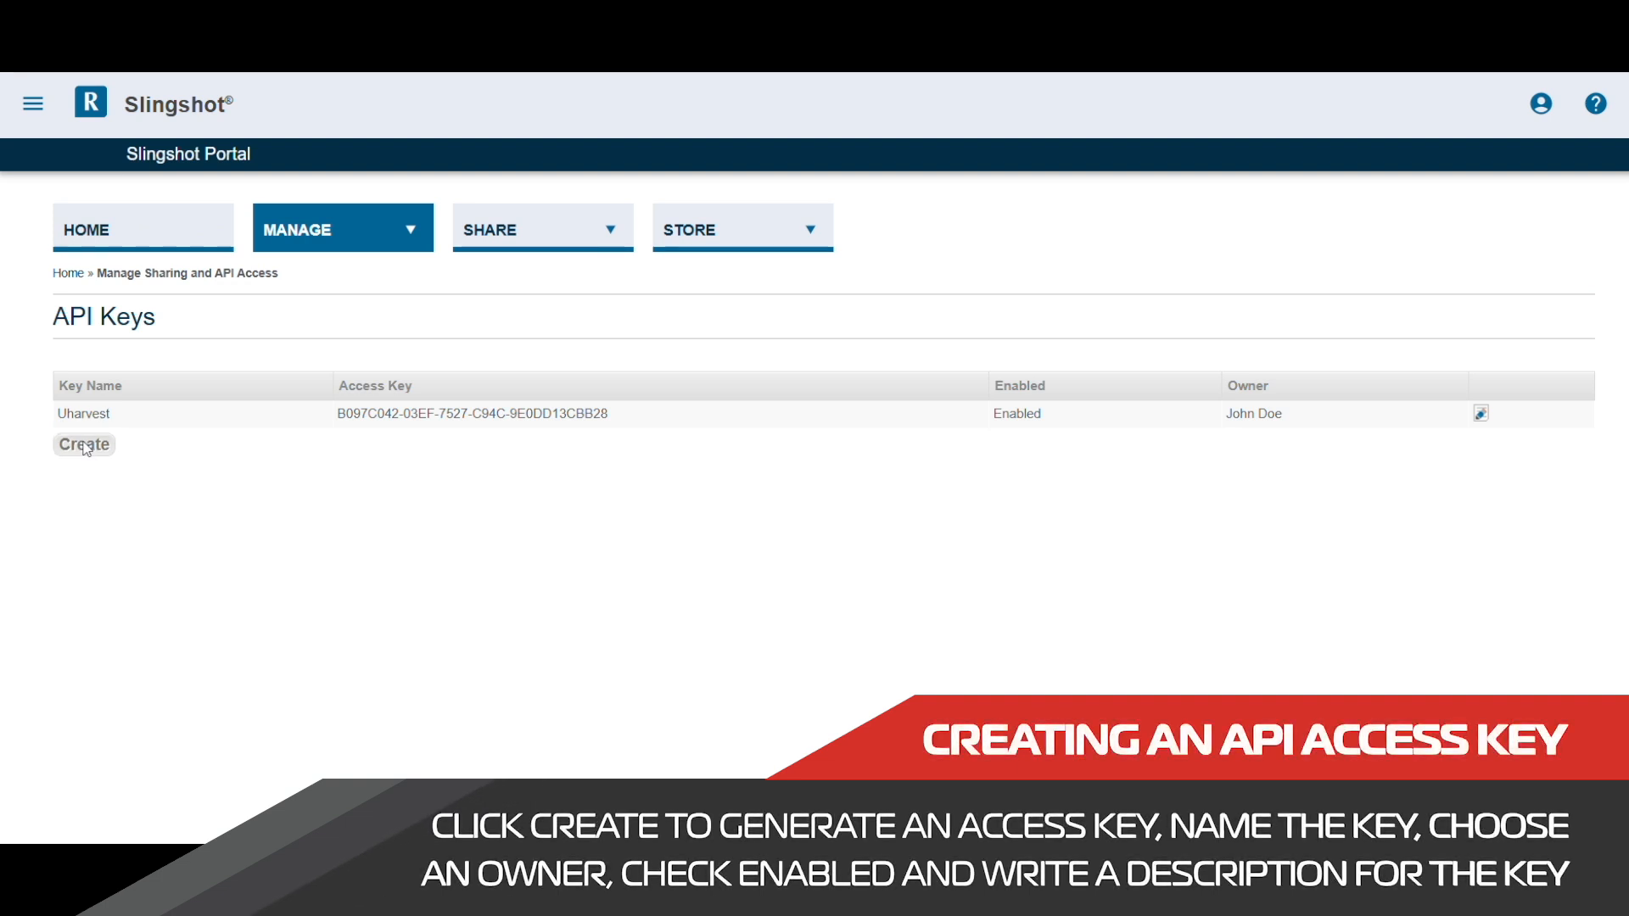
# Create an enabled API key named Uharvest and open the new key for editing.
pyautogui.click(83, 445)
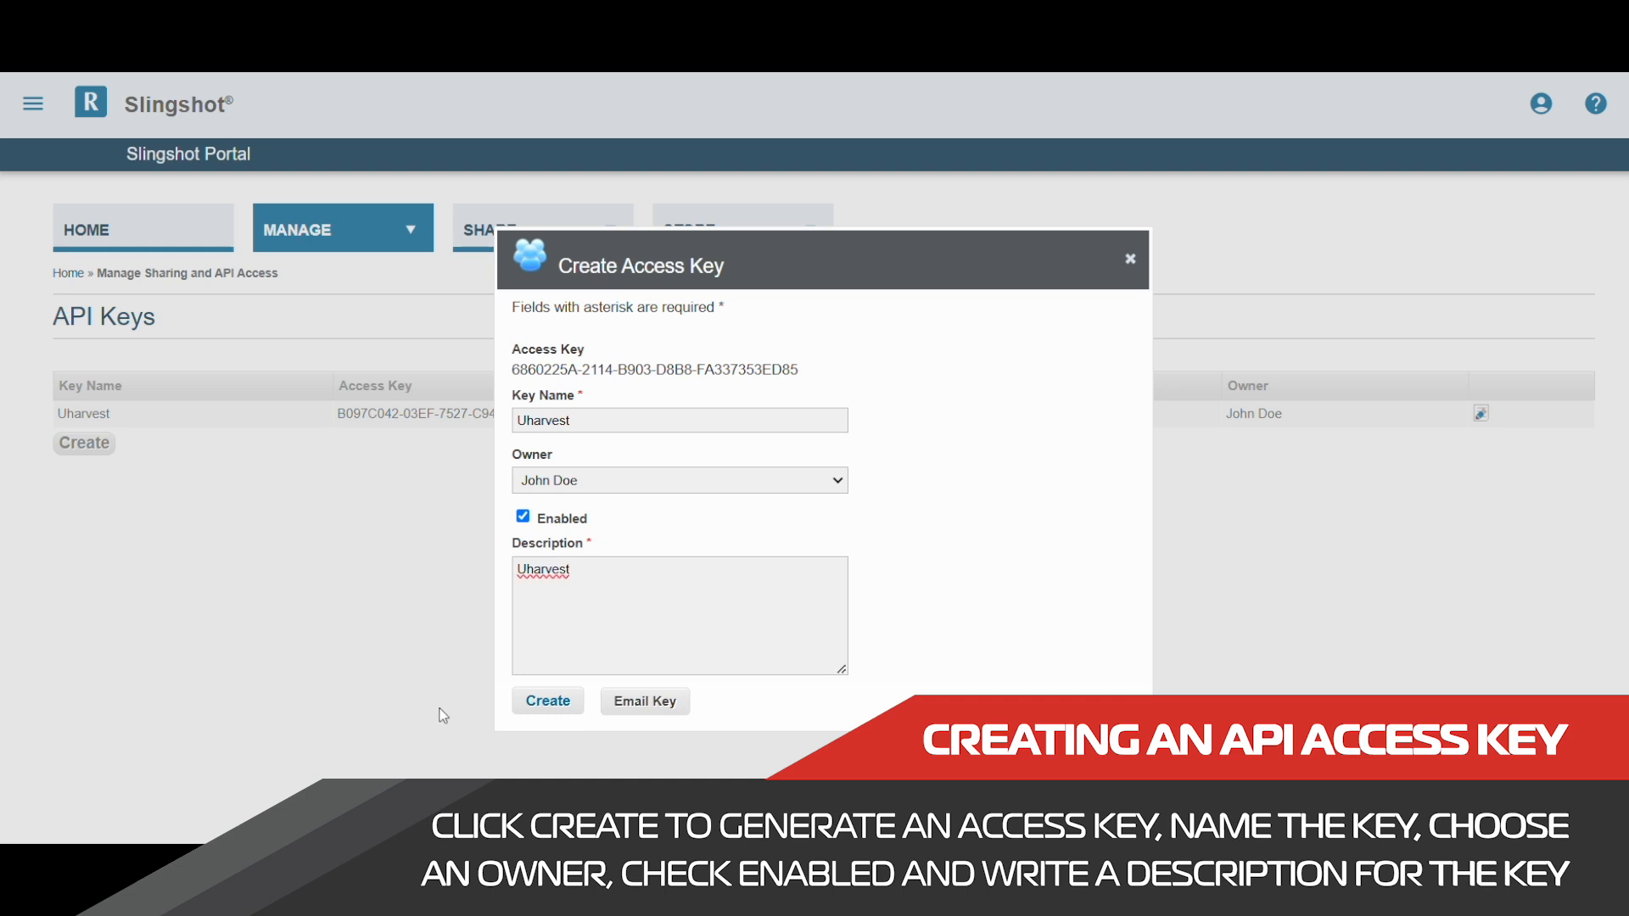
pyautogui.click(546, 701)
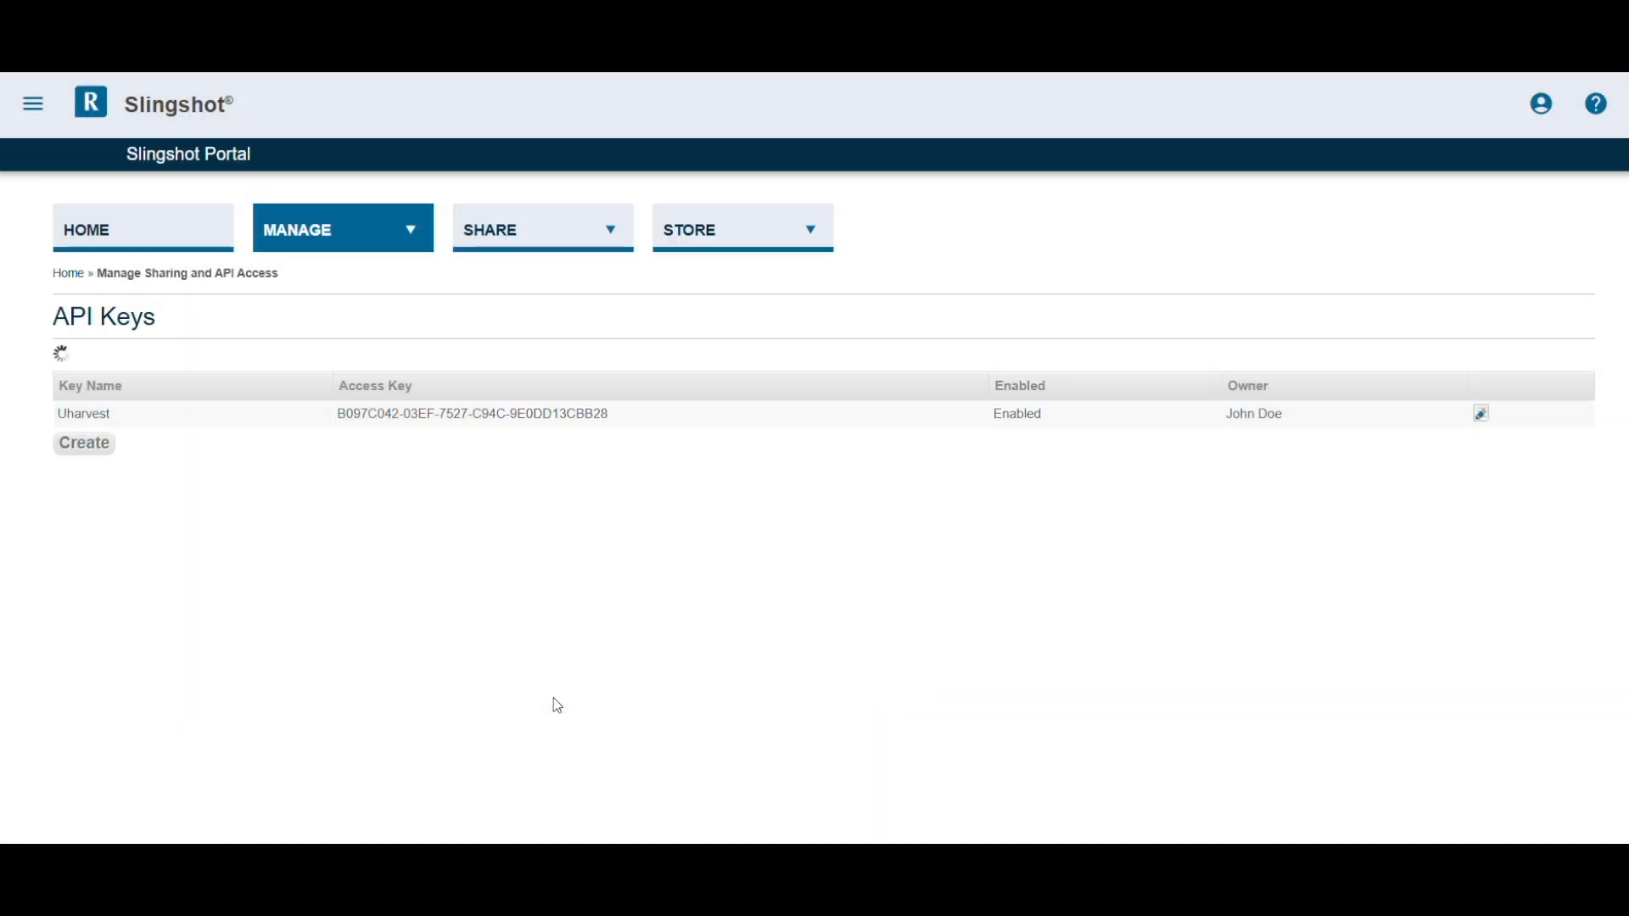
pyautogui.click(83, 443)
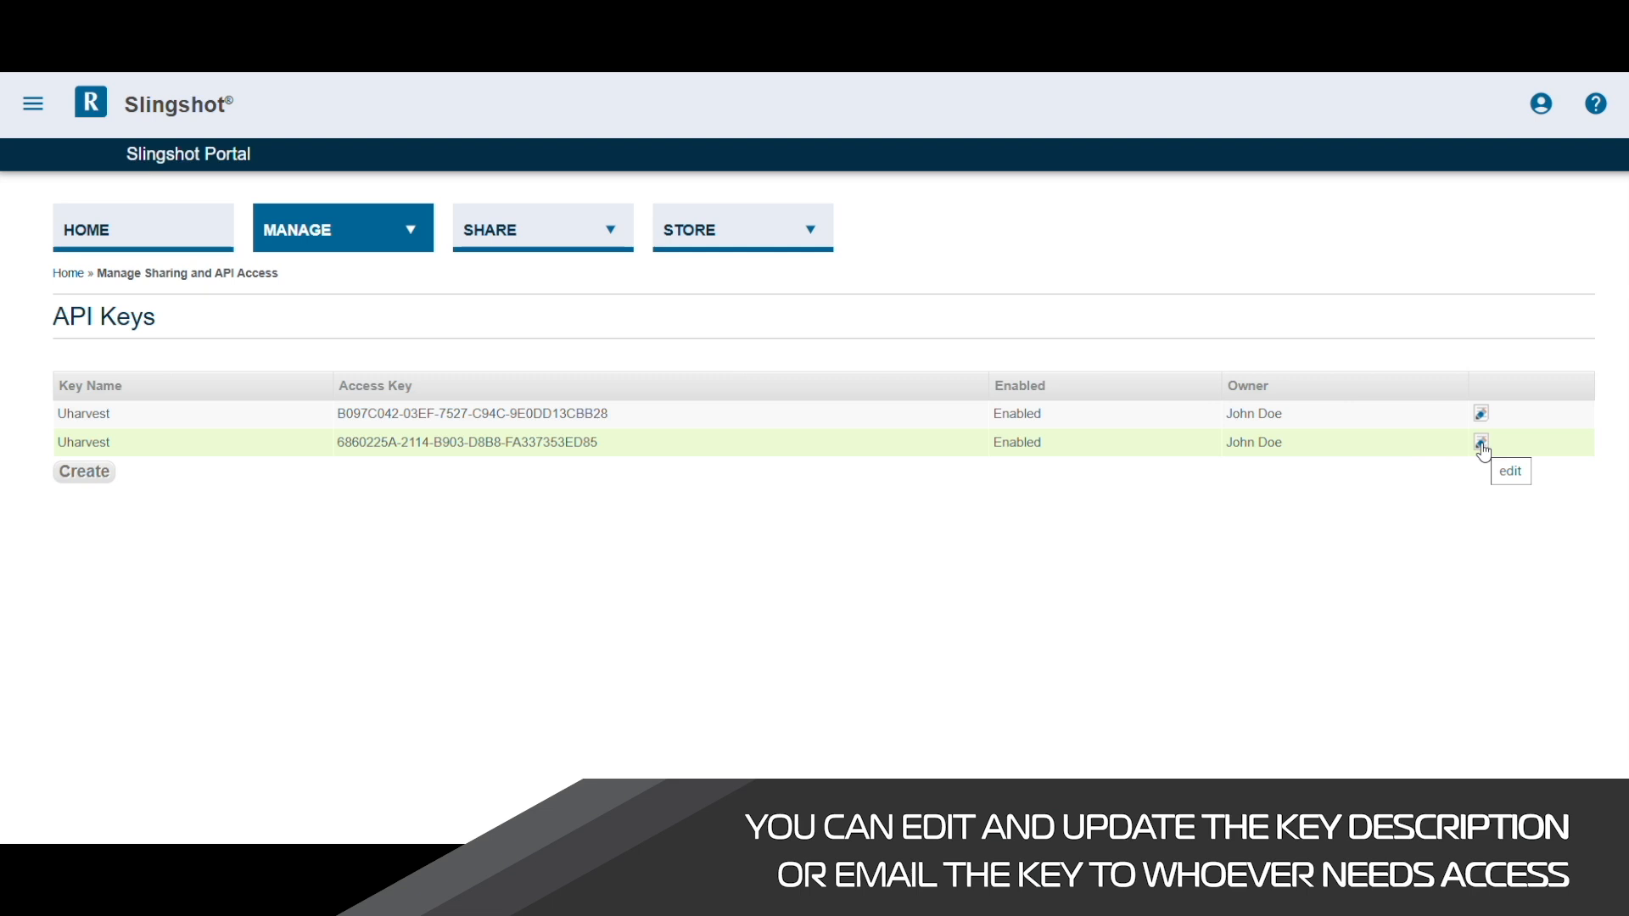
pyautogui.click(1480, 441)
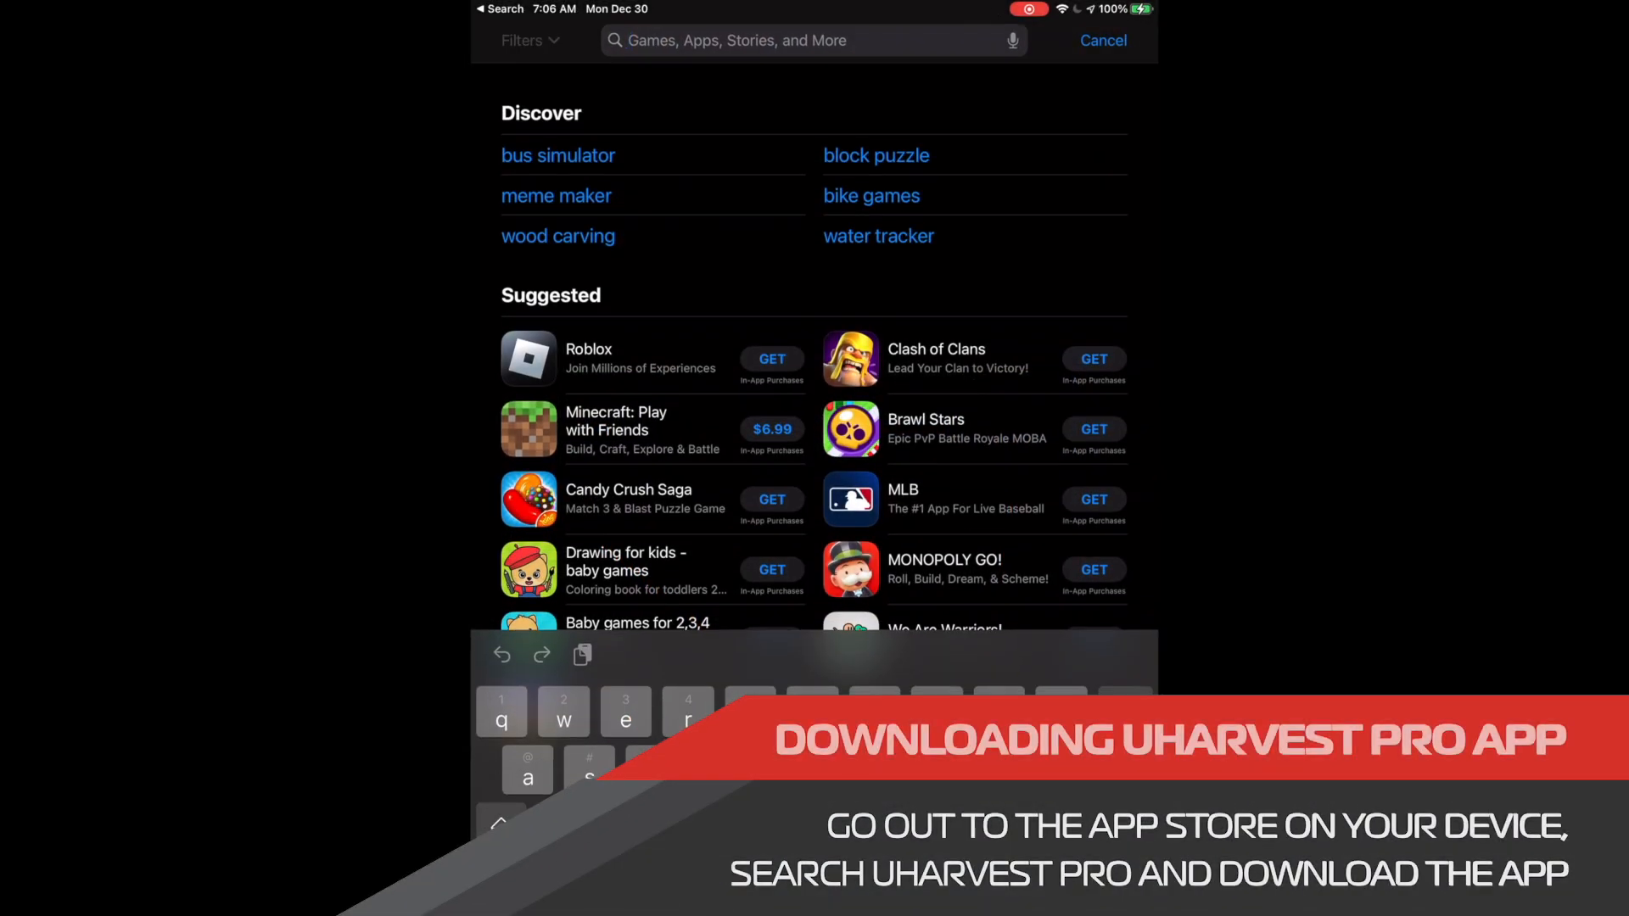
# Search the App Store for "uharvest" to find uHarvest Pro.
pyautogui.write('uharv')
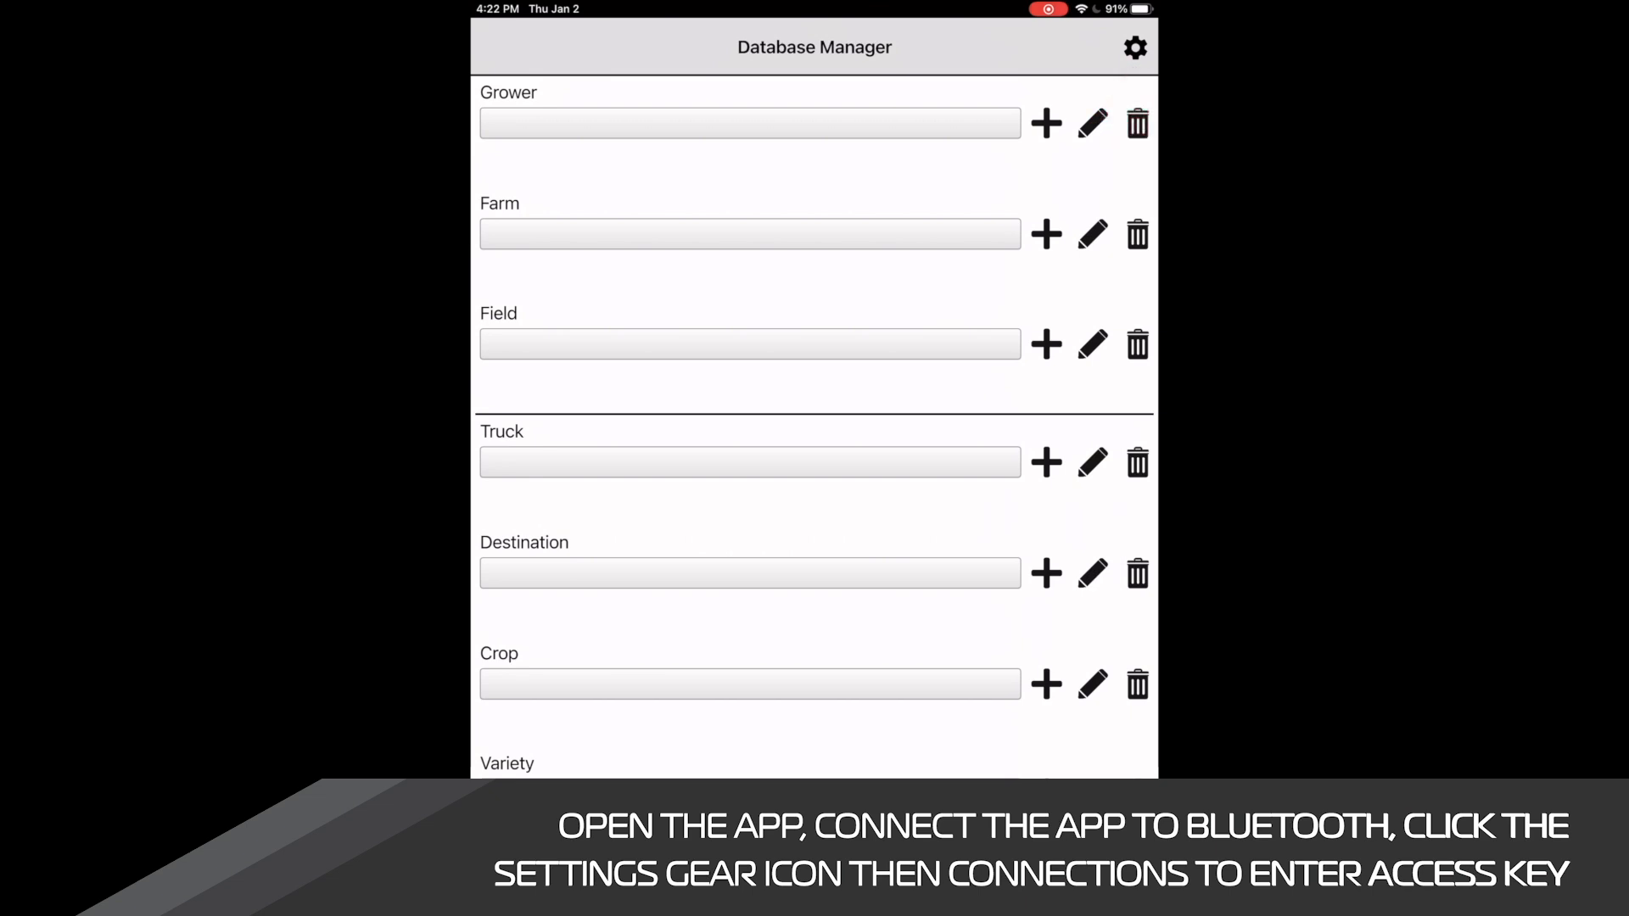
# Go from Database Manager settings into the Connections screen with the Slingshot API Key option.
pyautogui.click(1135, 47)
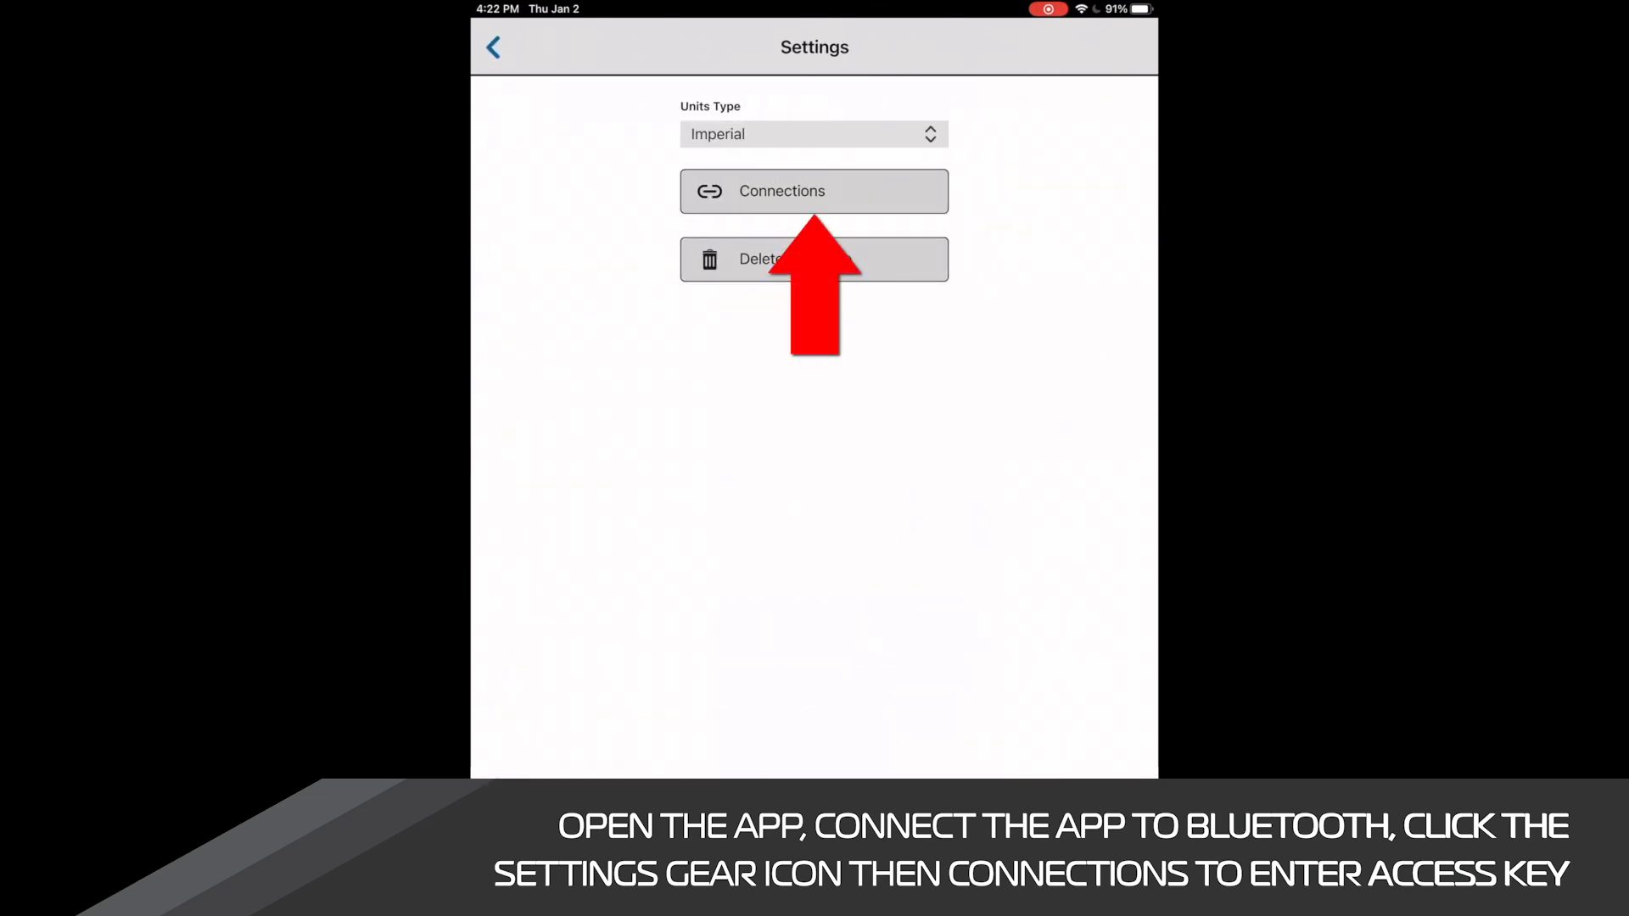
pyautogui.click(814, 190)
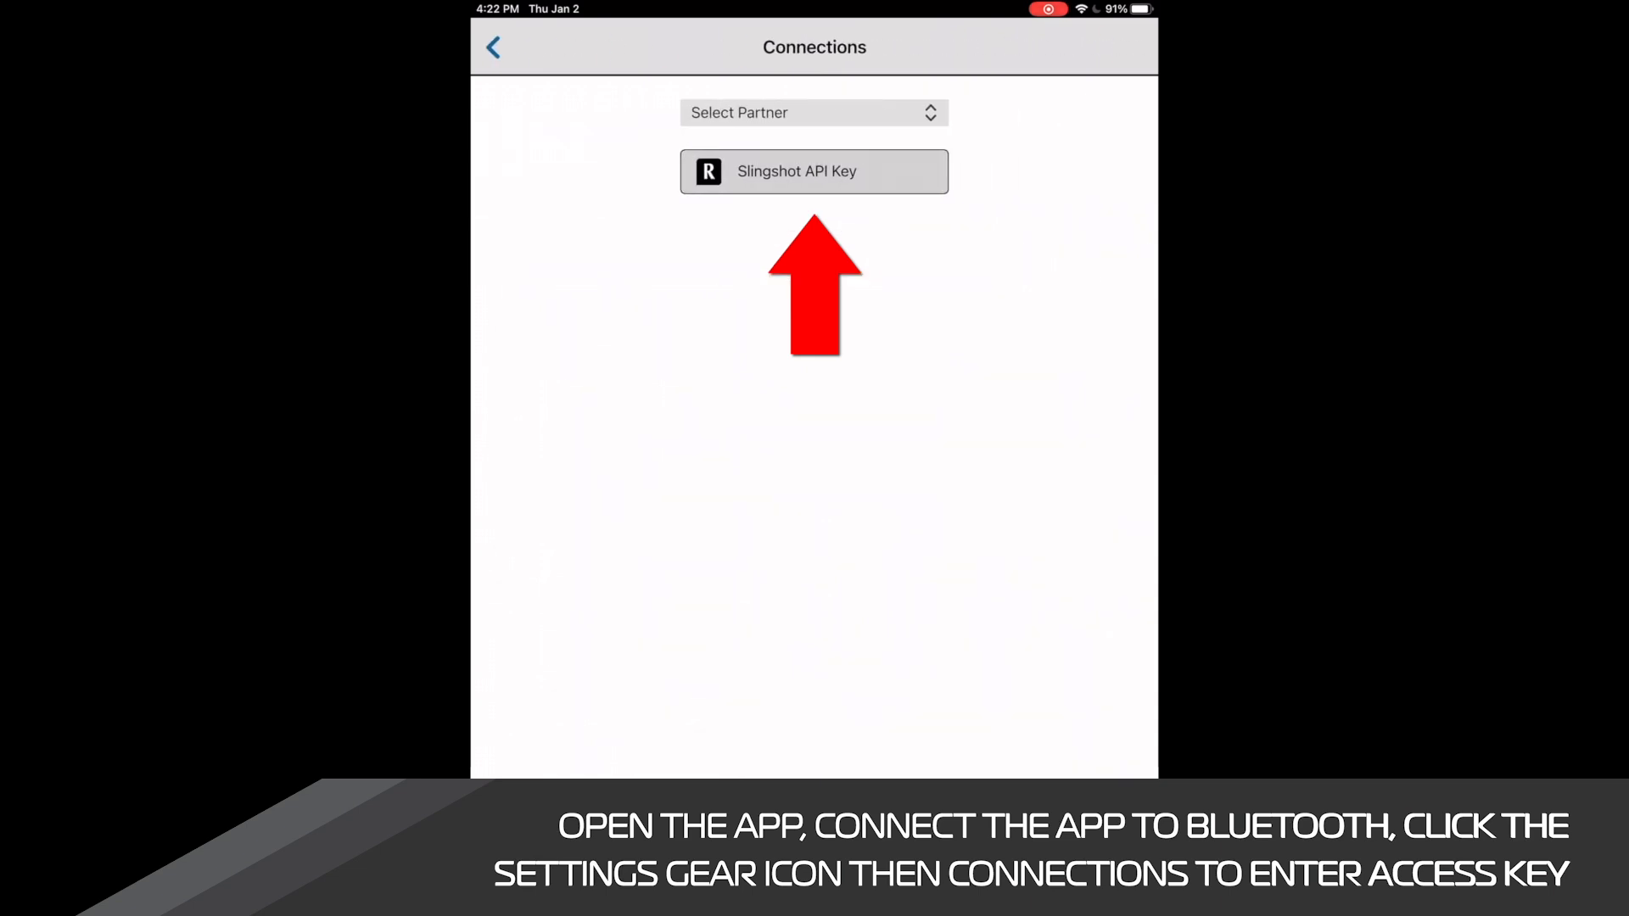
pyautogui.click(814, 171)
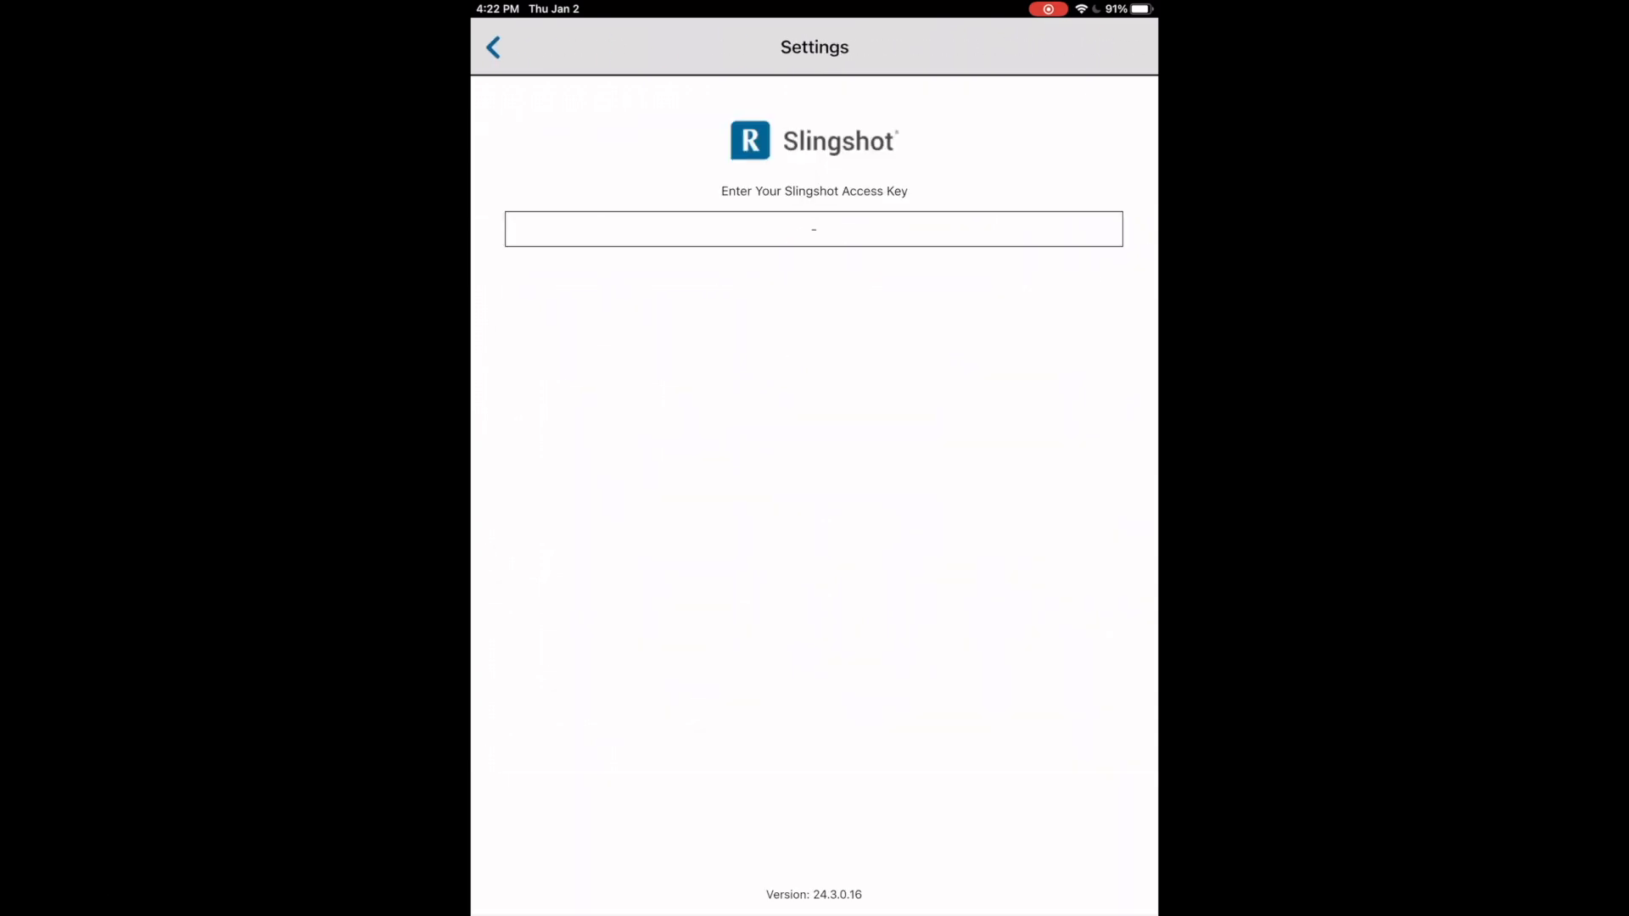
pyautogui.click(814, 229)
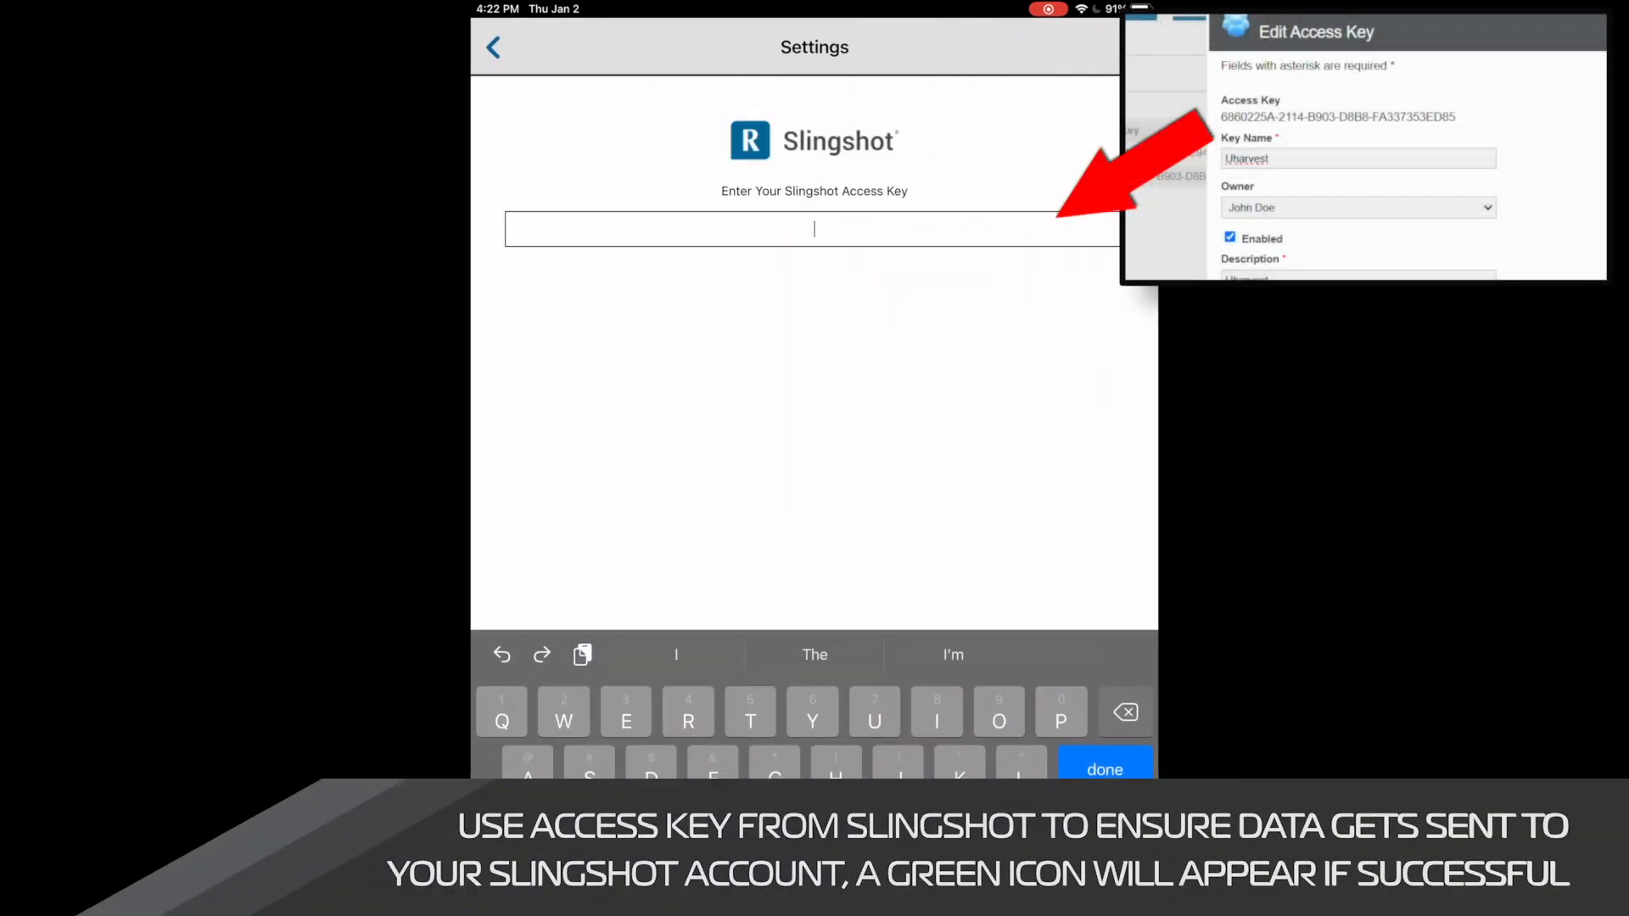
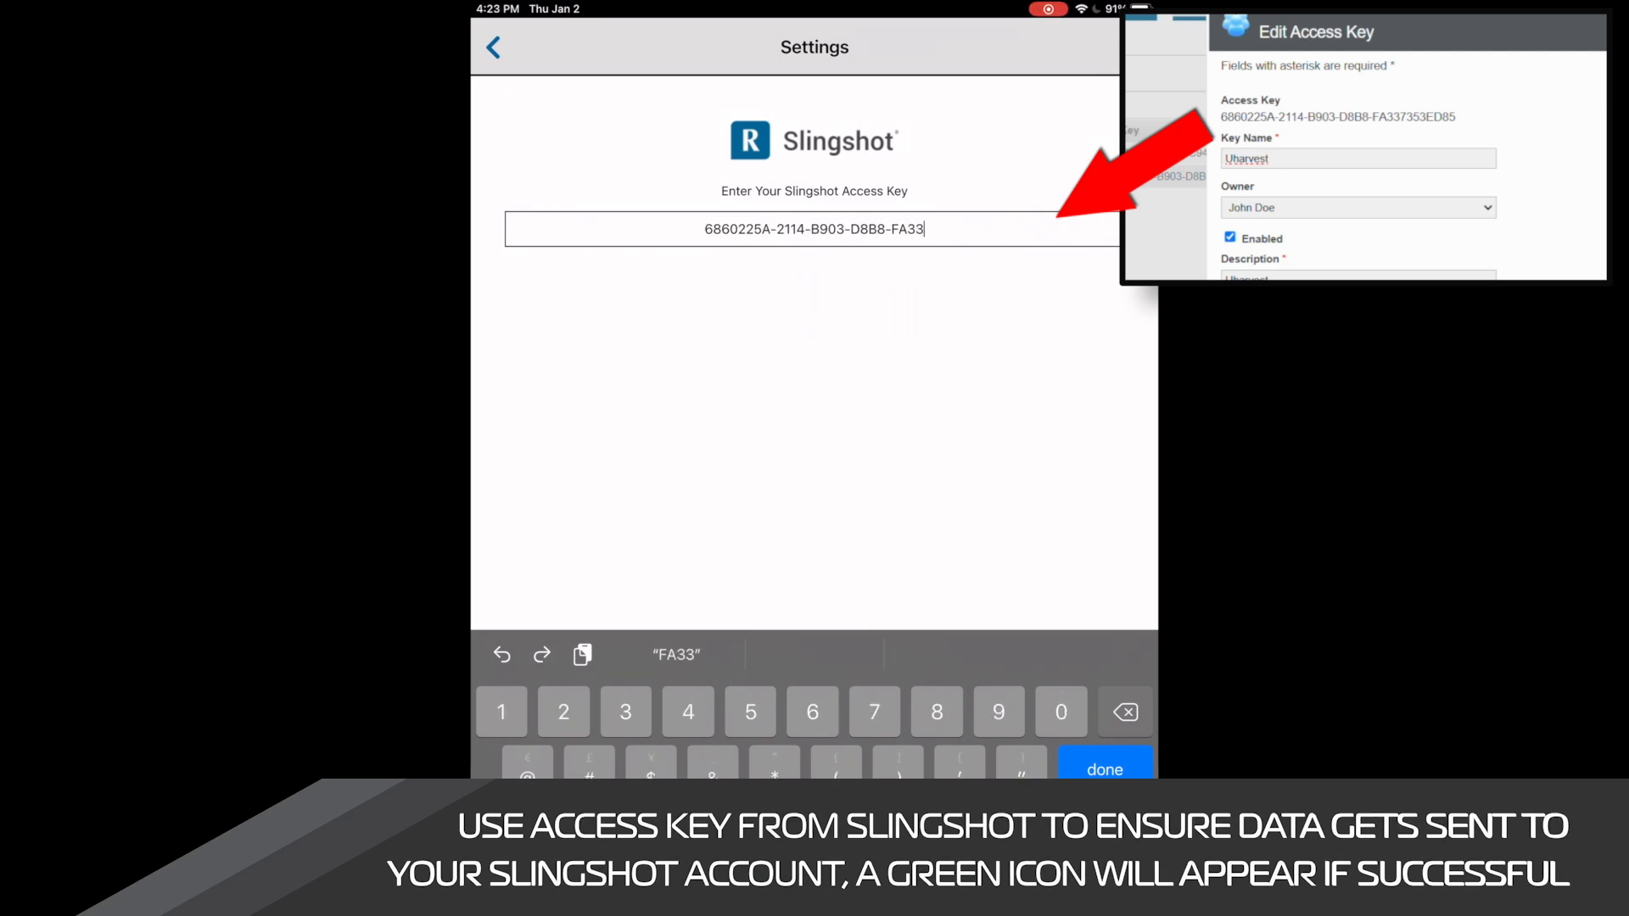
pyautogui.click(1106, 767)
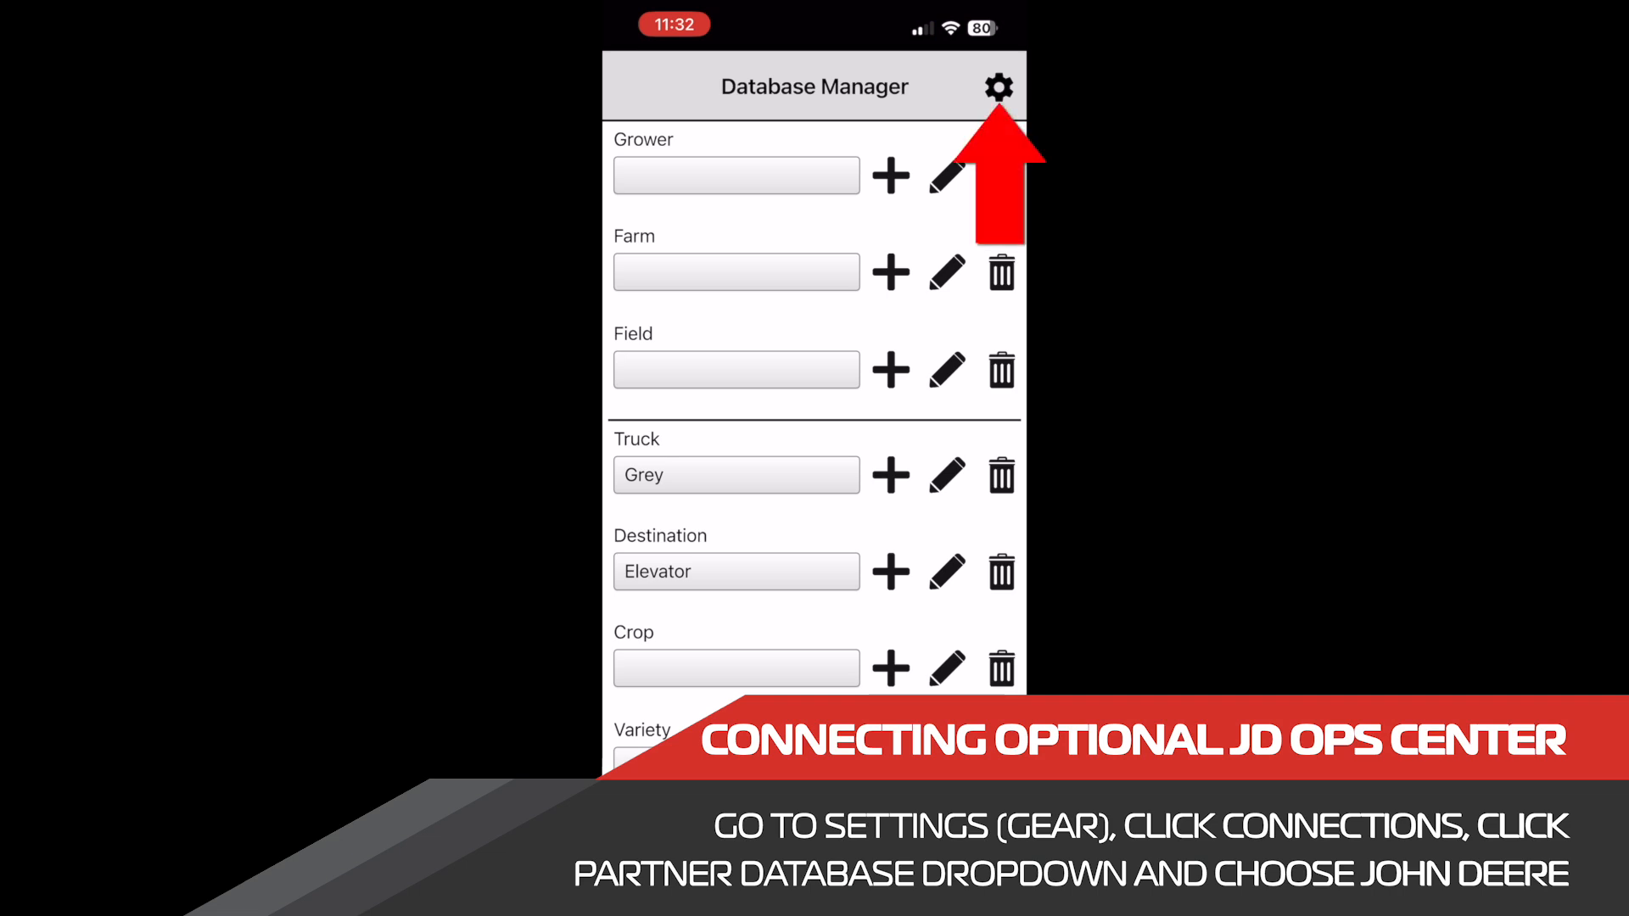
# In Connections, choose John Deere from the Partner Database list.
pyautogui.click(994, 85)
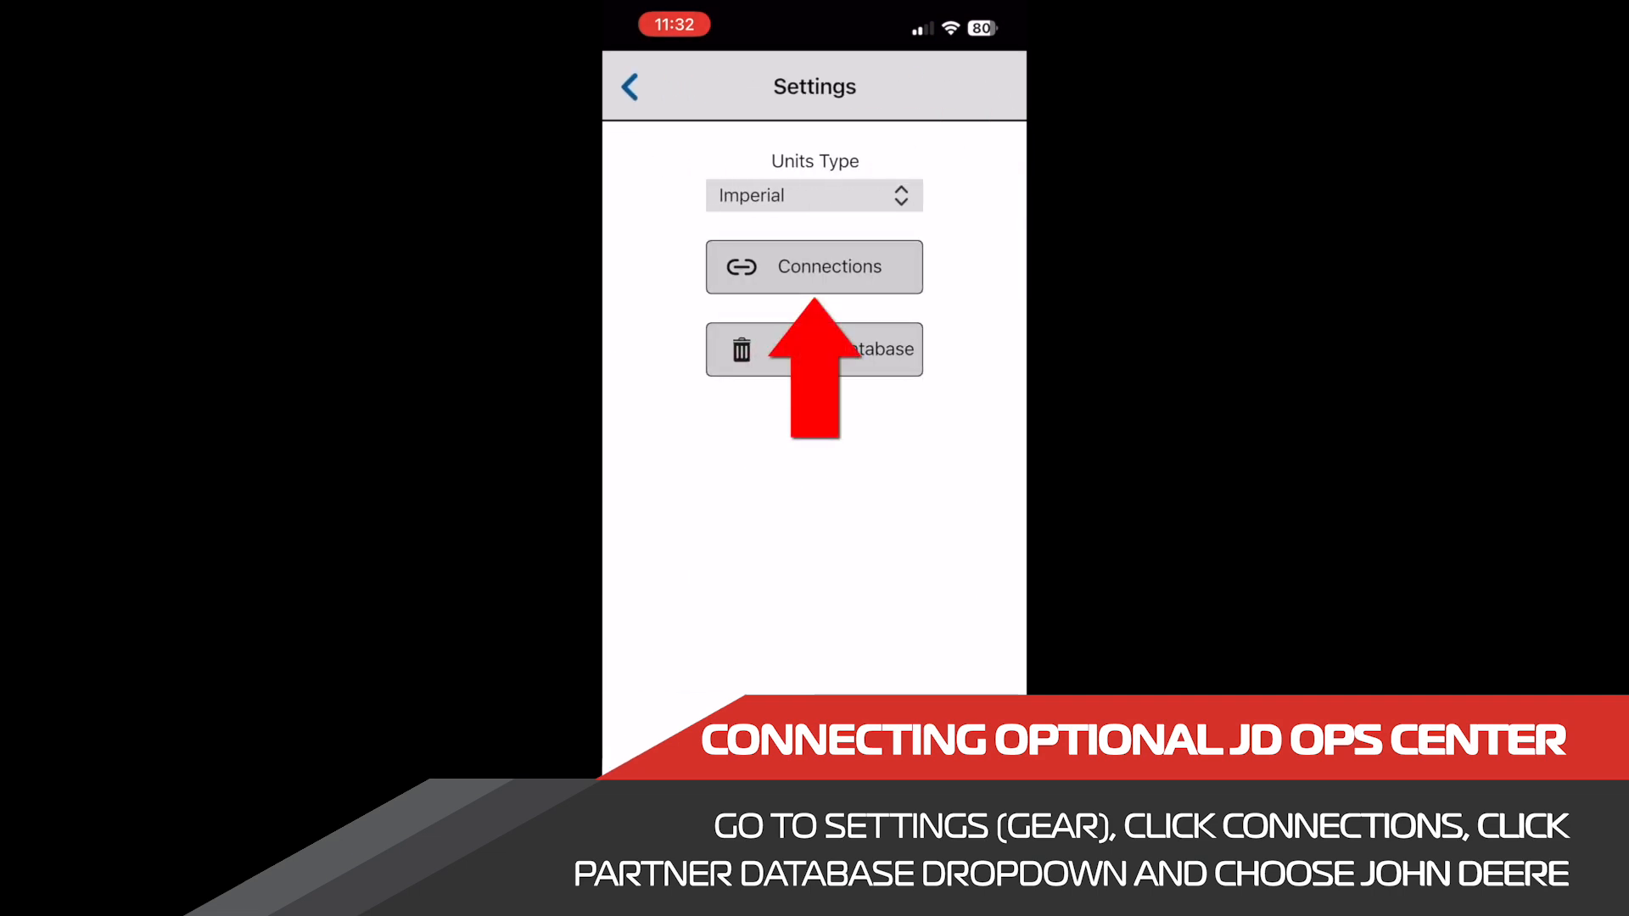
pyautogui.click(814, 266)
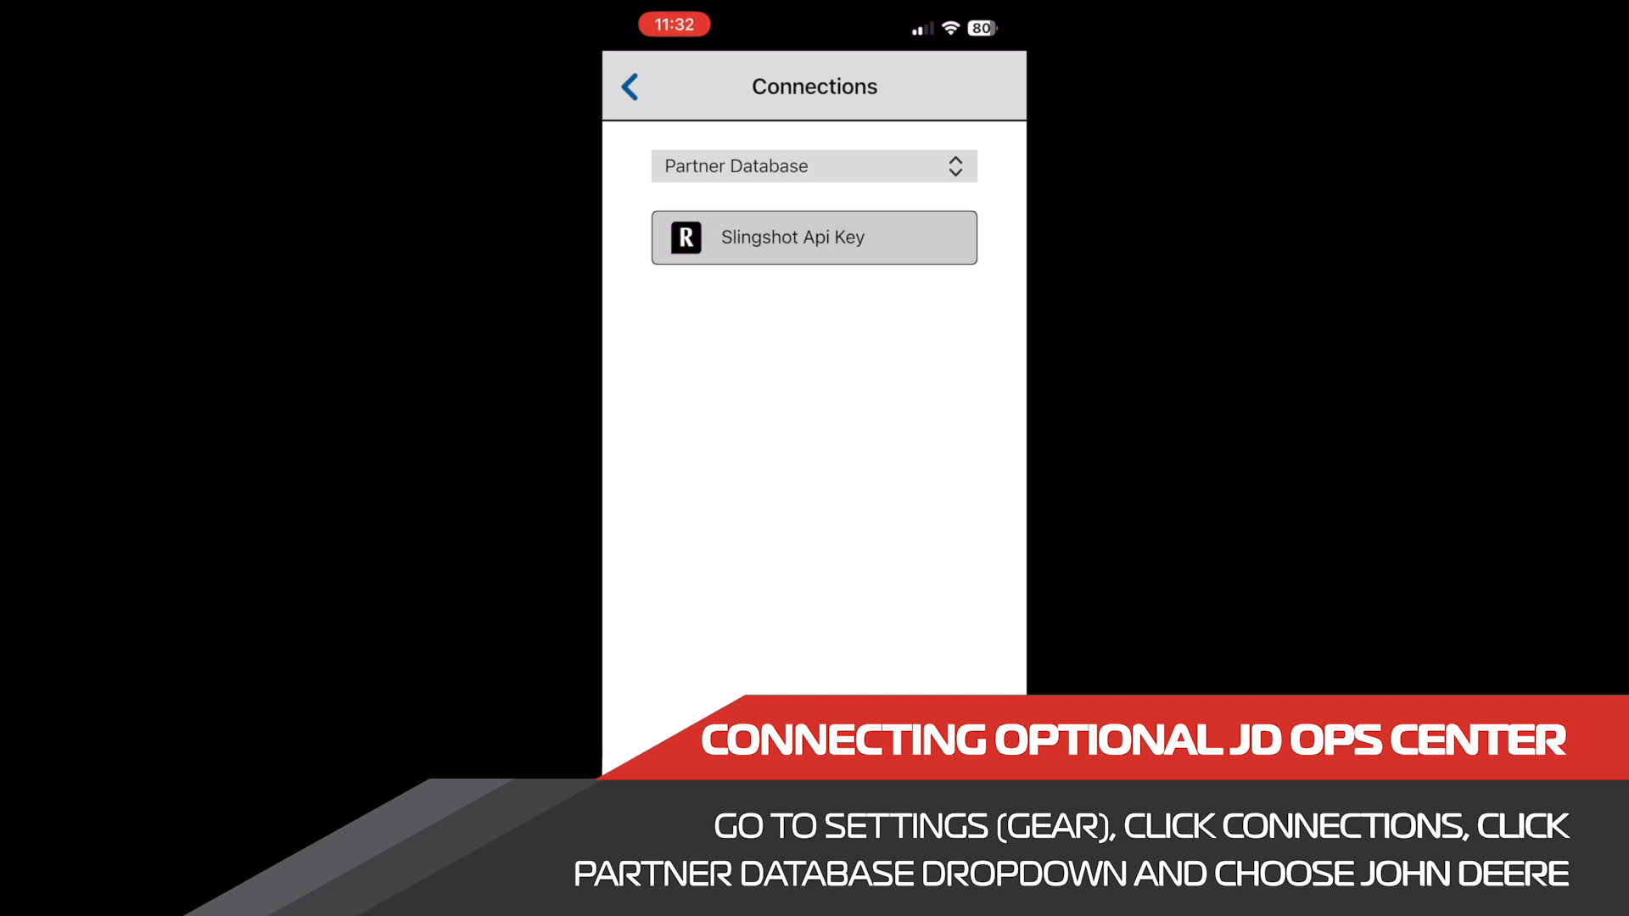
pyautogui.click(815, 167)
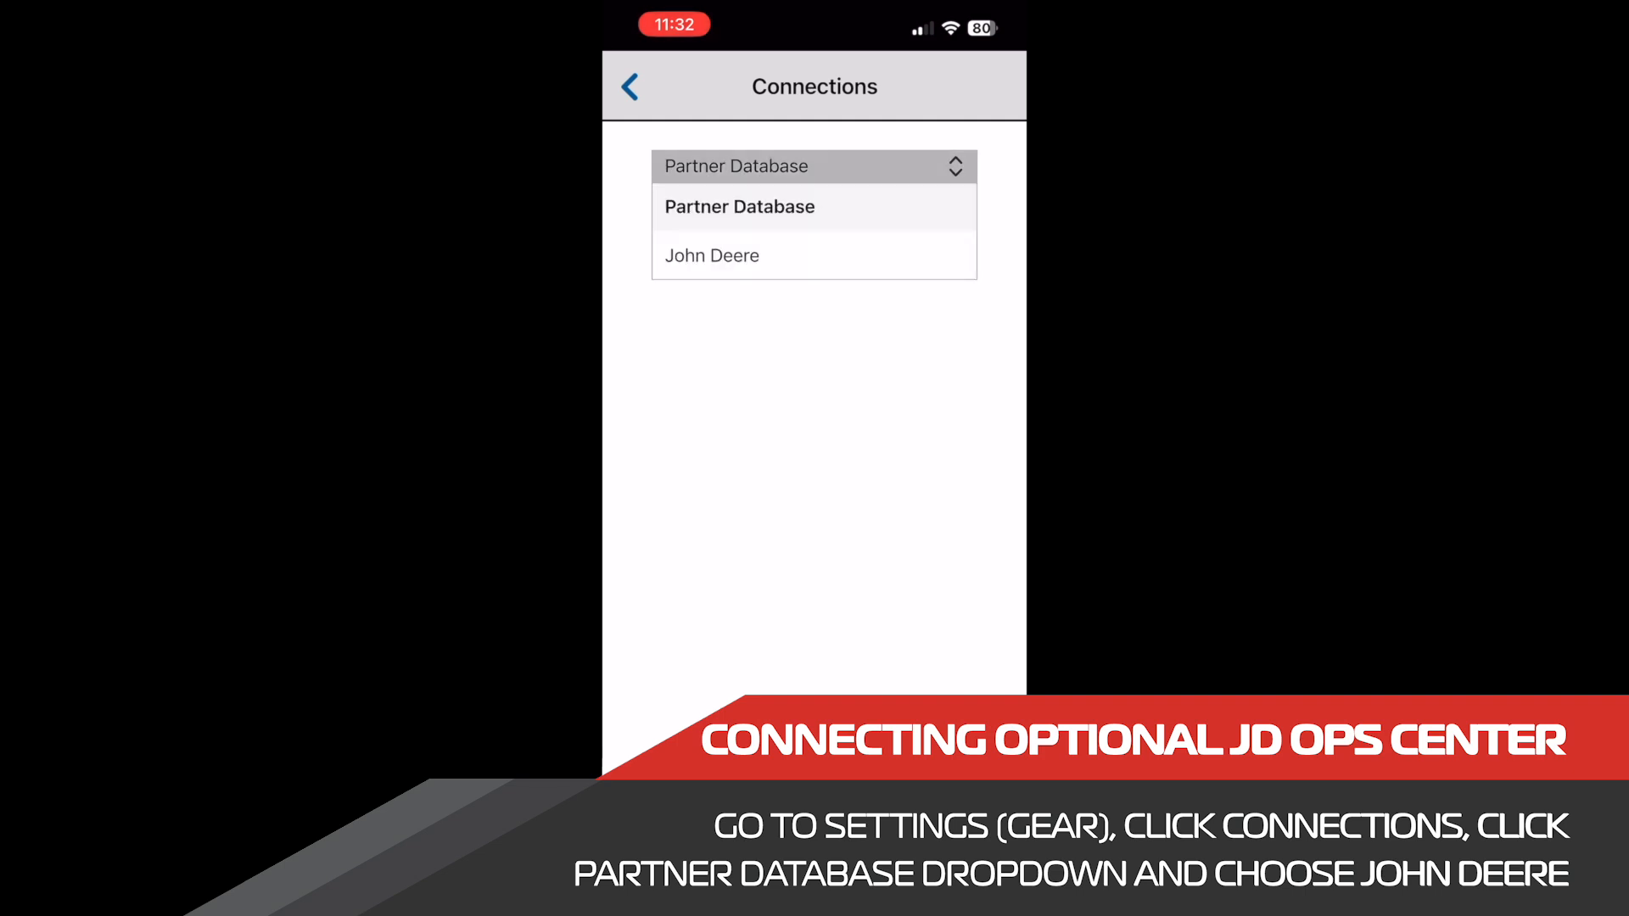
pyautogui.click(711, 254)
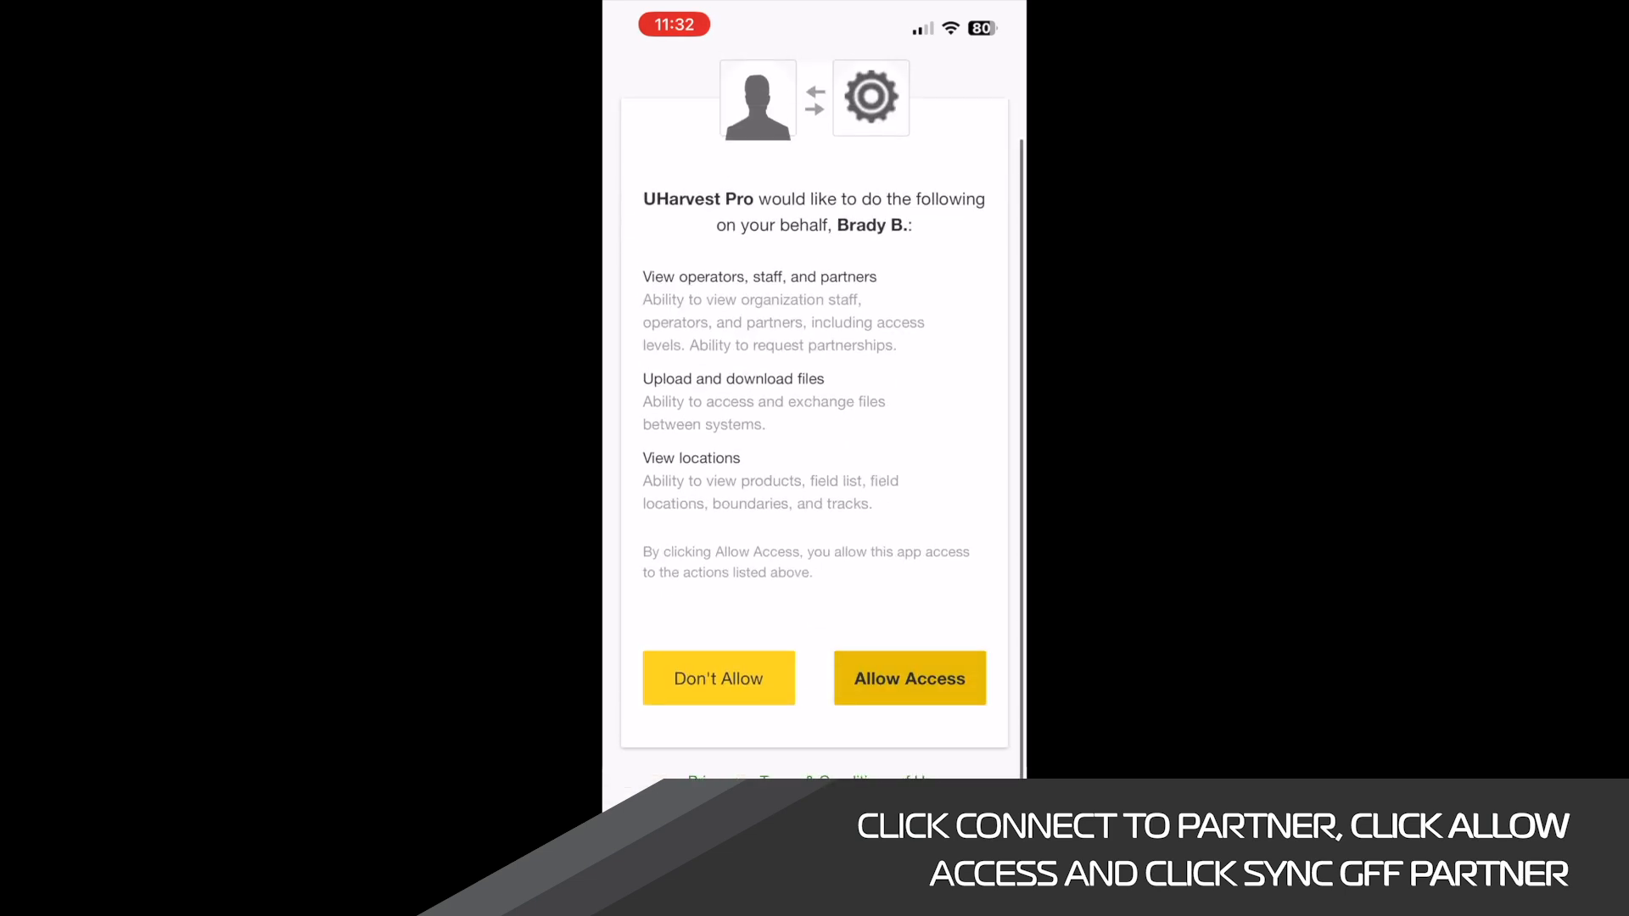
# Allow uHarvest Pro access to the John Deere account and dismiss the success banner.
pyautogui.click(909, 679)
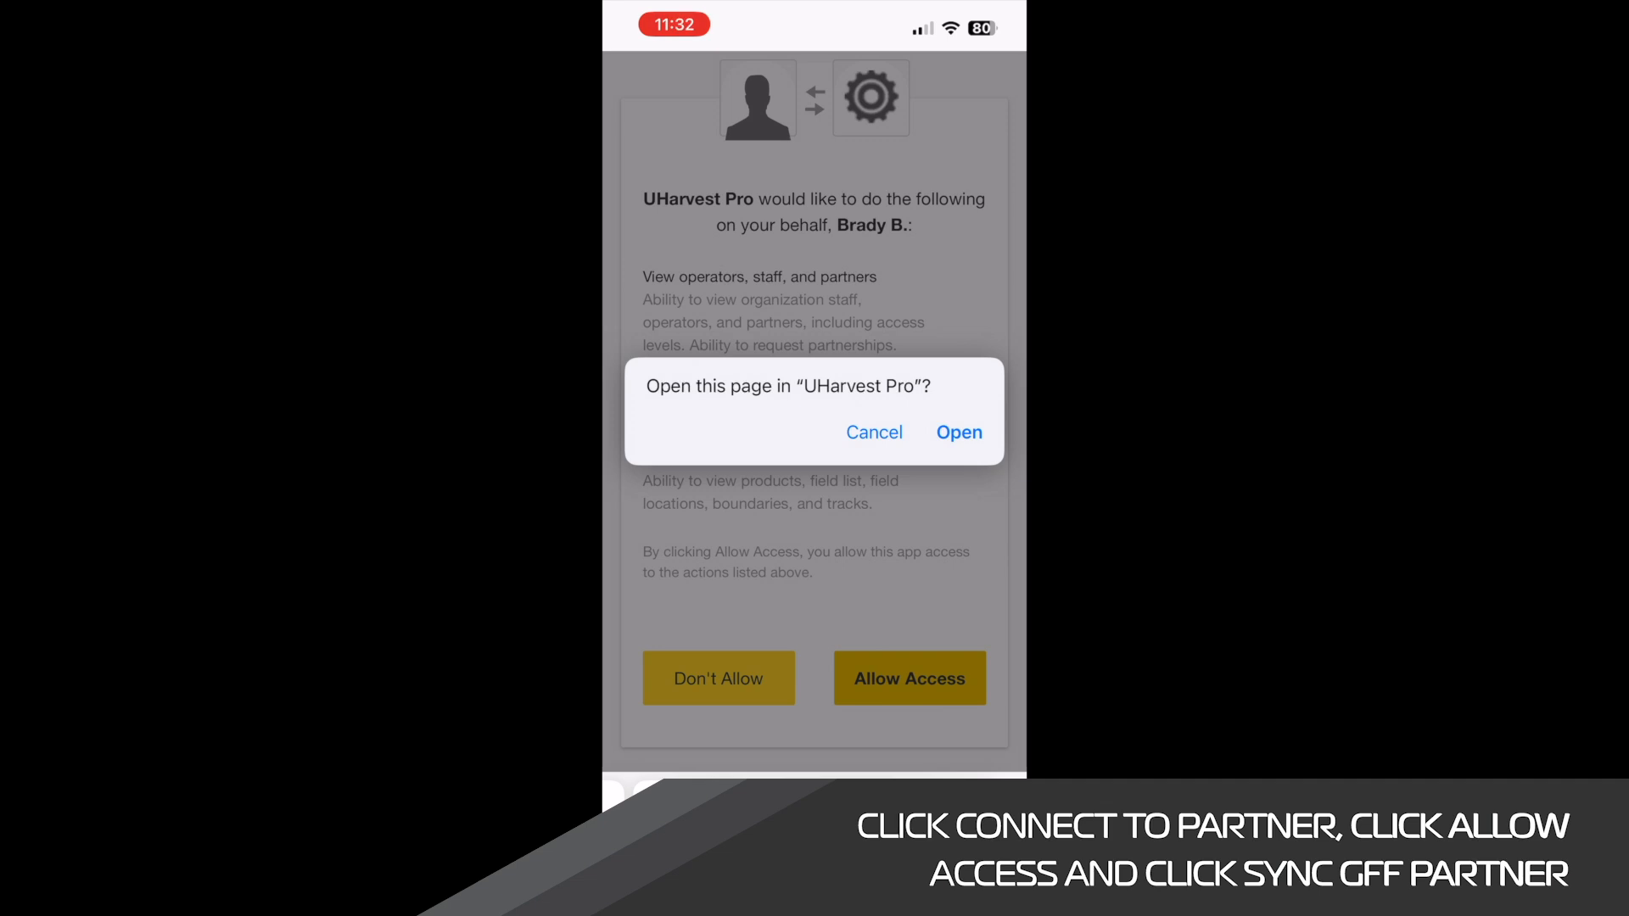
pyautogui.click(959, 432)
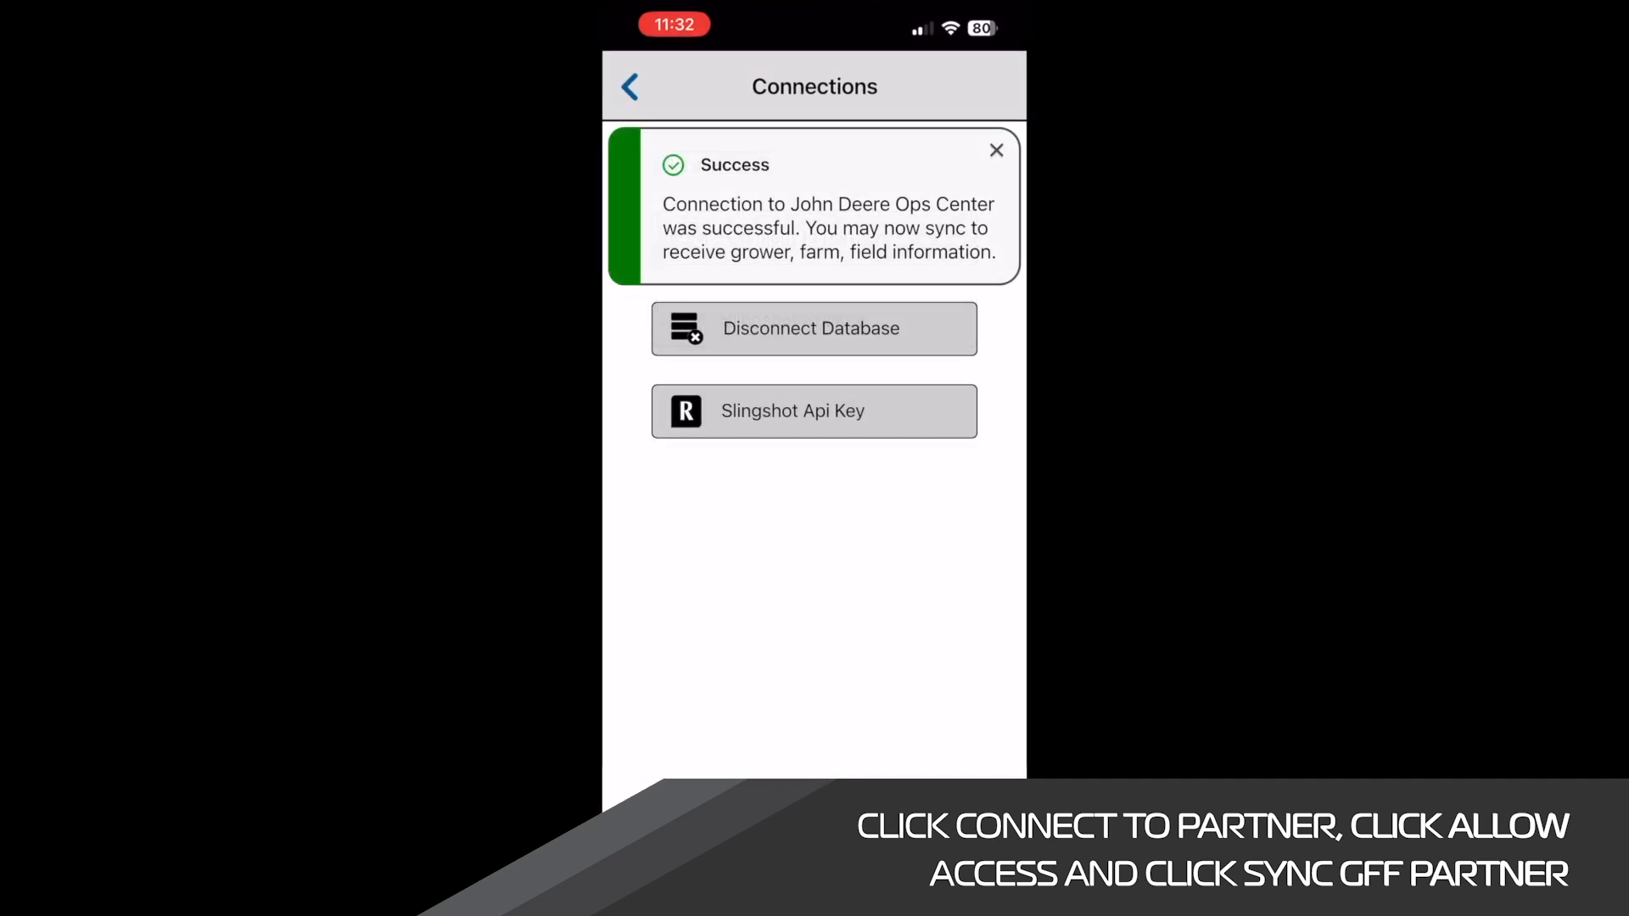
pyautogui.click(996, 150)
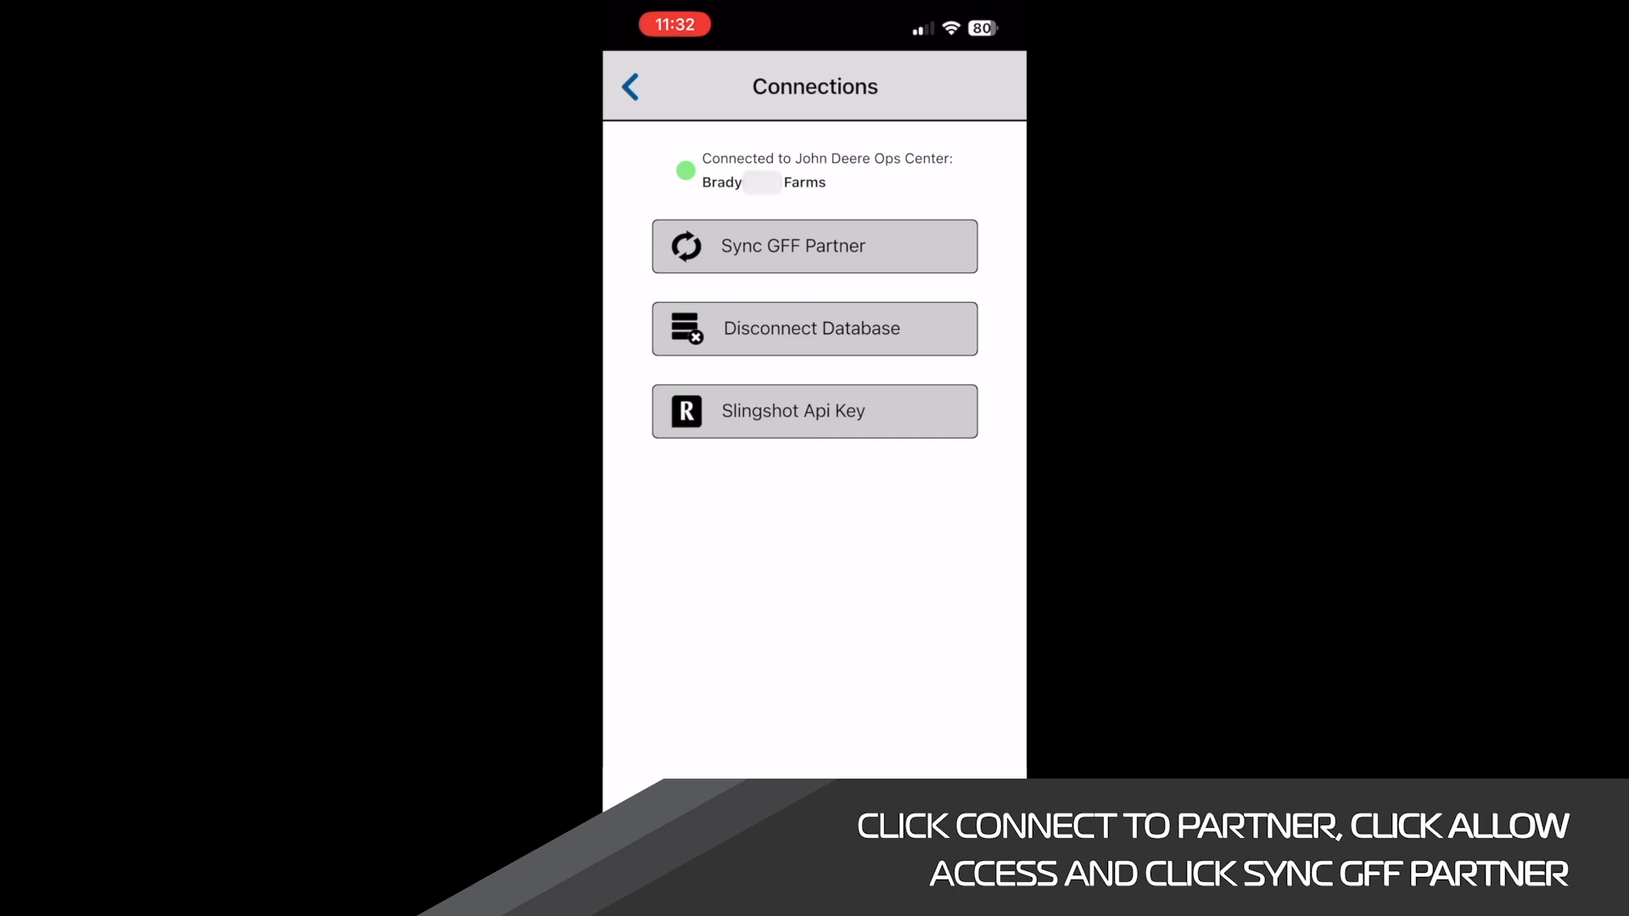
# Sync grower, farm and field data from John Deere and return to the Database Manager.
pyautogui.click(814, 246)
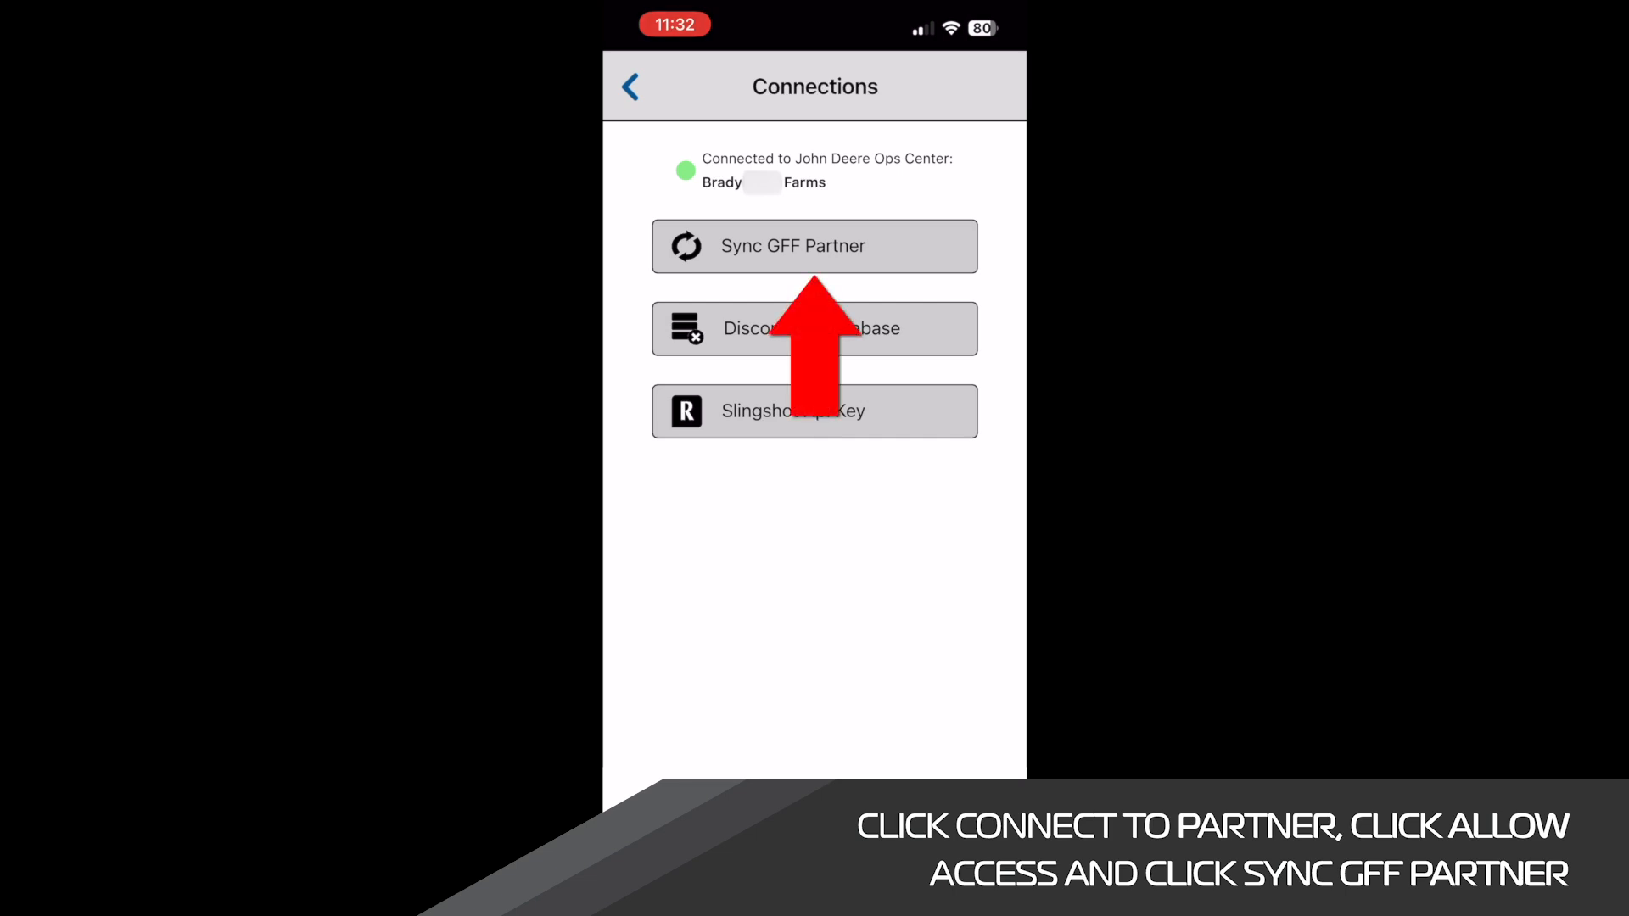
pyautogui.click(814, 246)
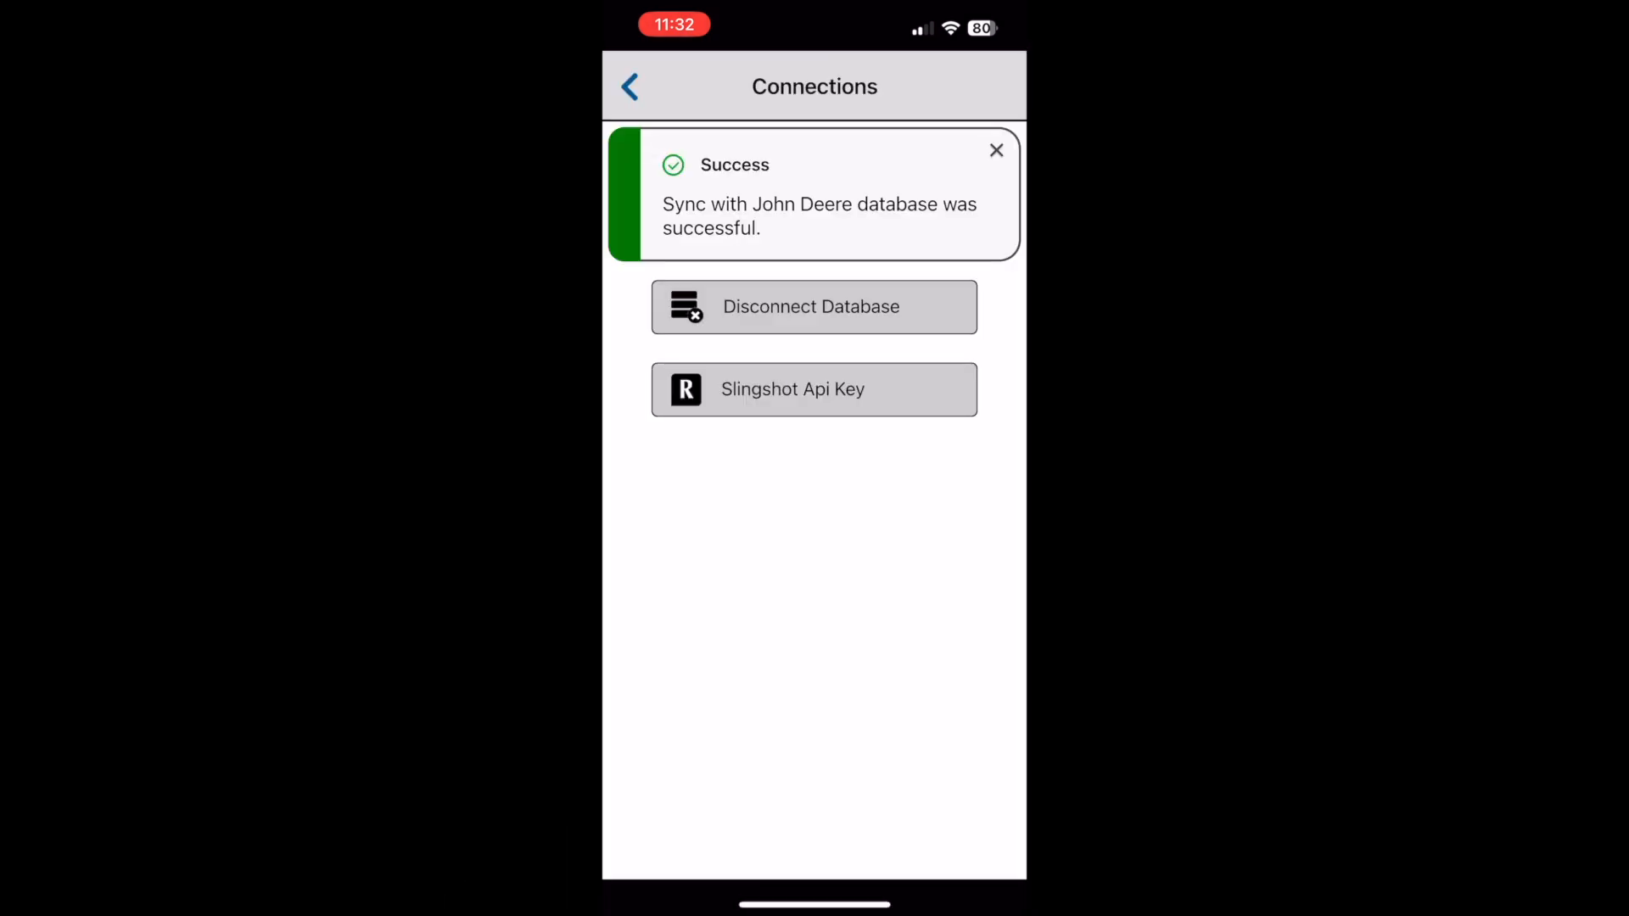
pyautogui.click(629, 85)
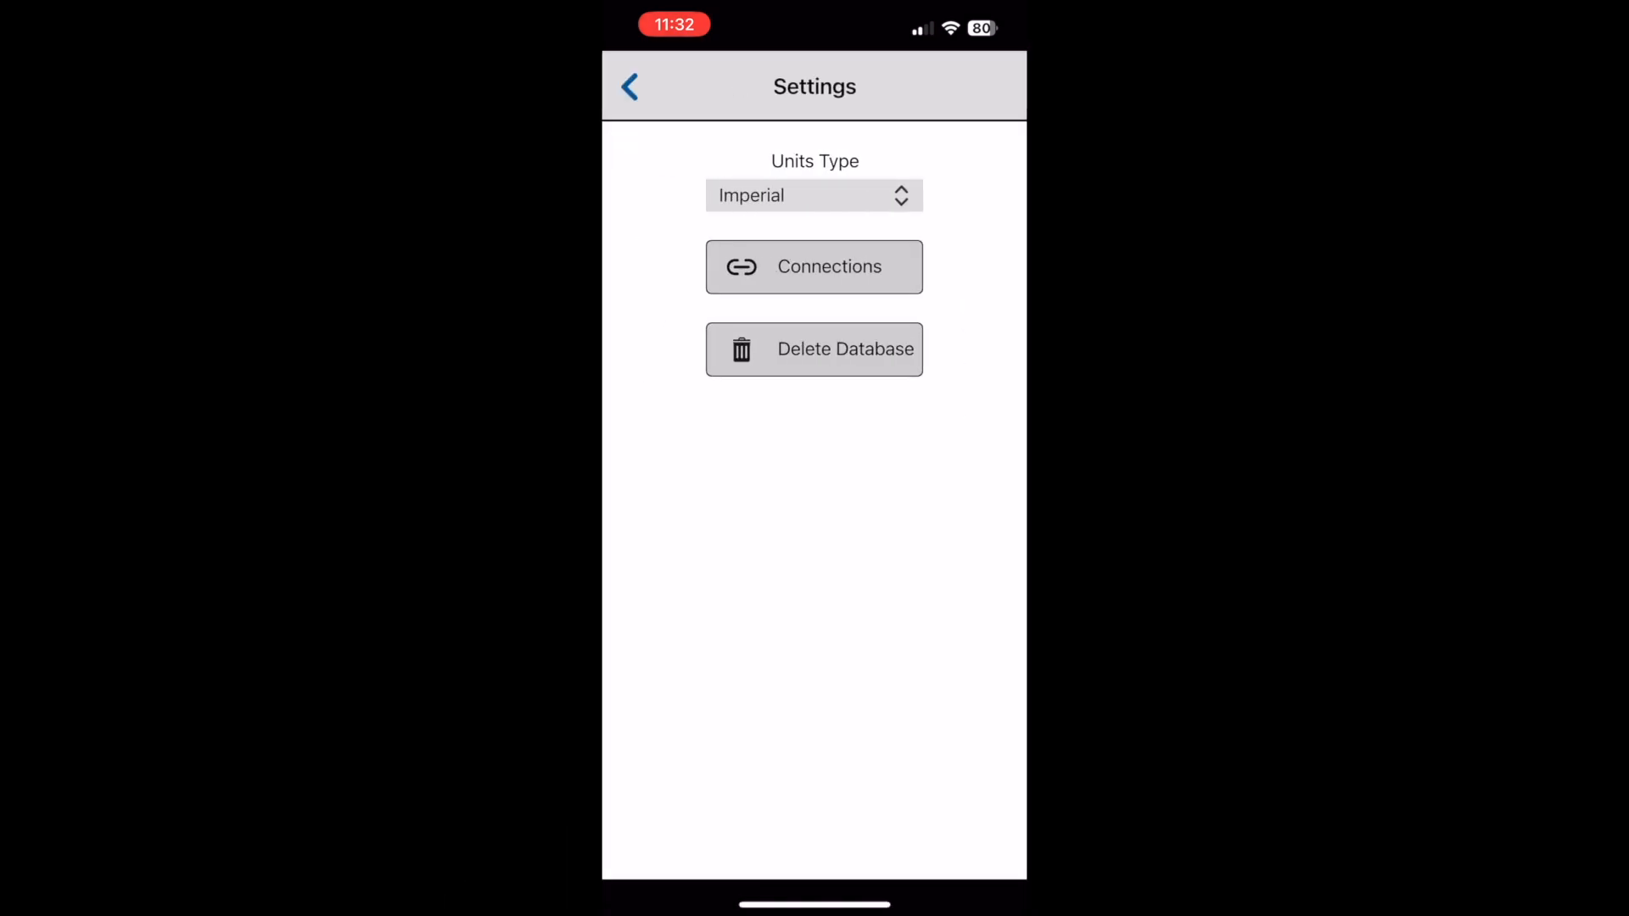
pyautogui.click(629, 87)
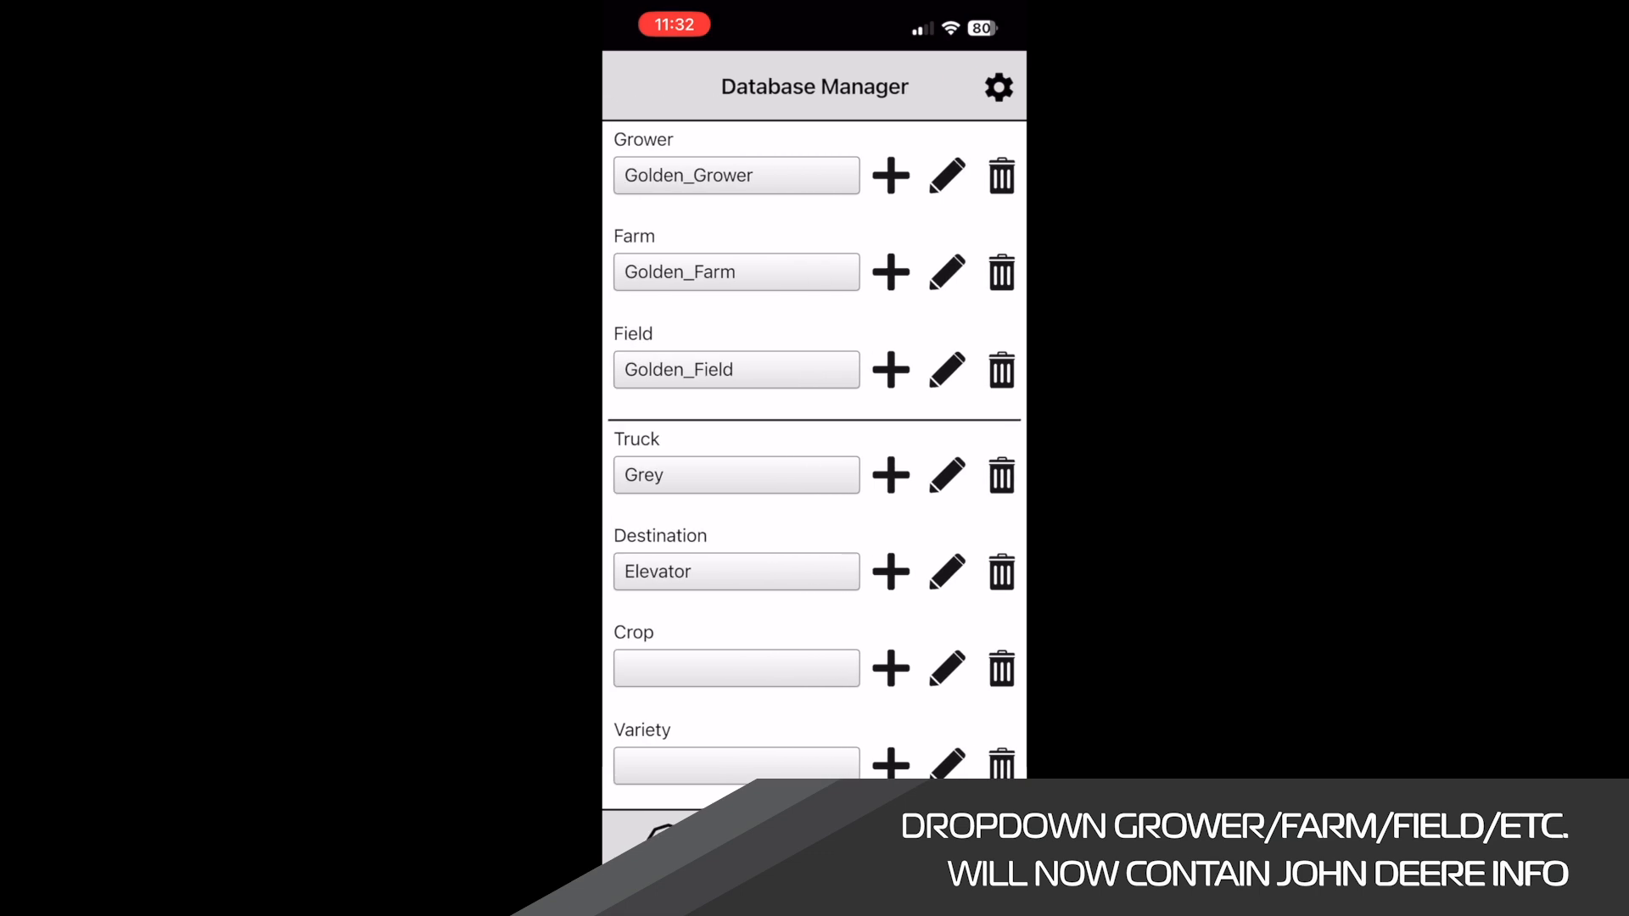
# Switch to the Connect to Device screen listing the UHP SN15002 grain cart.
pyautogui.click(736, 175)
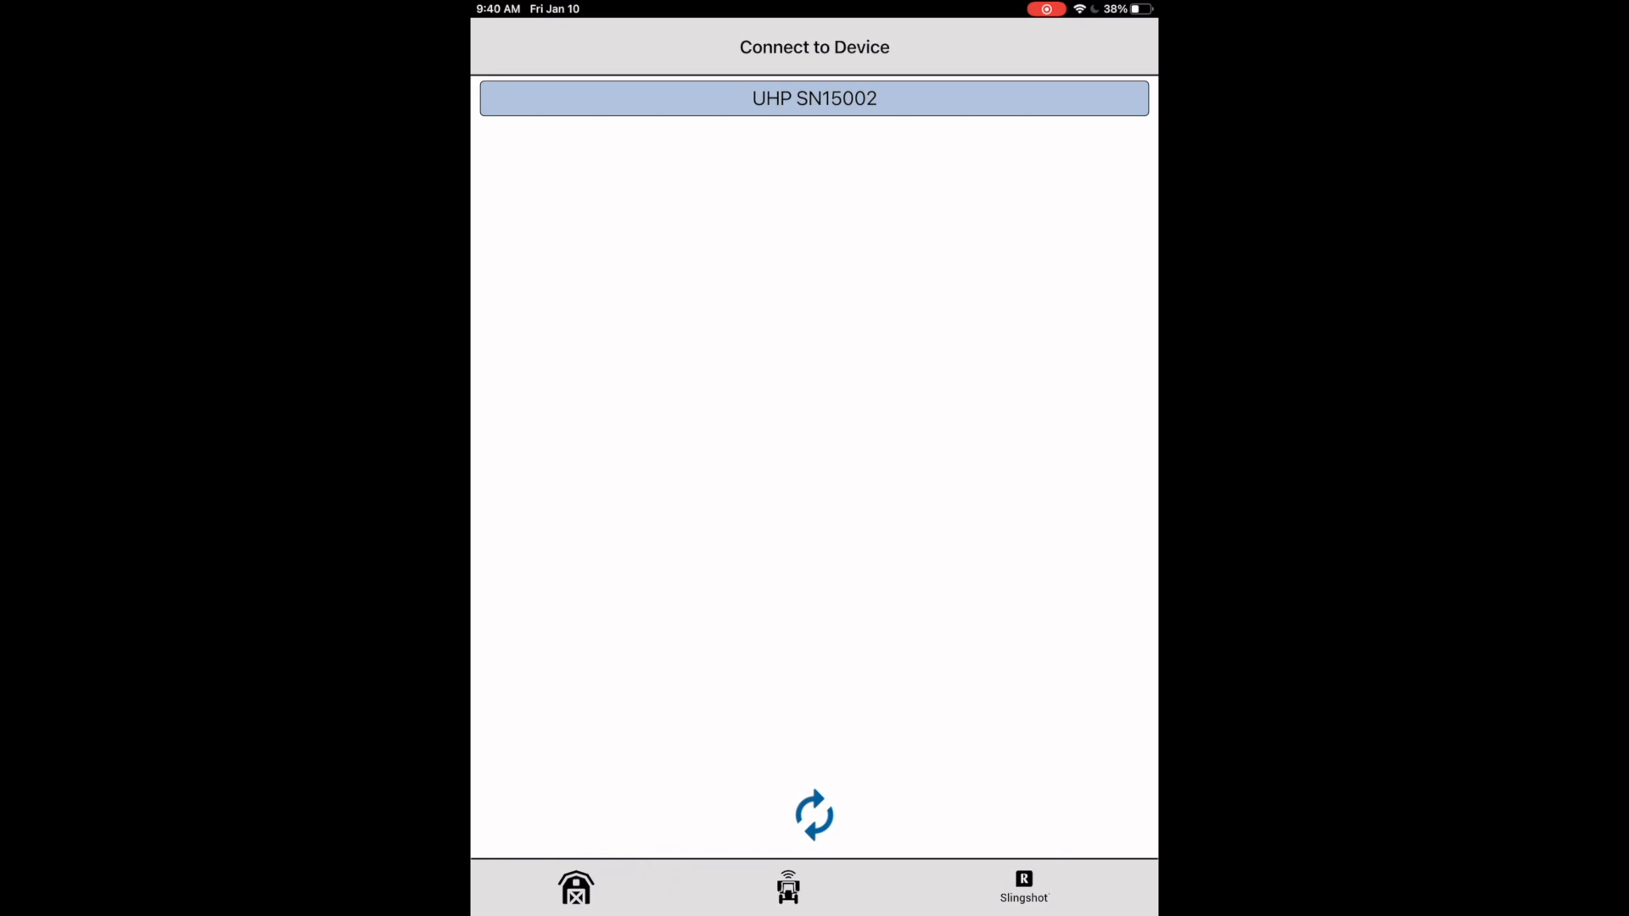
# Connect to UHP SN15002 and send it the grower, farm and field database.
pyautogui.click(813, 97)
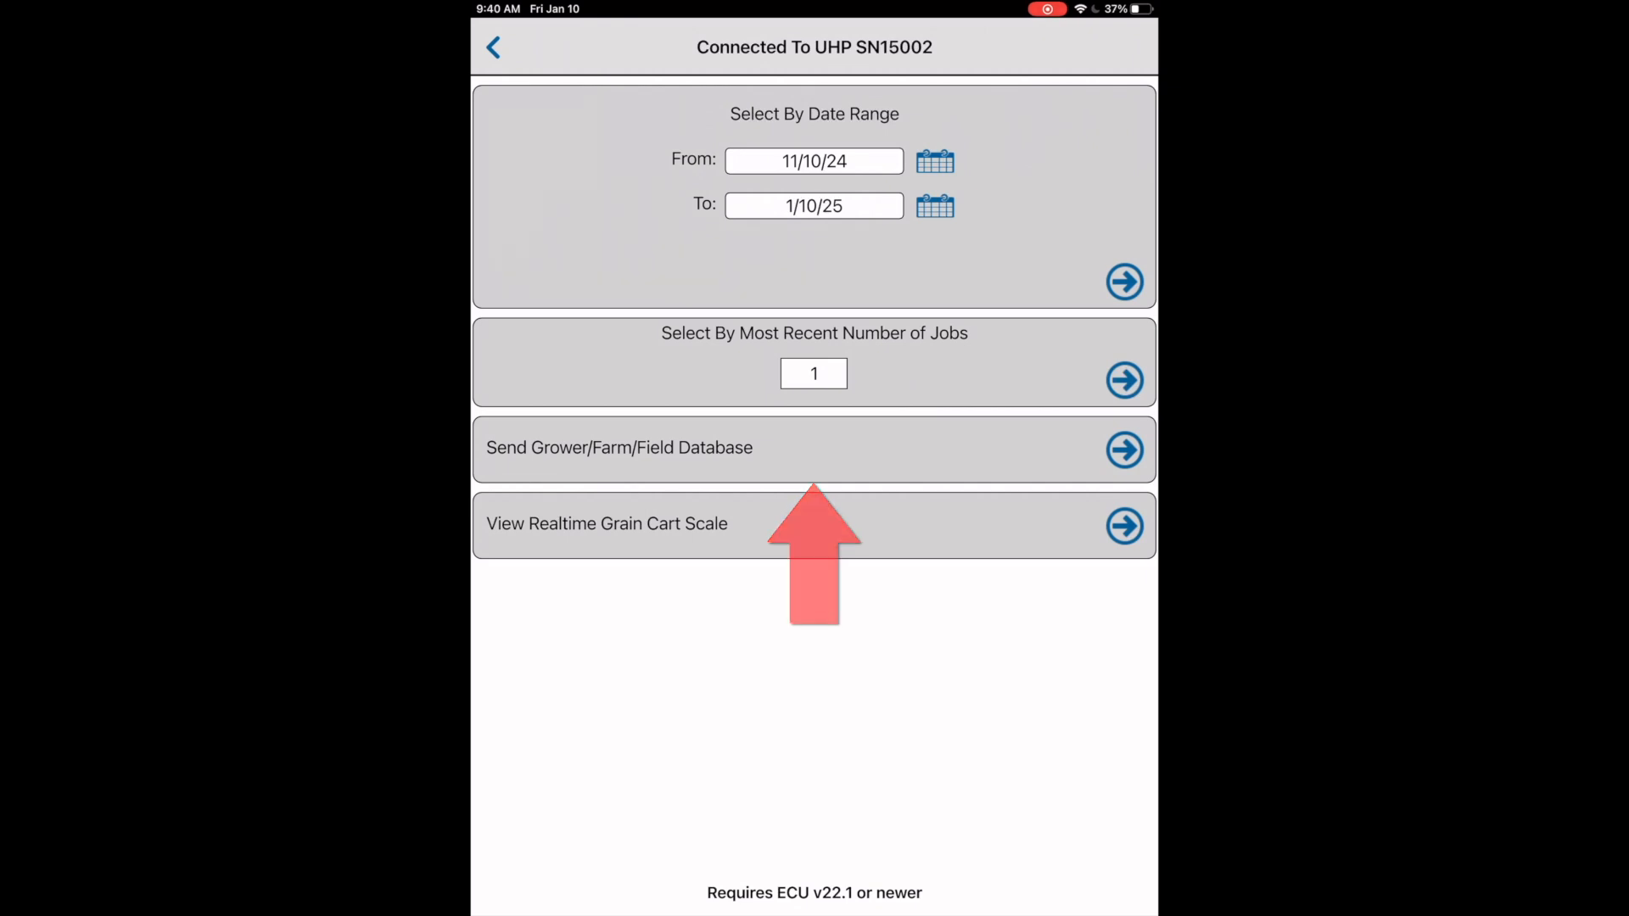
pyautogui.click(1123, 450)
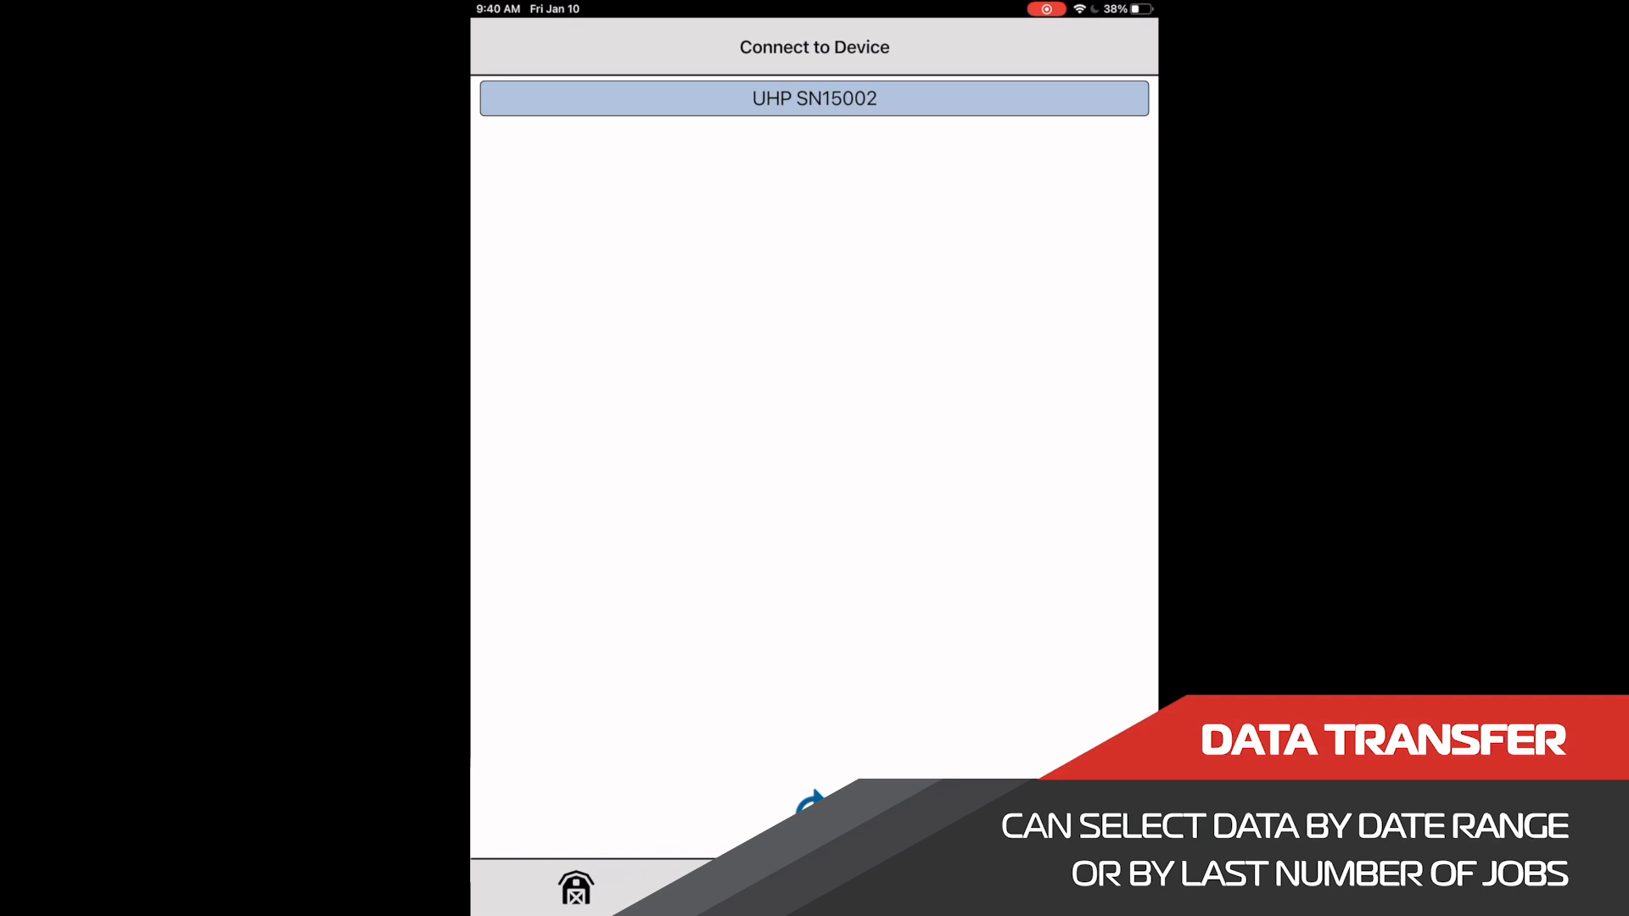
# Connect to UHP SN15002 and load its 2 most recent jobs.
pyautogui.click(814, 96)
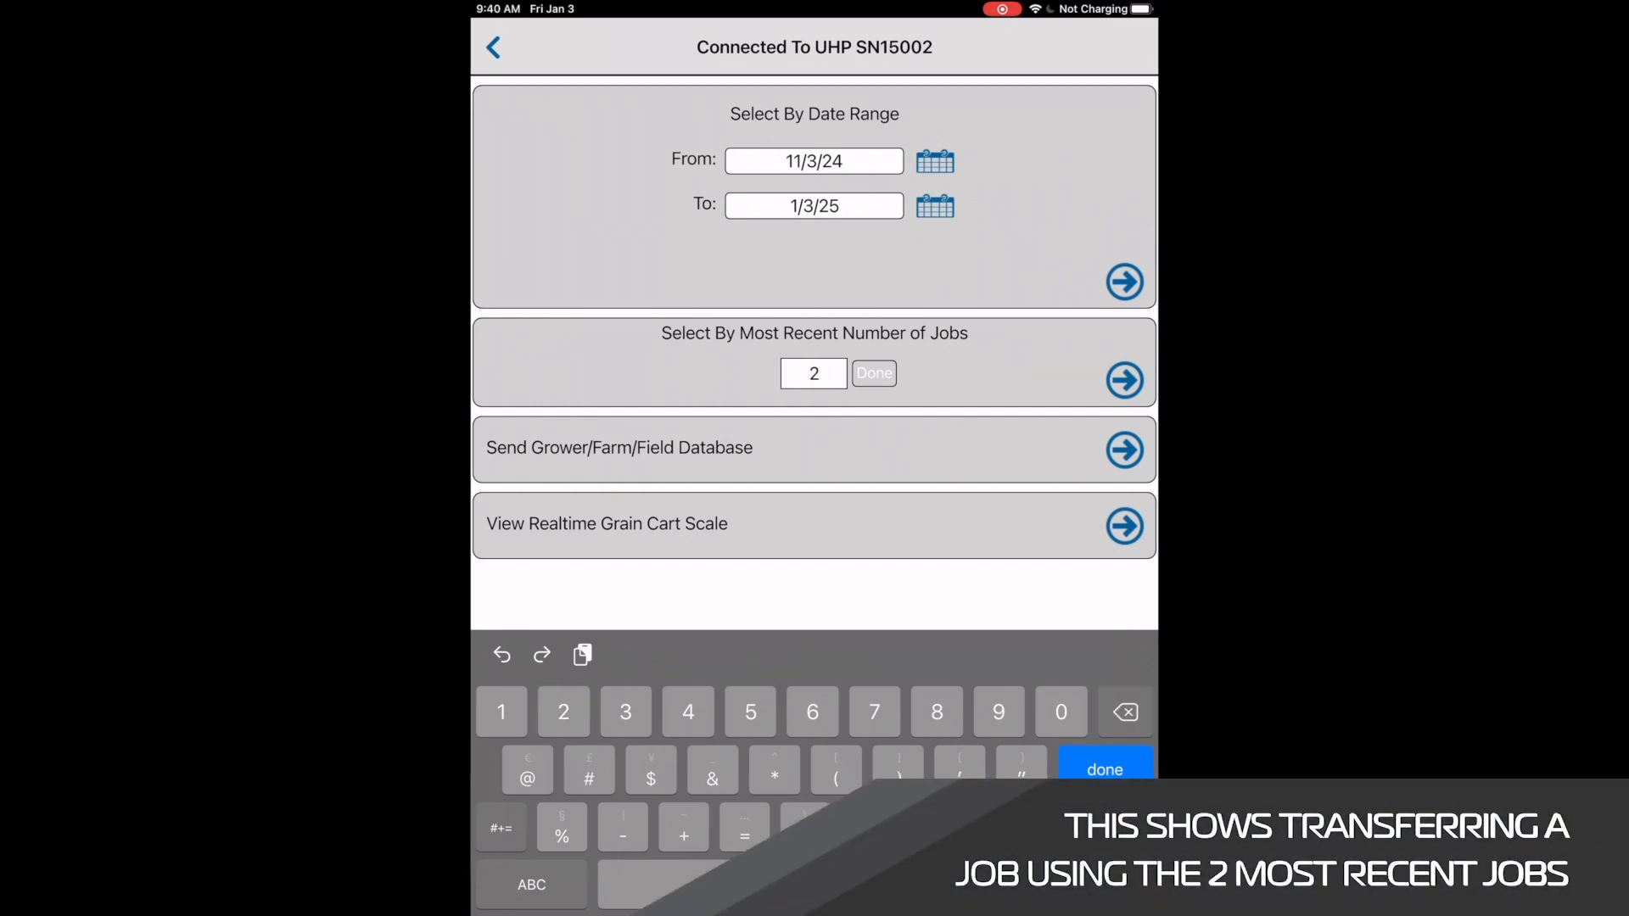
pyautogui.click(1124, 380)
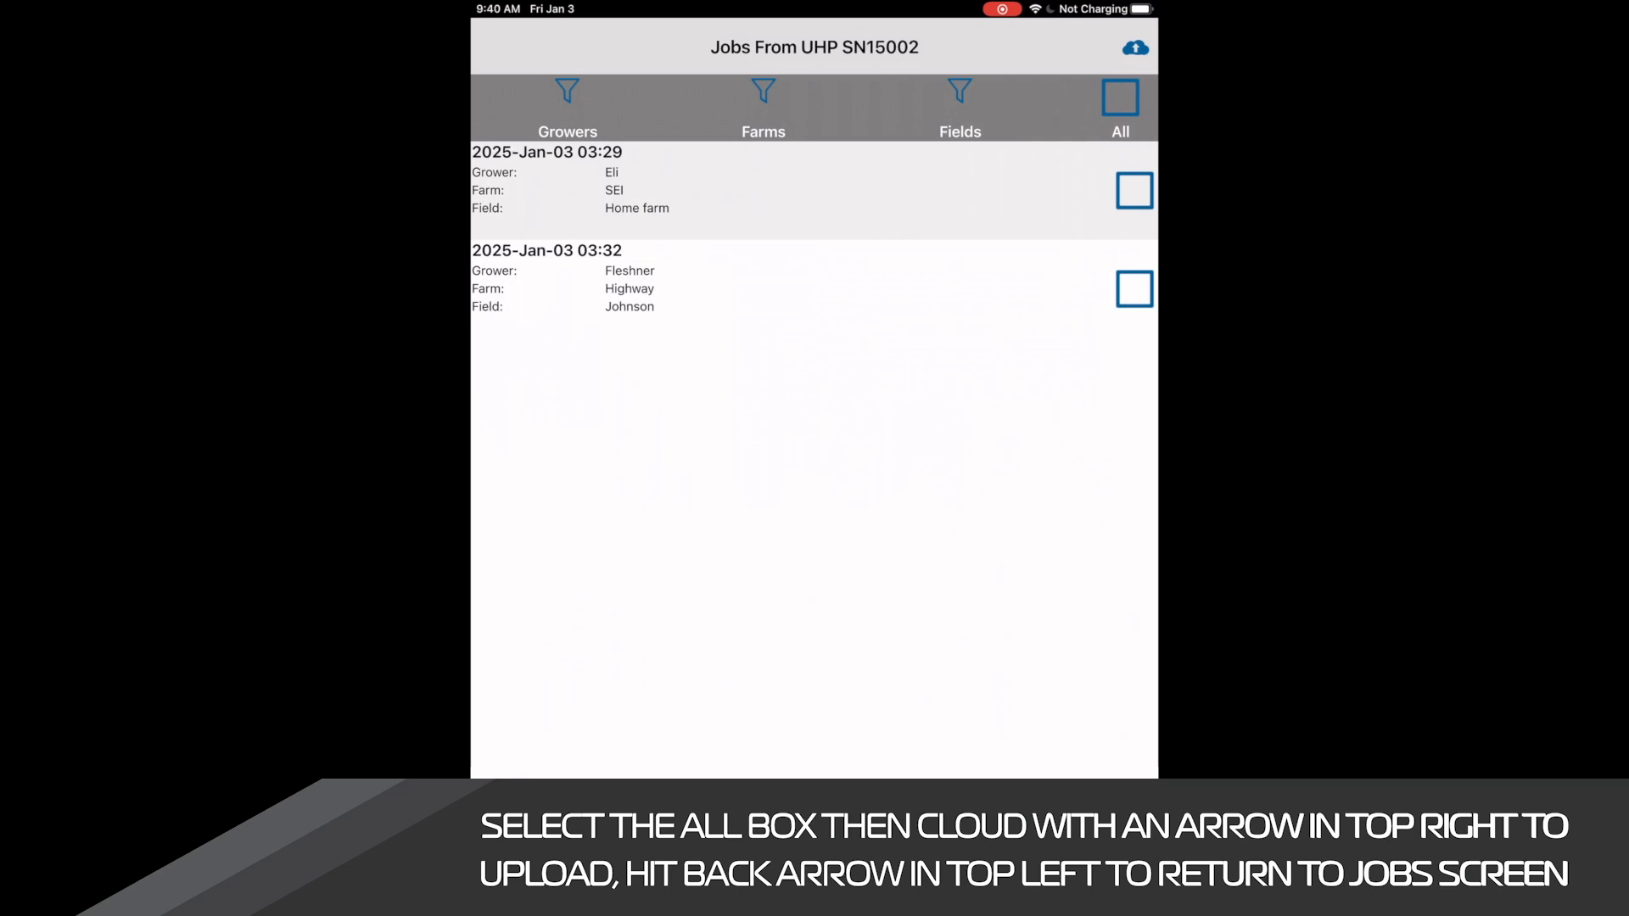
# Select all listed jobs and start uploading them to Slingshot.
pyautogui.click(1119, 97)
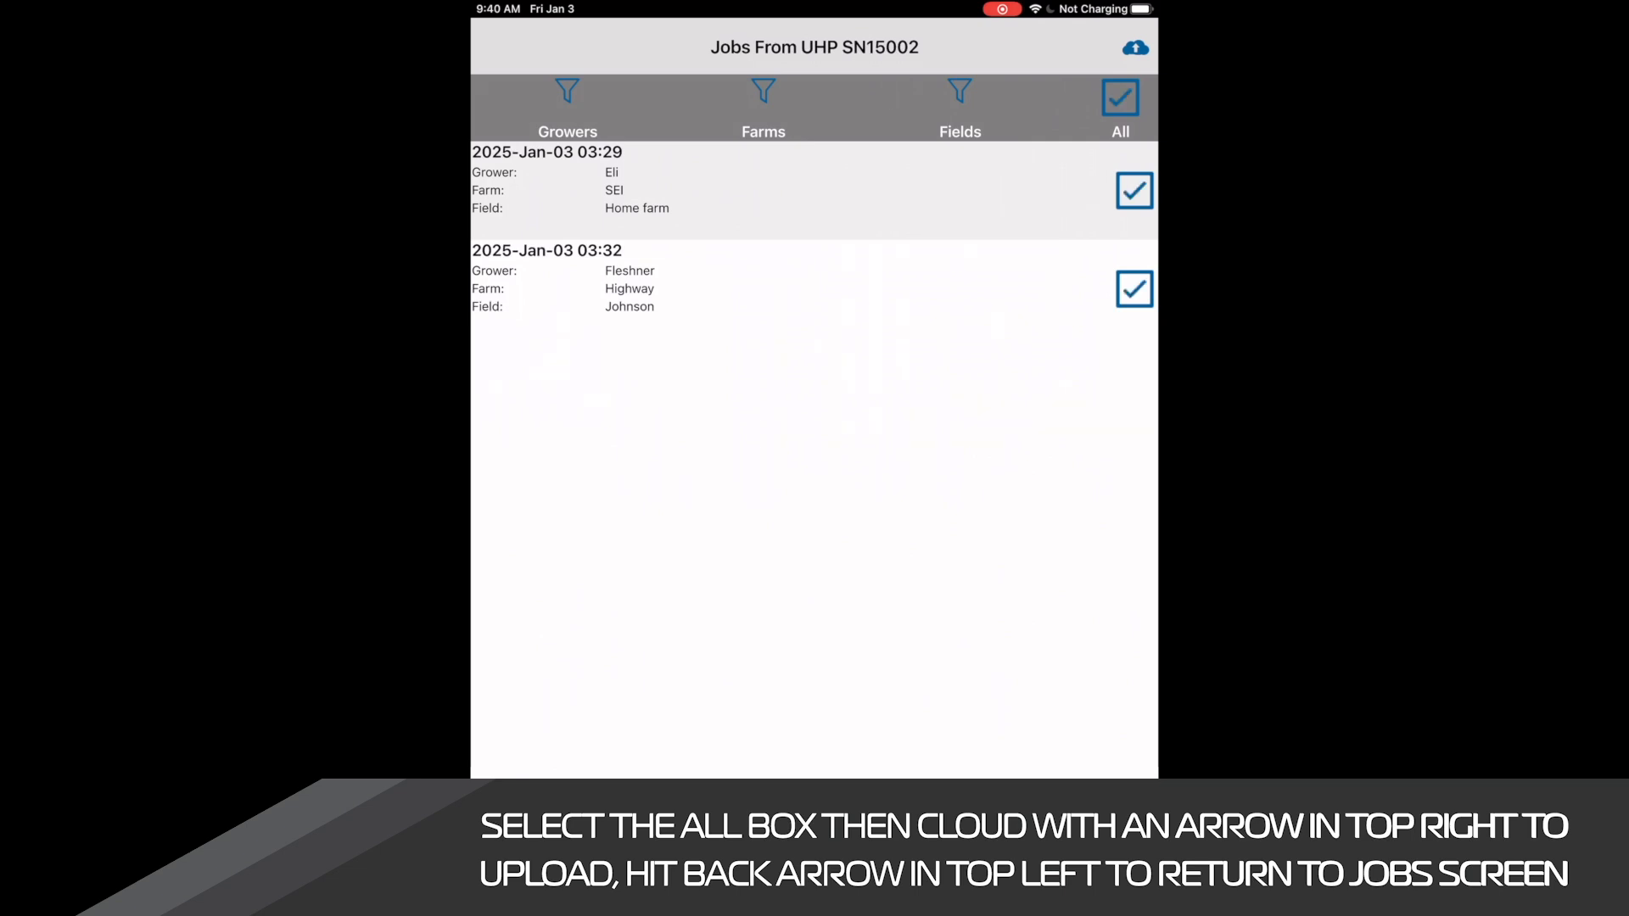
pyautogui.click(1137, 47)
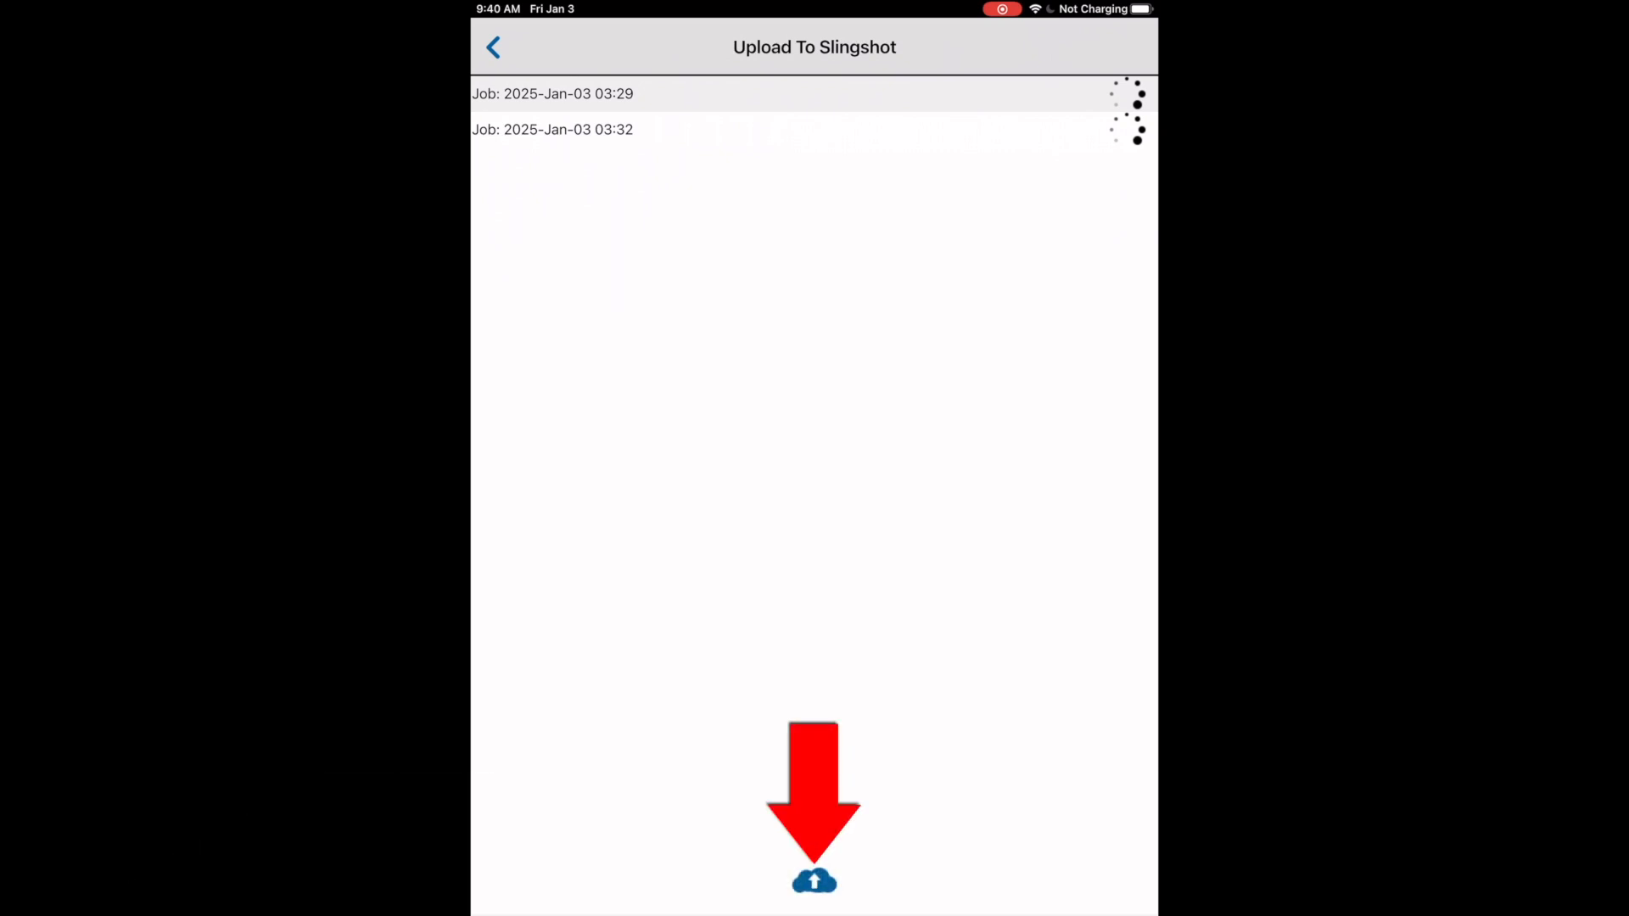
pyautogui.click(811, 896)
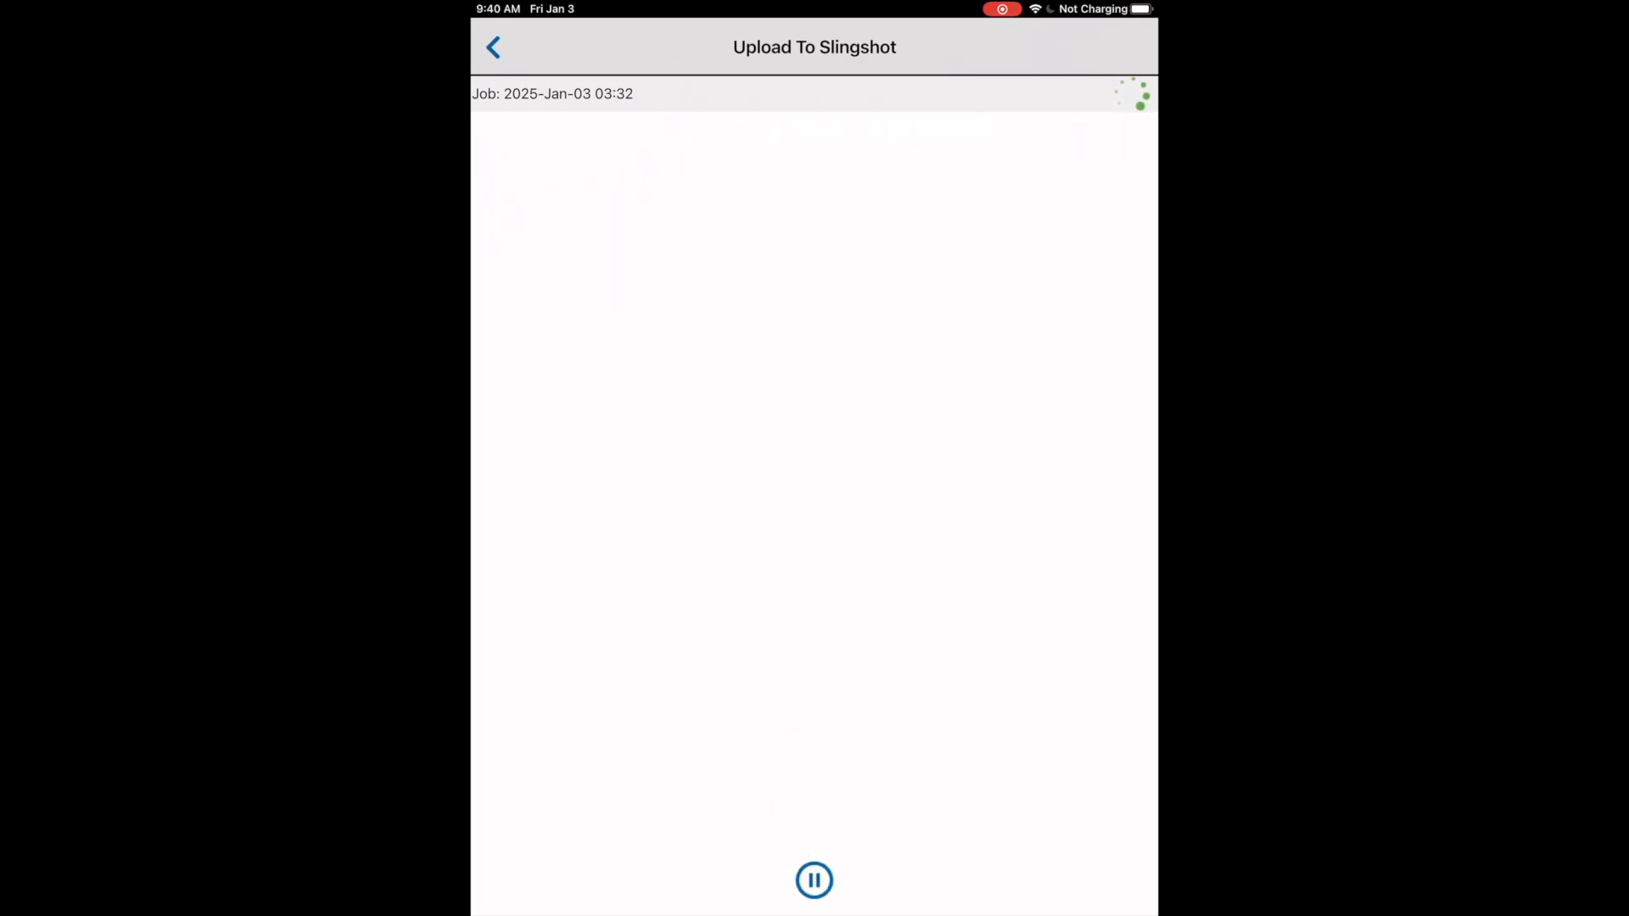